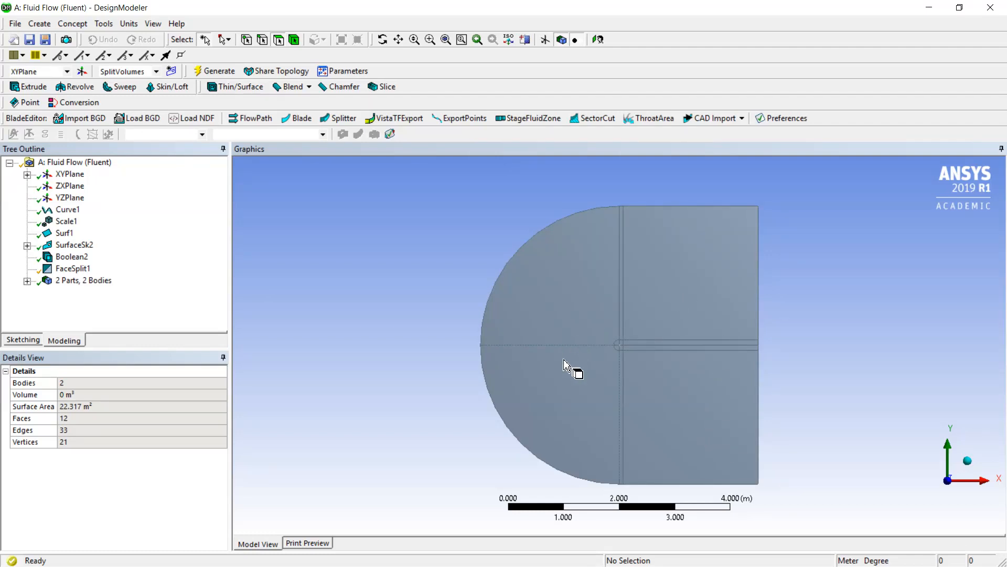
pyautogui.moveTo(723, 286)
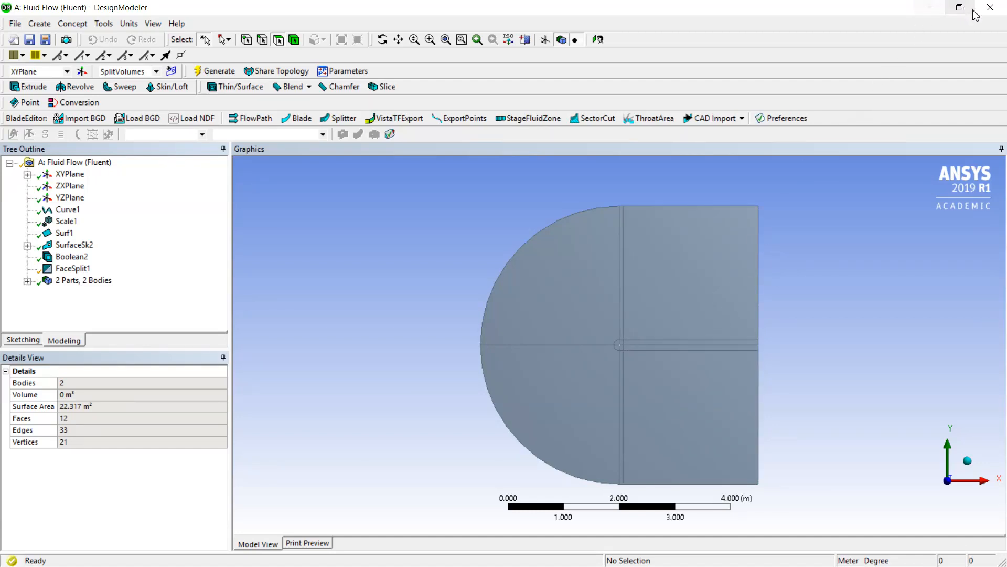
pyautogui.moveTo(539, 239)
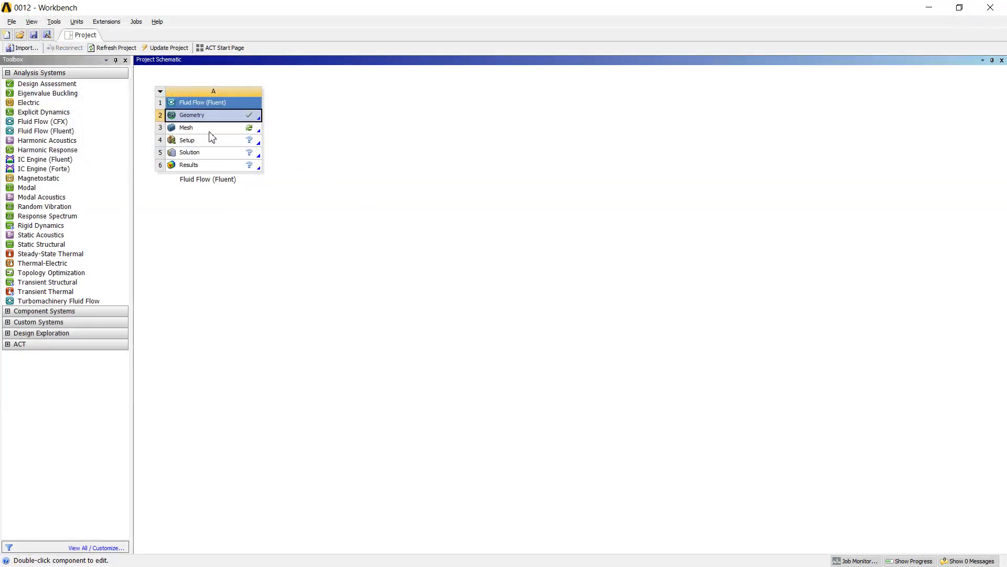
pyautogui.moveTo(209, 132)
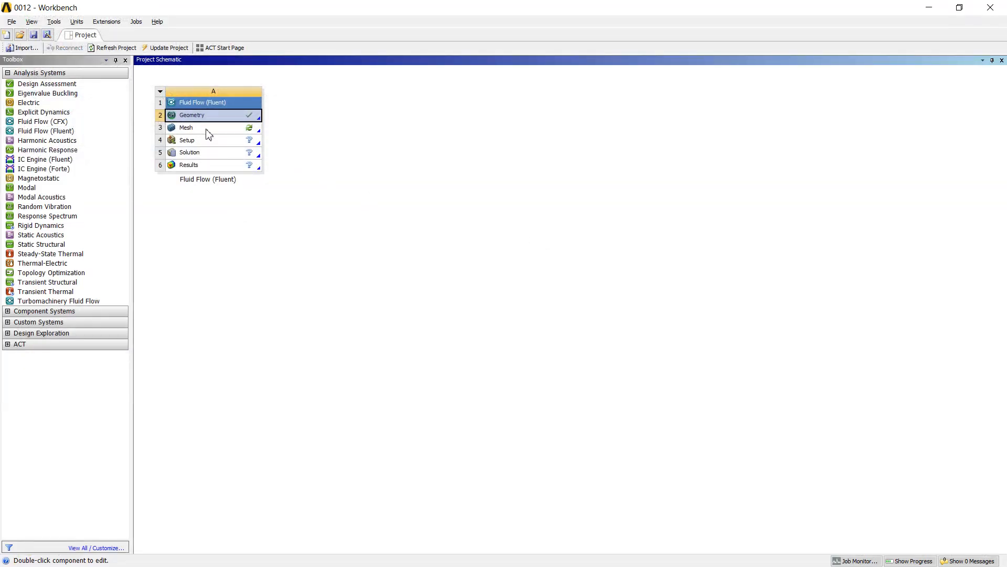
# - Launch the Meshing application from the Mesh cell (A3) of the Fluid Flow (Fluent) system
pyautogui.doubleClick(186, 126)
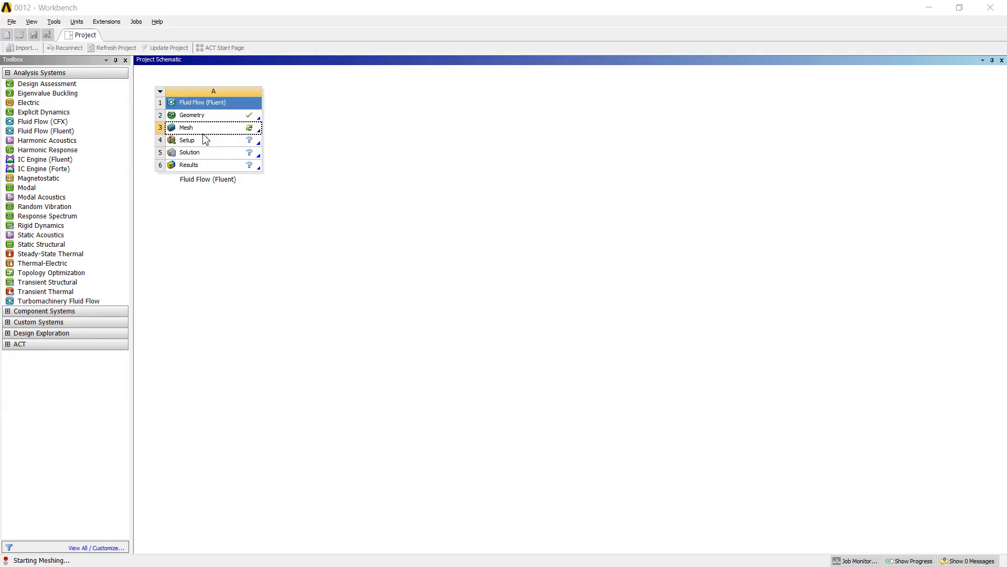
pyautogui.moveTo(210, 172)
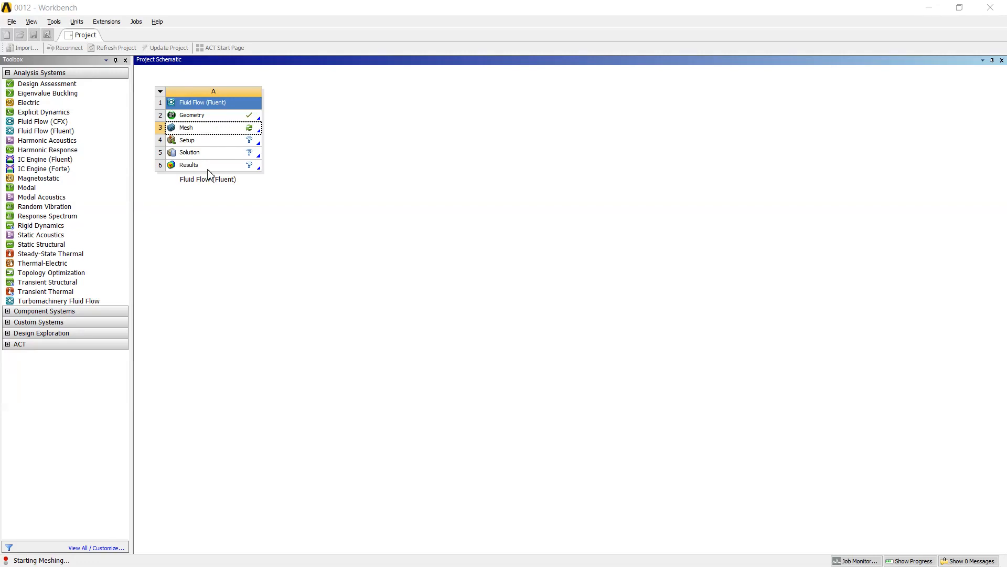
pyautogui.moveTo(357, 288)
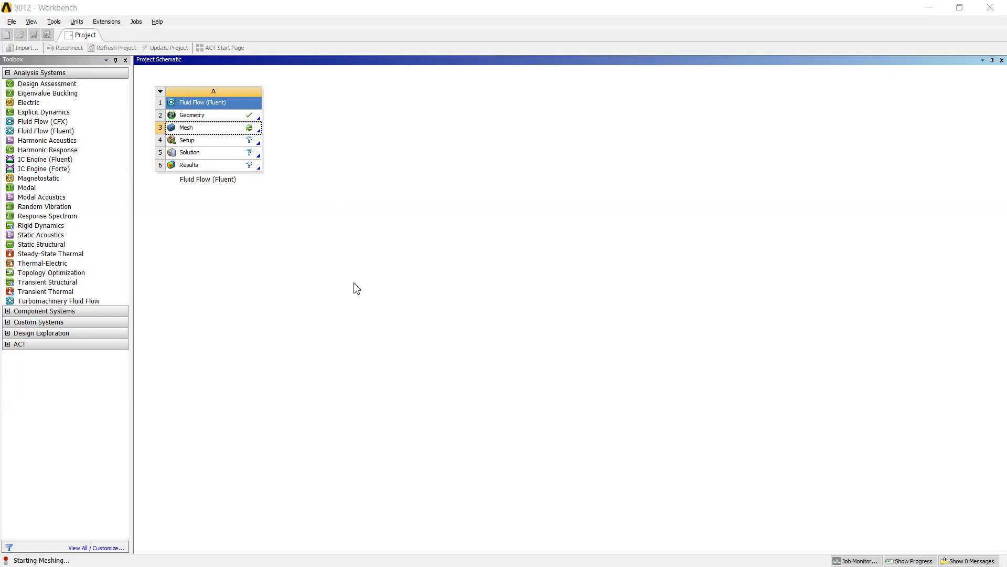
pyautogui.moveTo(237, 480)
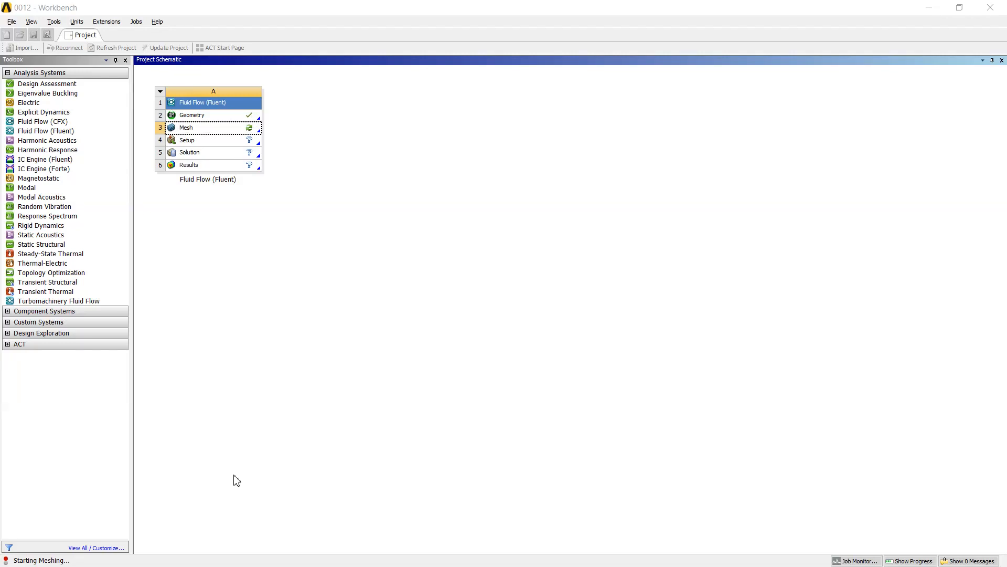
pyautogui.moveTo(249, 458)
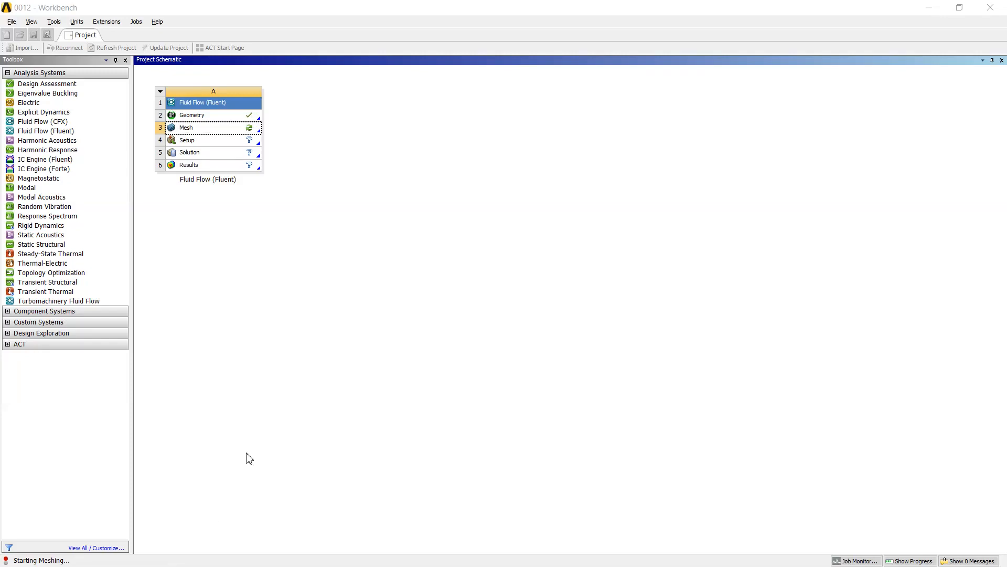
pyautogui.doubleClick(186, 126)
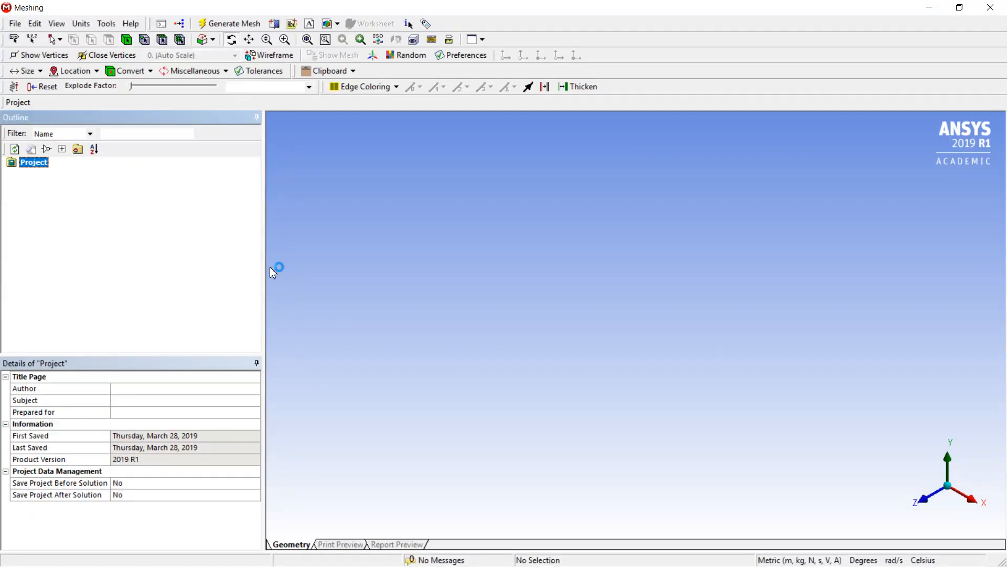
pyautogui.moveTo(289, 249)
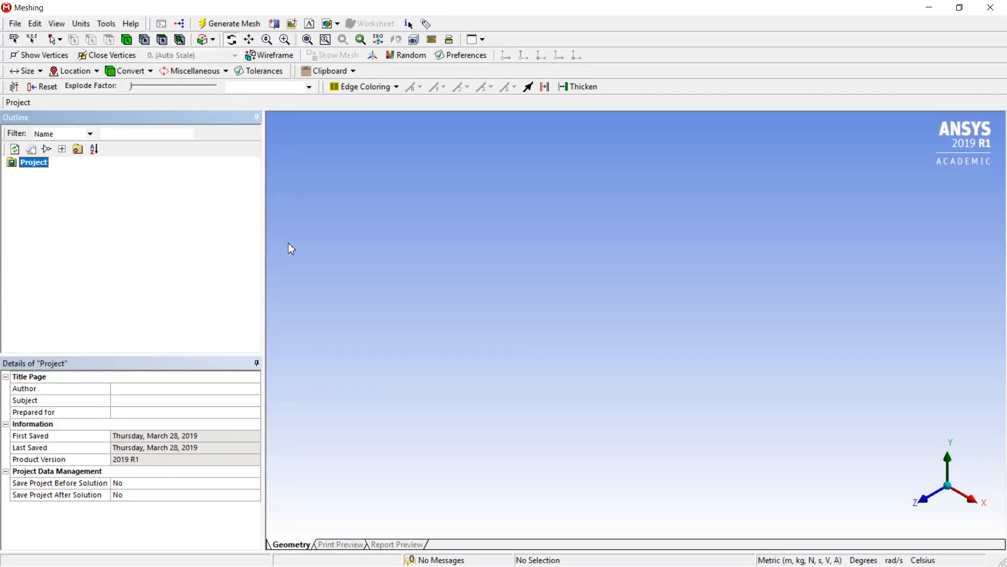
pyautogui.moveTo(621, 243)
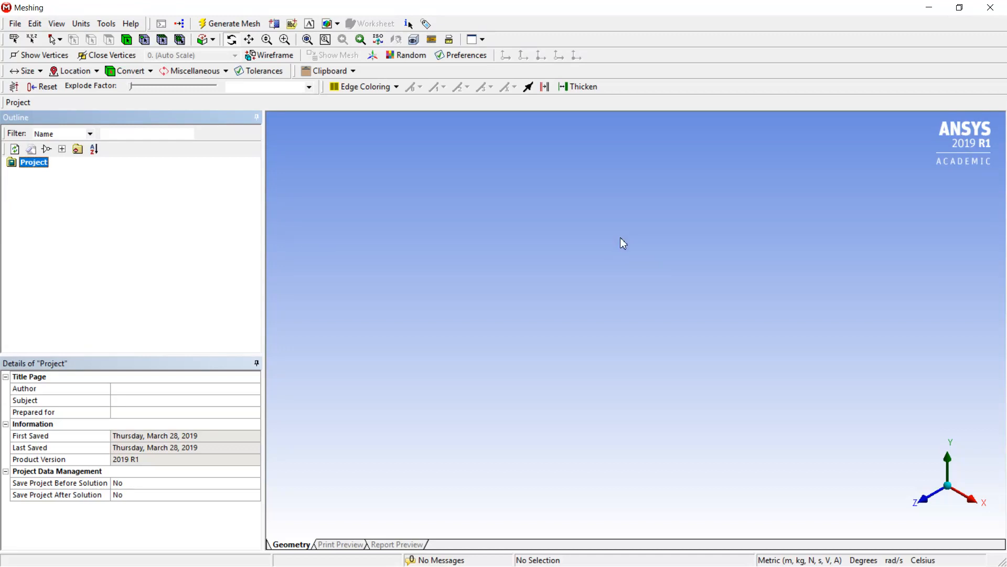
pyautogui.moveTo(149, 223)
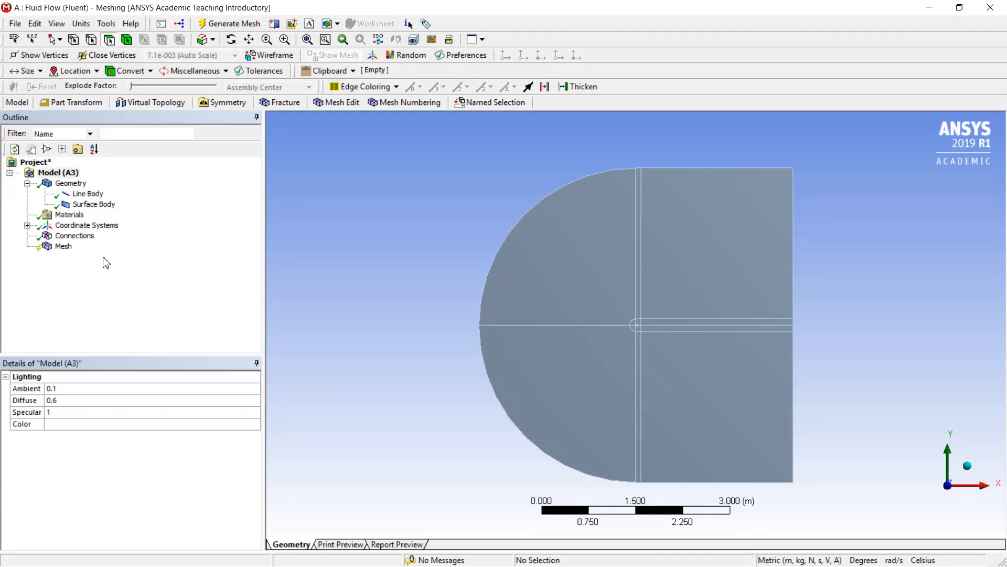
pyautogui.moveTo(87, 194)
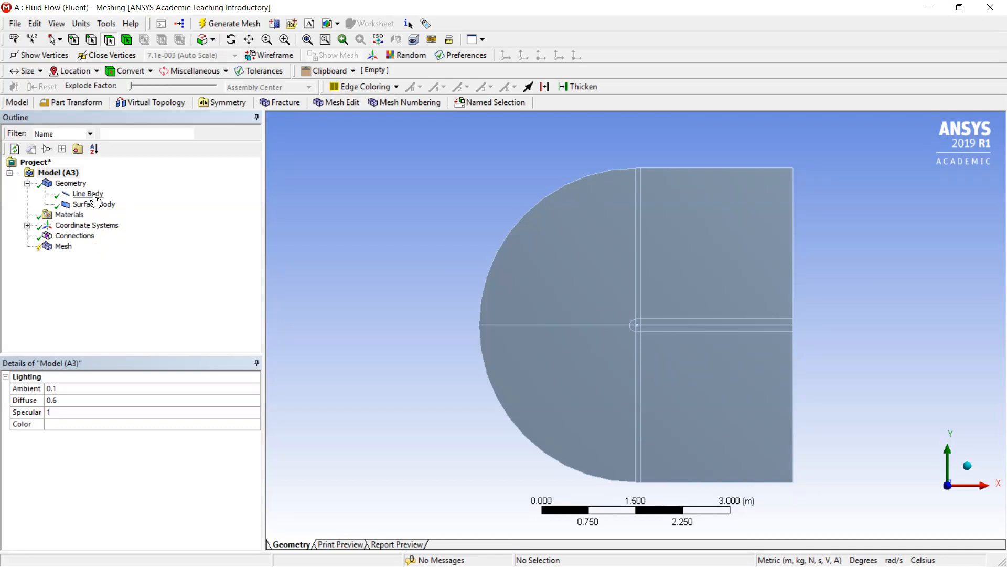
# - Suppress the Line Body under Geometry so only the Surface Body remains active
pyautogui.rightClick(87, 193)
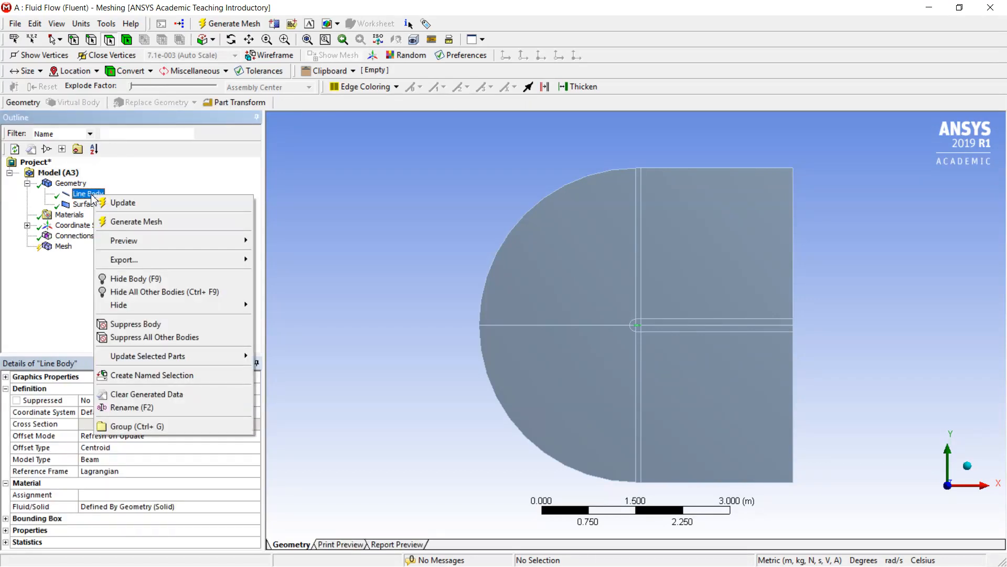
pyautogui.moveTo(145, 324)
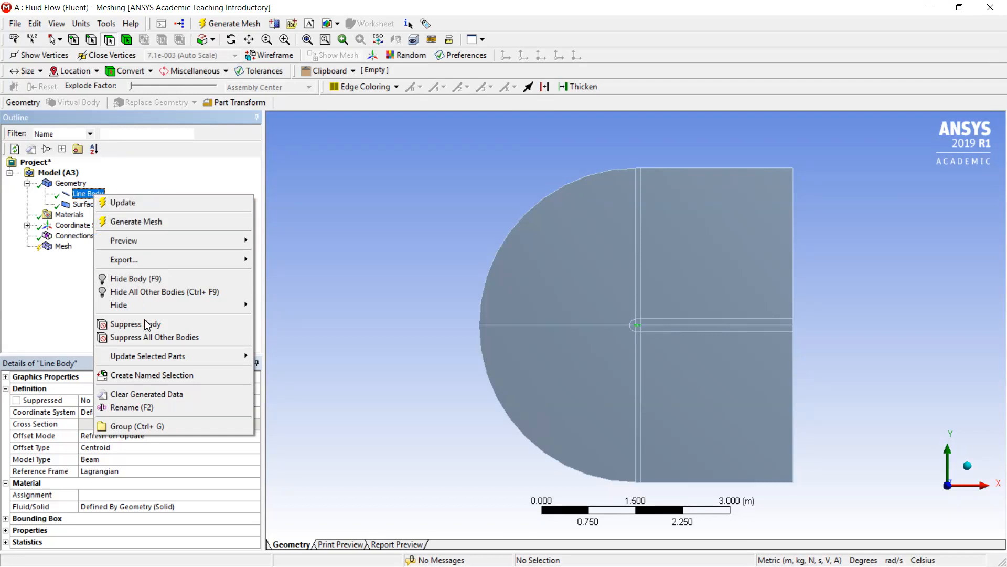
pyautogui.moveTo(135, 324)
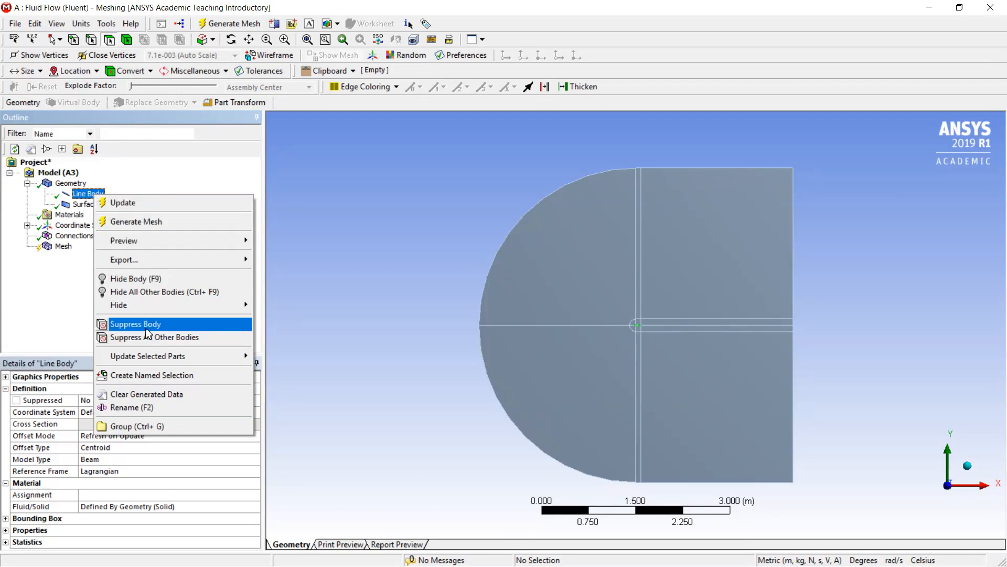
pyautogui.click(136, 324)
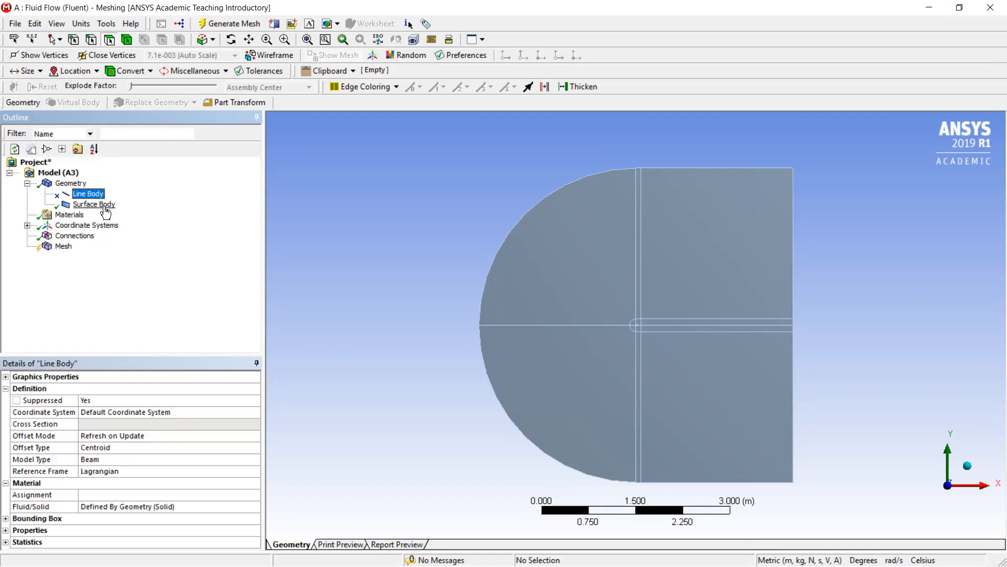
pyautogui.scroll(-3)
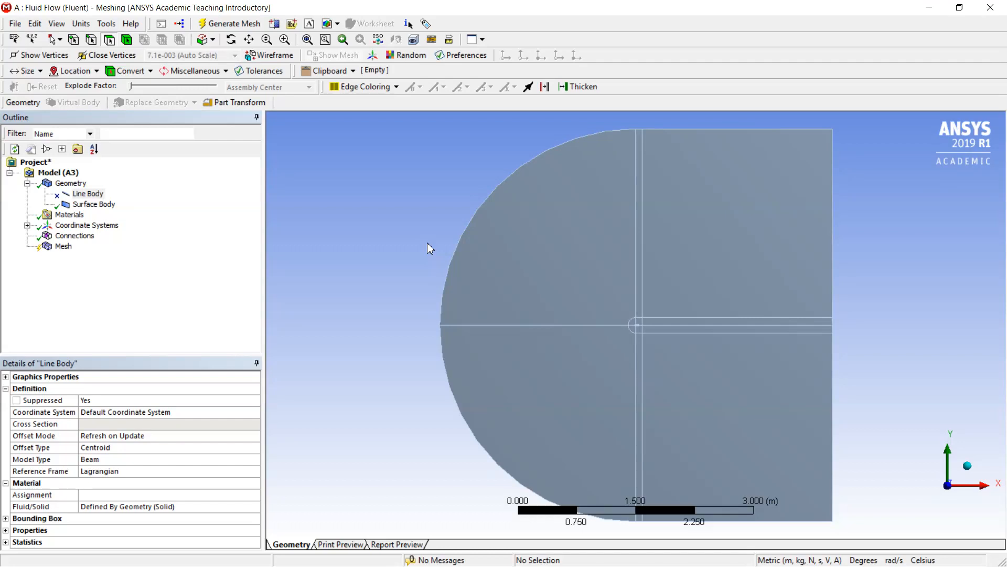
pyautogui.moveTo(358, 395)
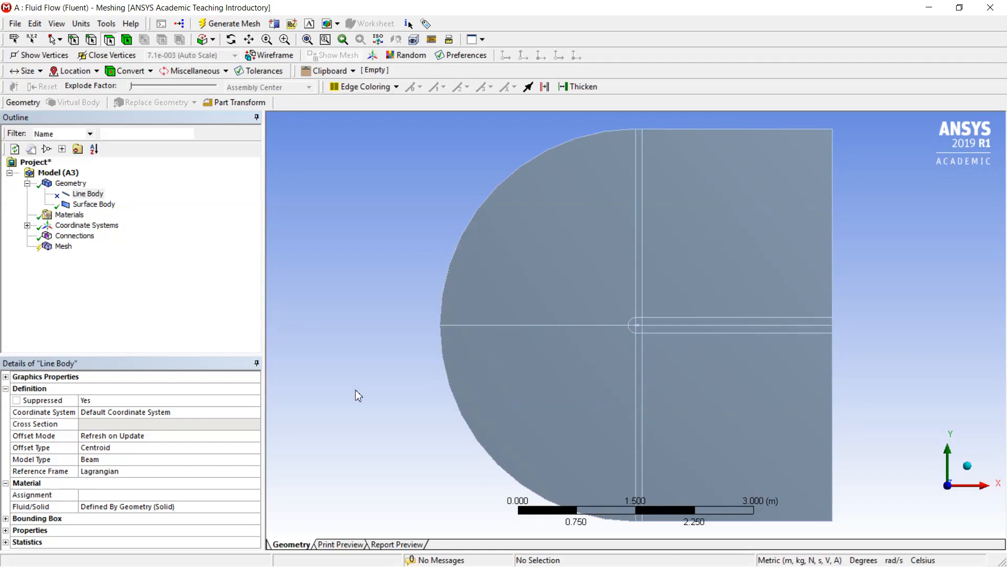
pyautogui.moveTo(74, 243)
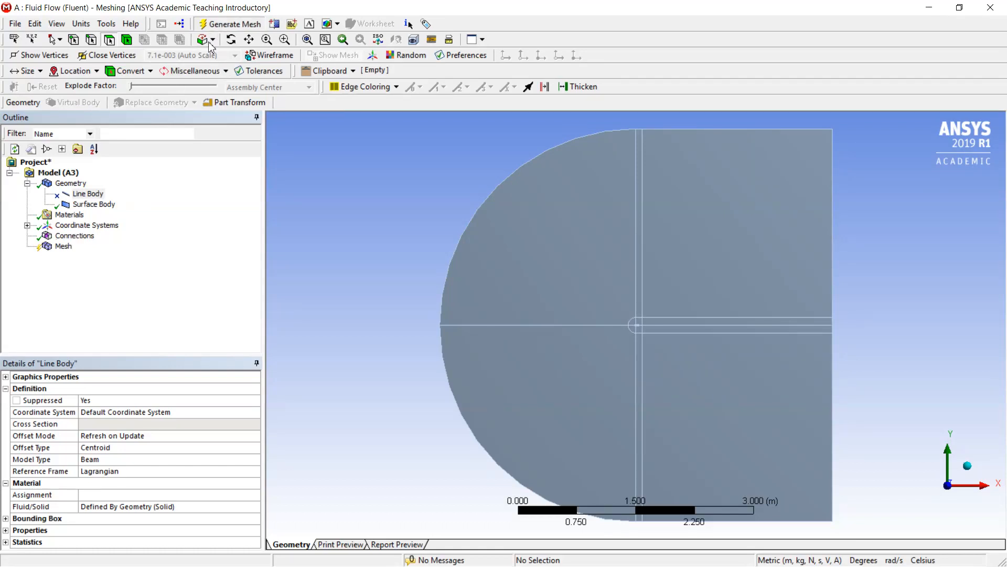
pyautogui.moveTo(68, 300)
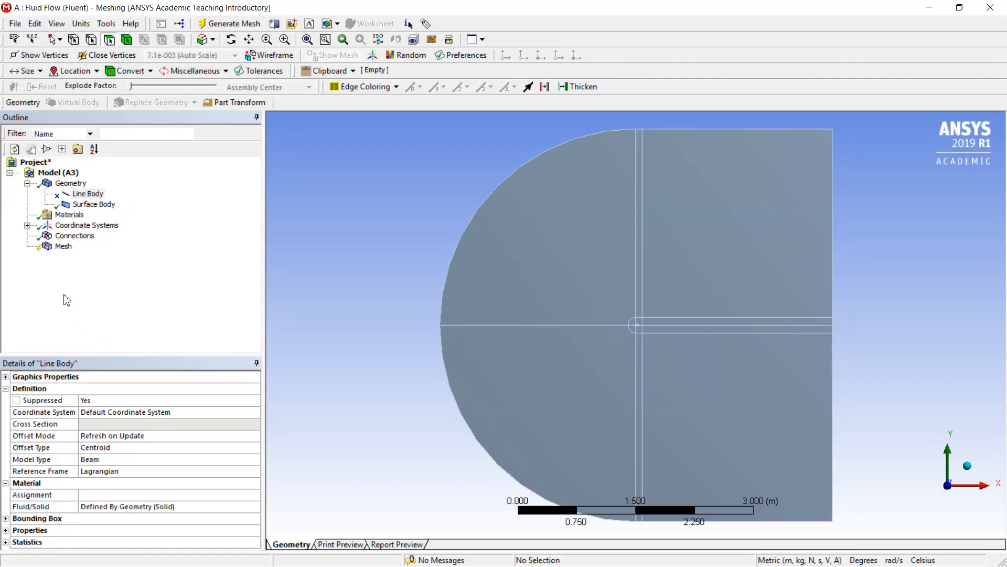
pyautogui.moveTo(88, 260)
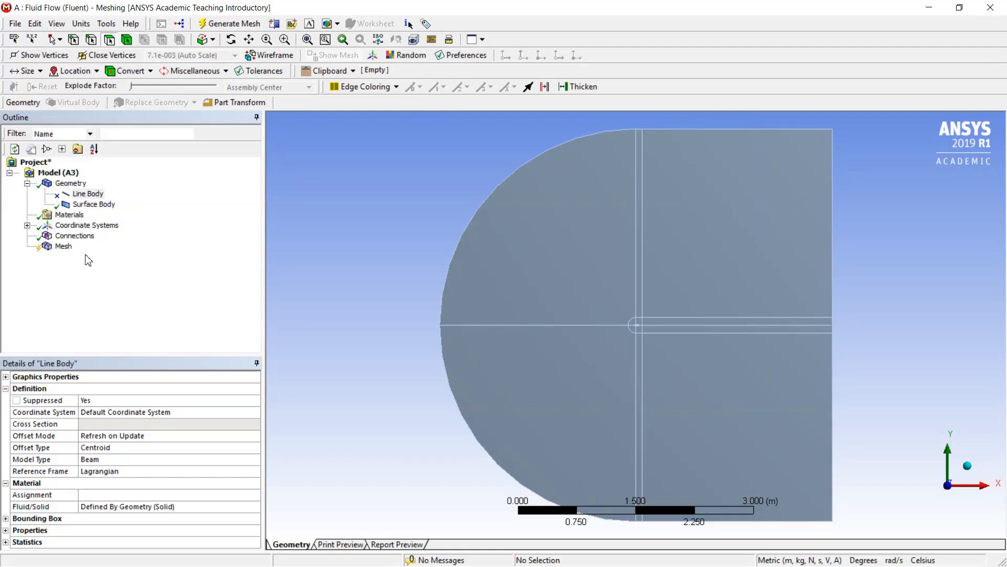
# - Generate the default mesh over the surface body and inspect the elements near the airfoil
pyautogui.click(64, 246)
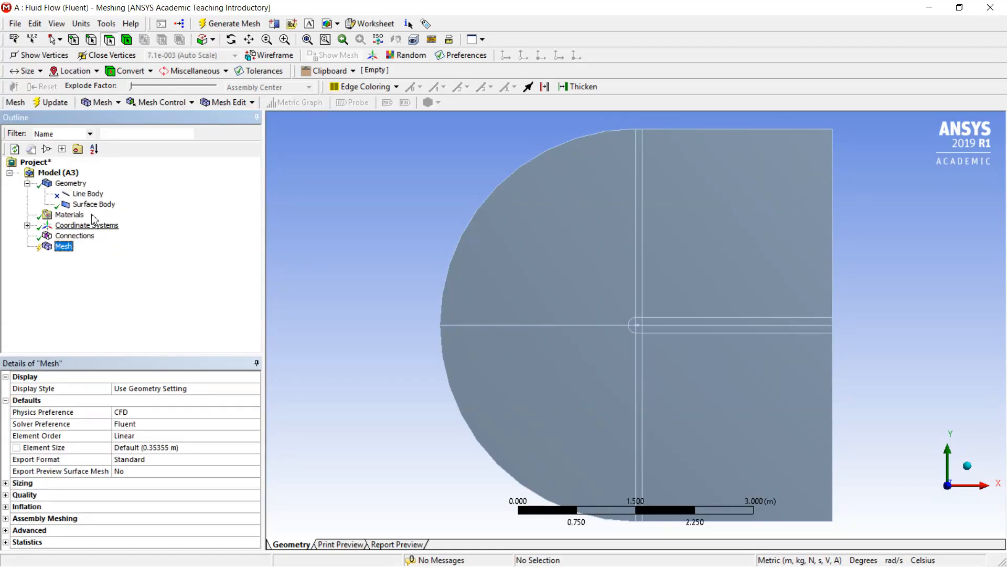
pyautogui.click(228, 23)
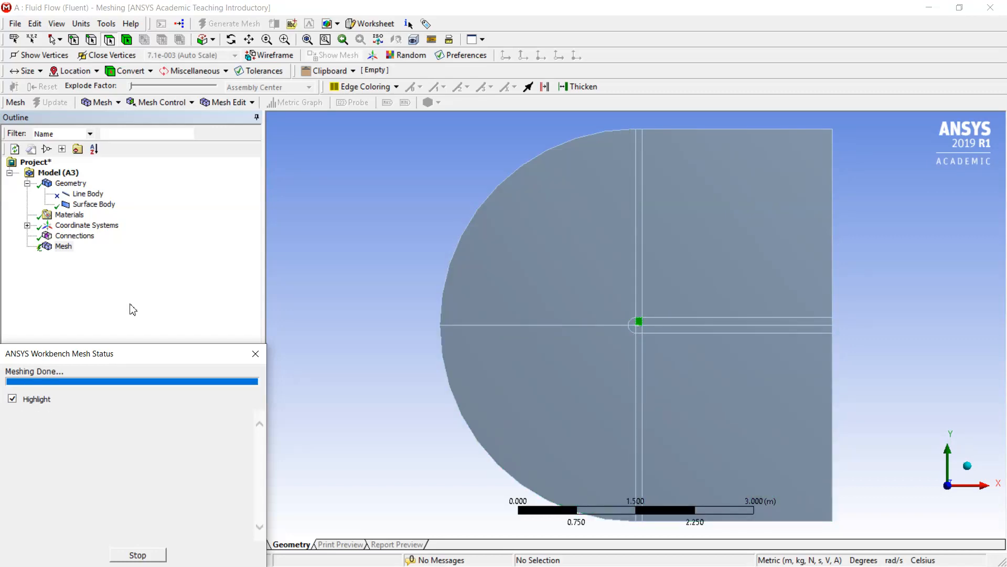
pyautogui.click(233, 23)
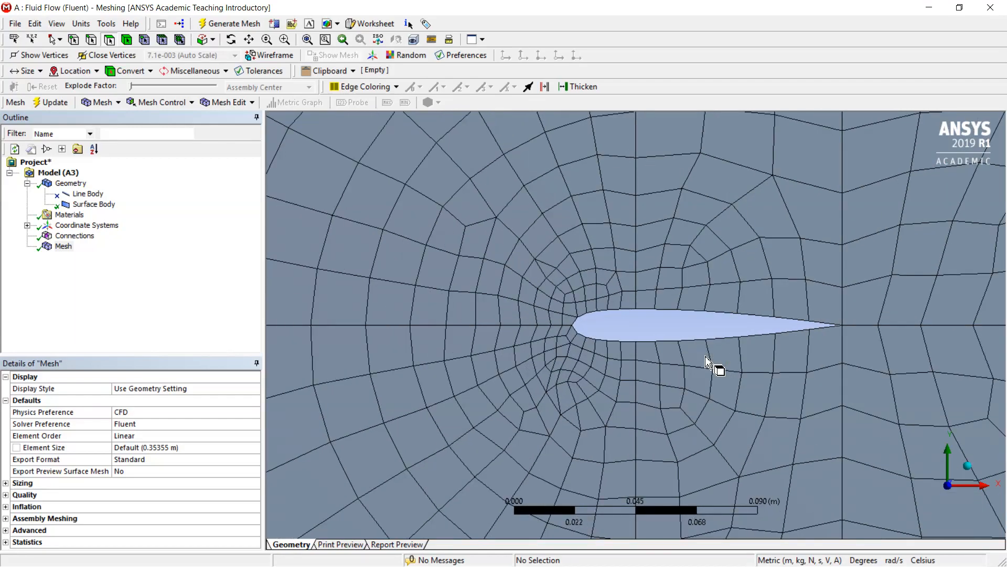
pyautogui.scroll(-3)
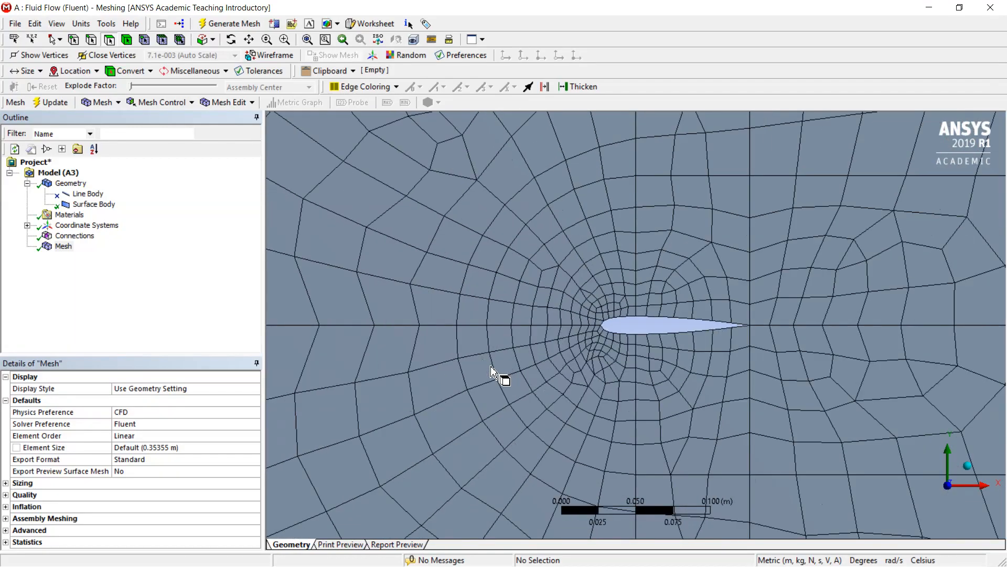
pyautogui.scroll(-3)
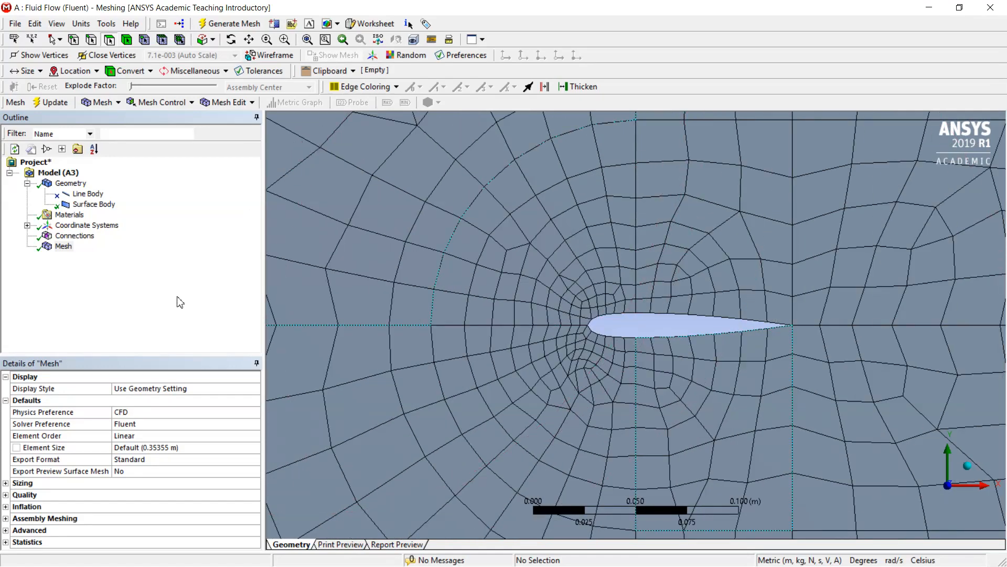
pyautogui.click(63, 246)
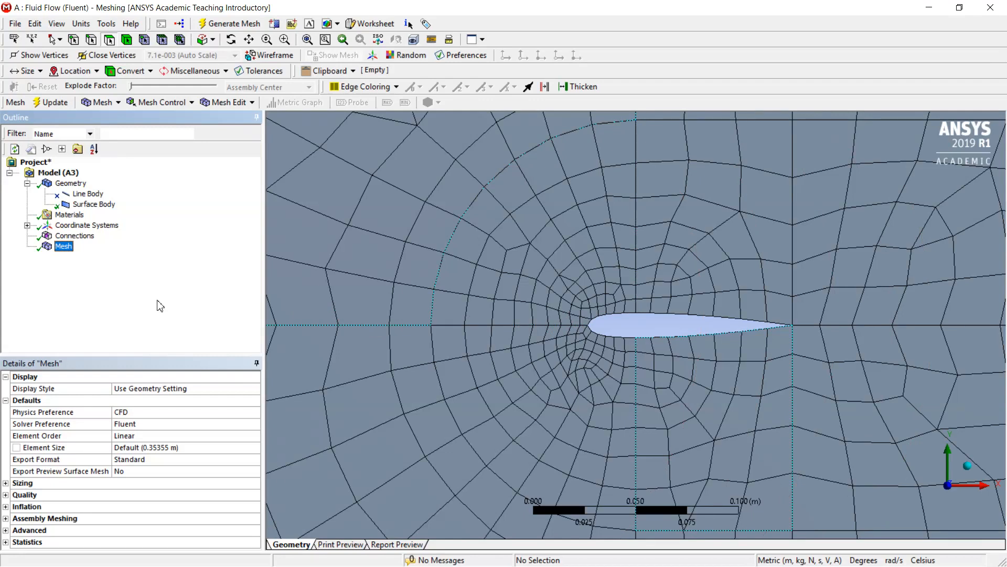
# - Add a mapped Face Meshing control scoped to all 12 faces and regenerate the mesh
pyautogui.rightClick(63, 246)
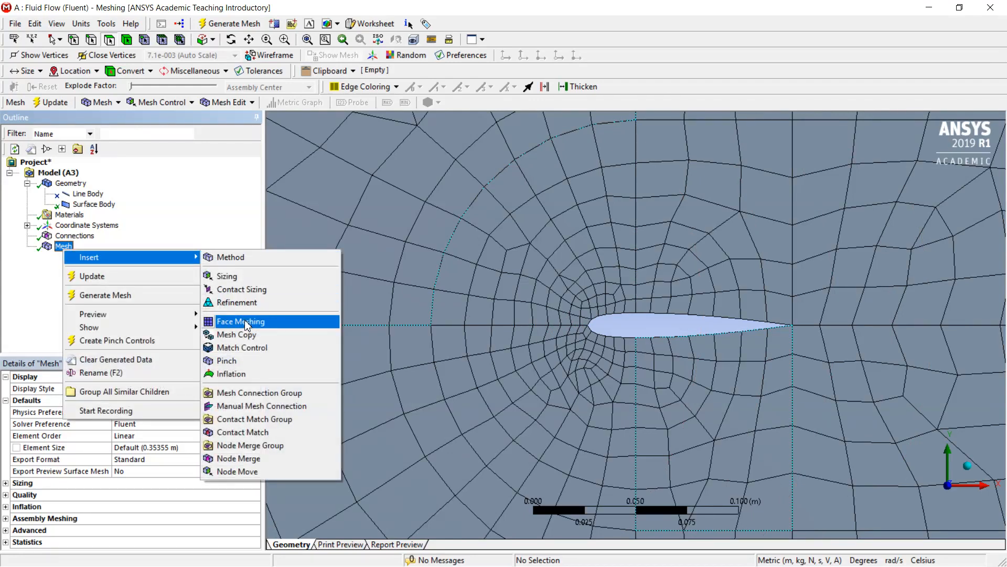
pyautogui.click(240, 321)
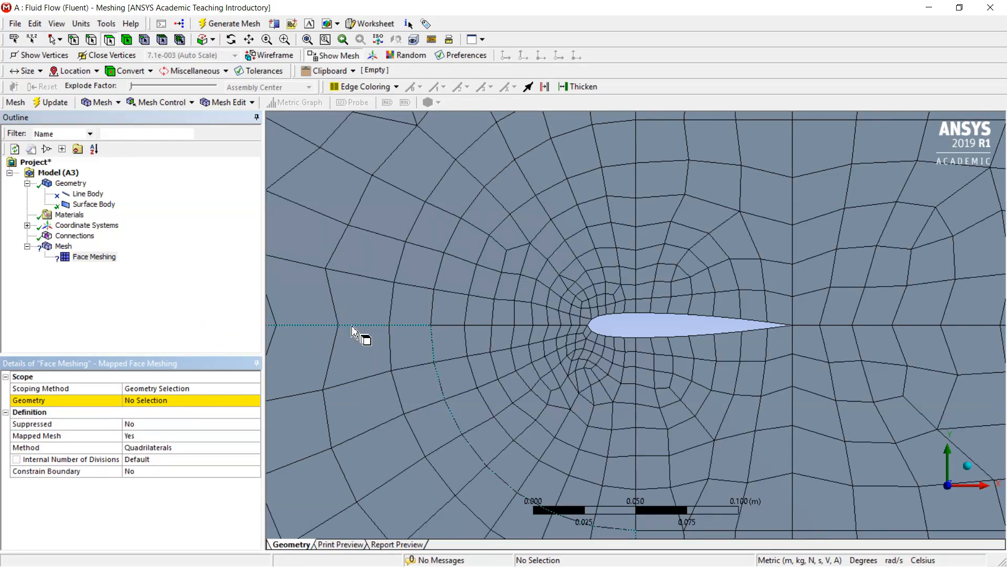
pyautogui.scroll(-3)
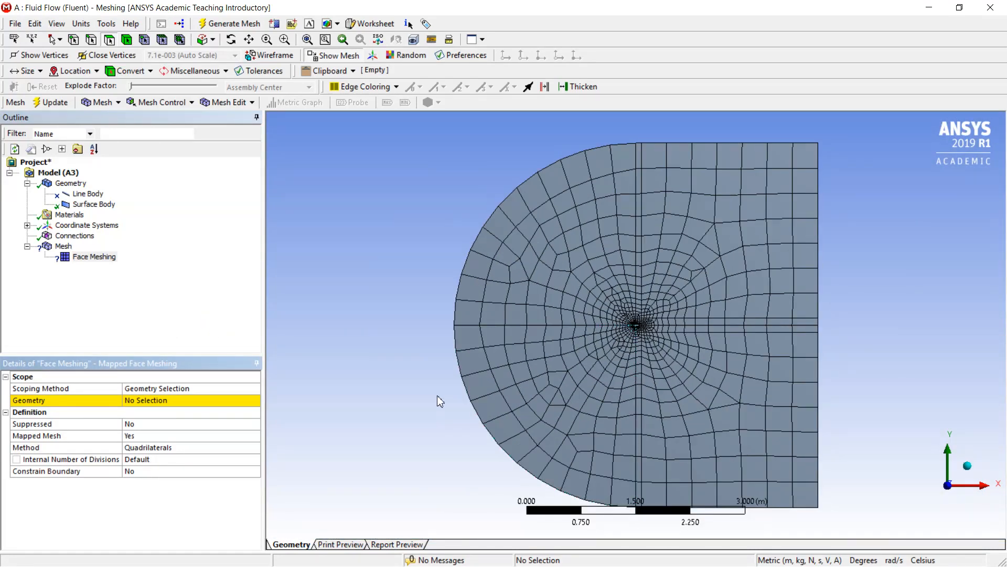
pyautogui.moveTo(432, 388)
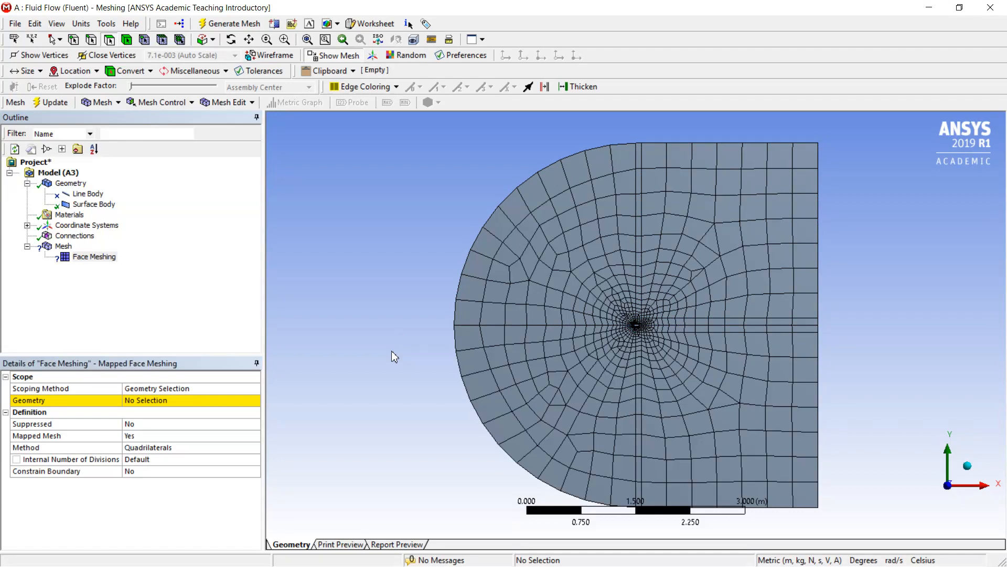
pyautogui.press('ctrl+a')
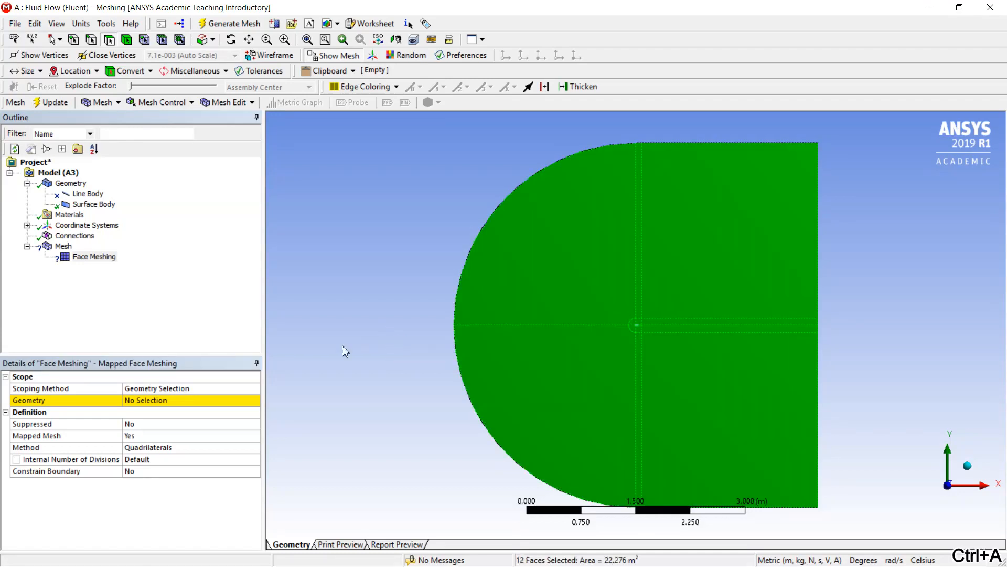
pyautogui.click(156, 400)
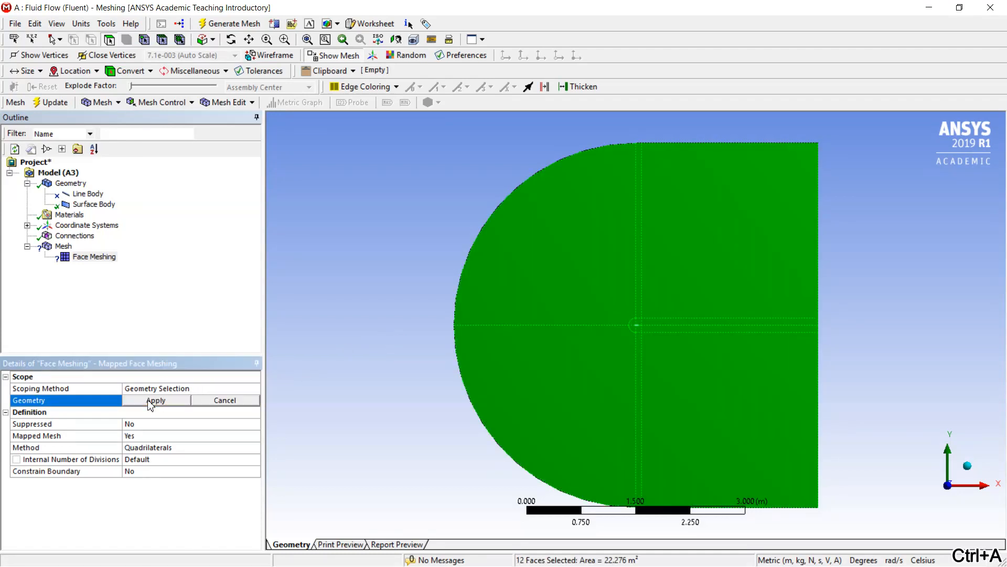
pyautogui.click(156, 400)
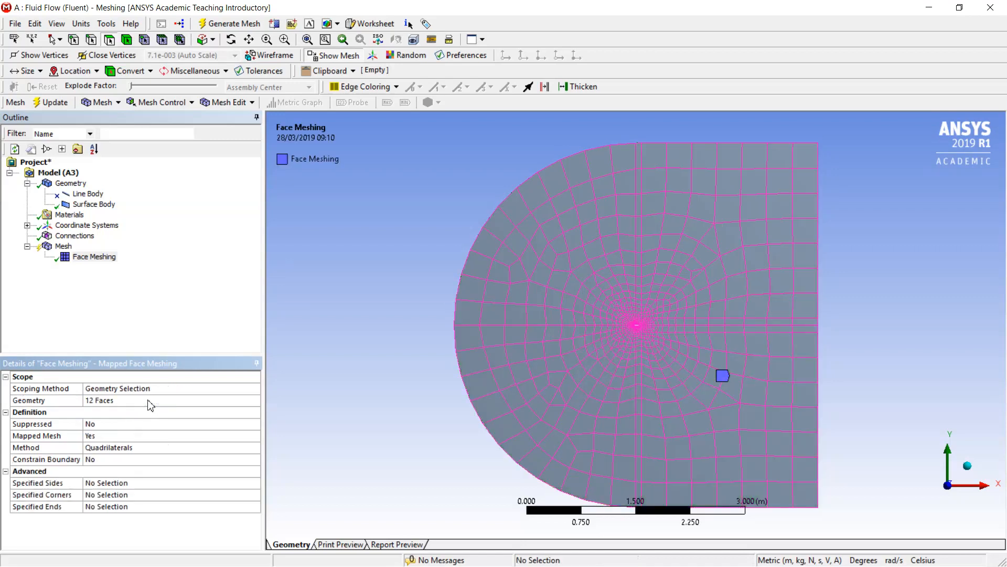
pyautogui.moveTo(182, 197)
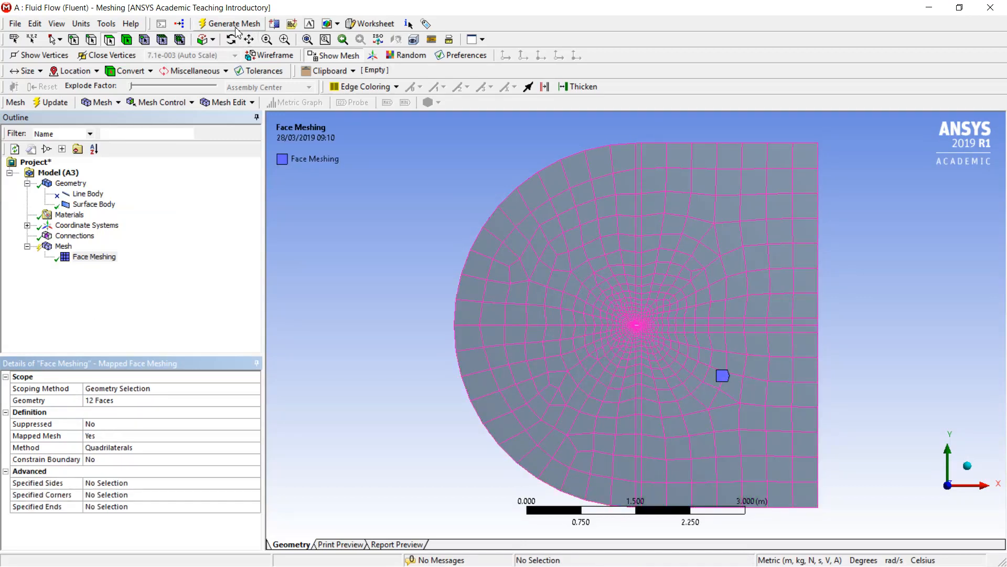
pyautogui.click(228, 23)
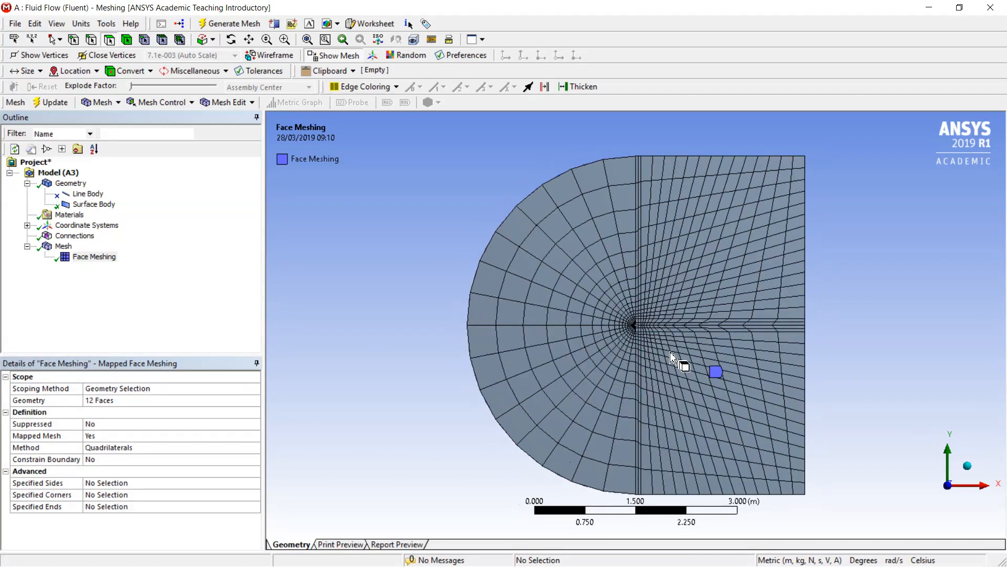
pyautogui.scroll(3)
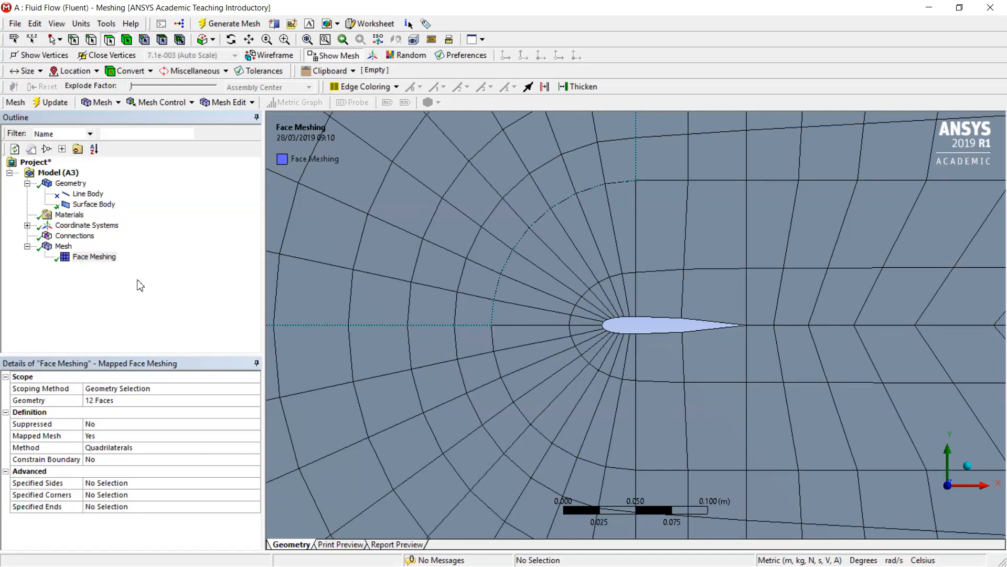
pyautogui.moveTo(95, 251)
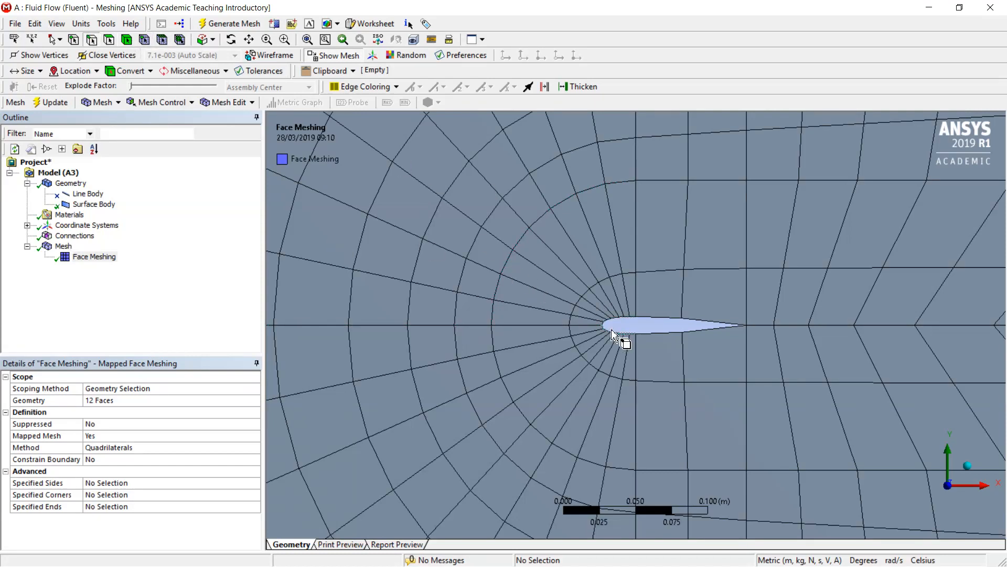
# - Select the six arc and nose edges at the domain front and insert an edge Sizing control
pyautogui.click(510, 251)
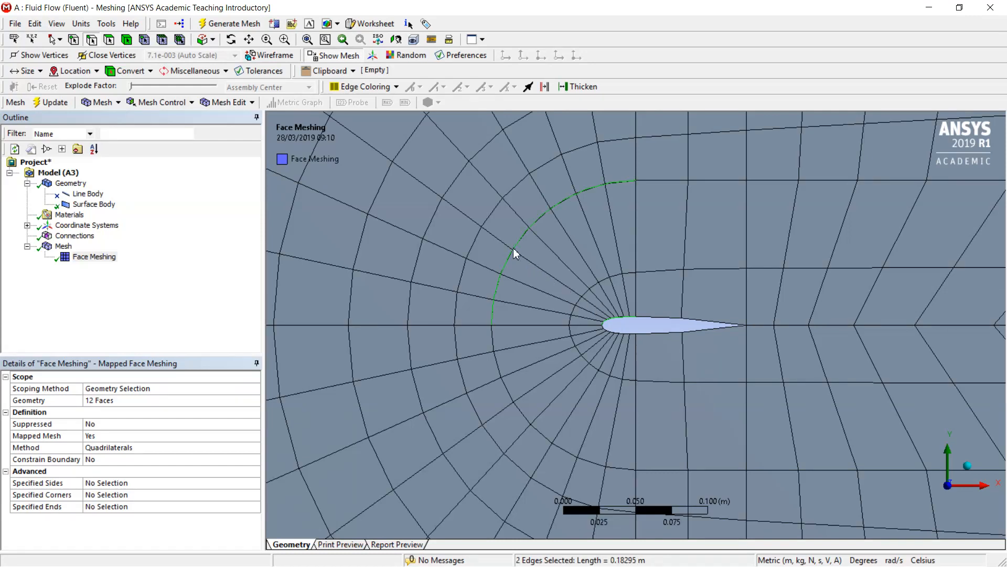
pyautogui.moveTo(617, 324)
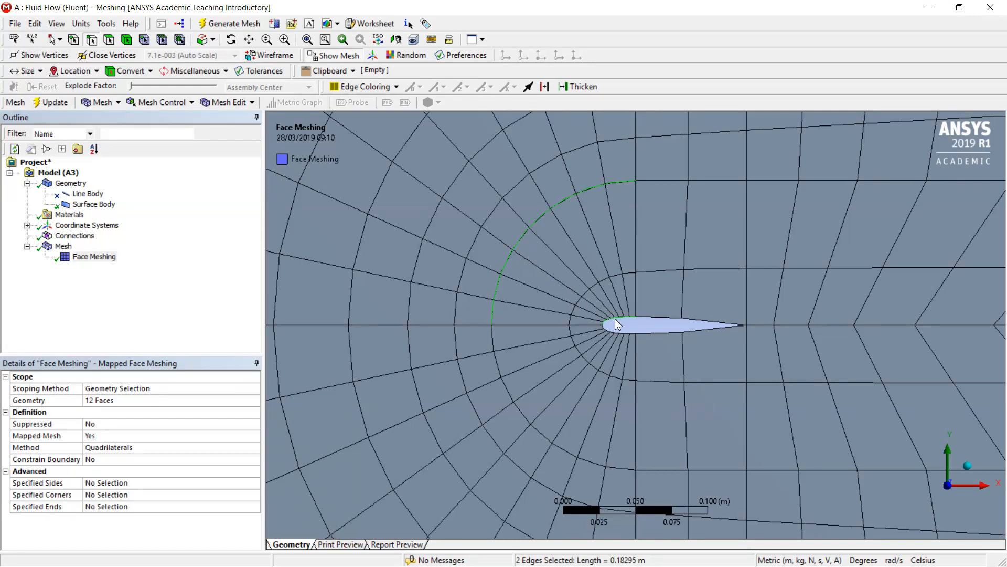
pyautogui.moveTo(619, 328)
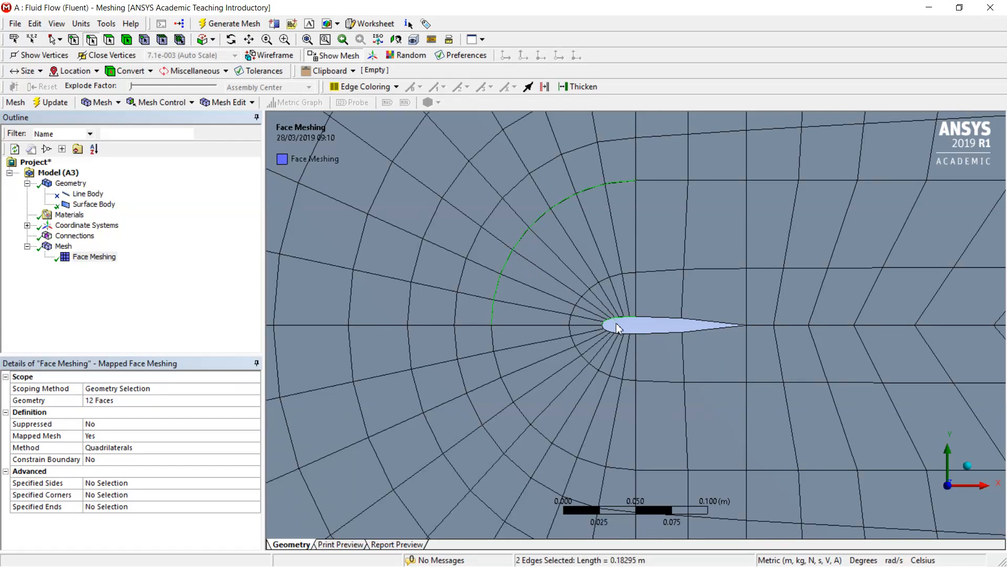
pyautogui.click(529, 442)
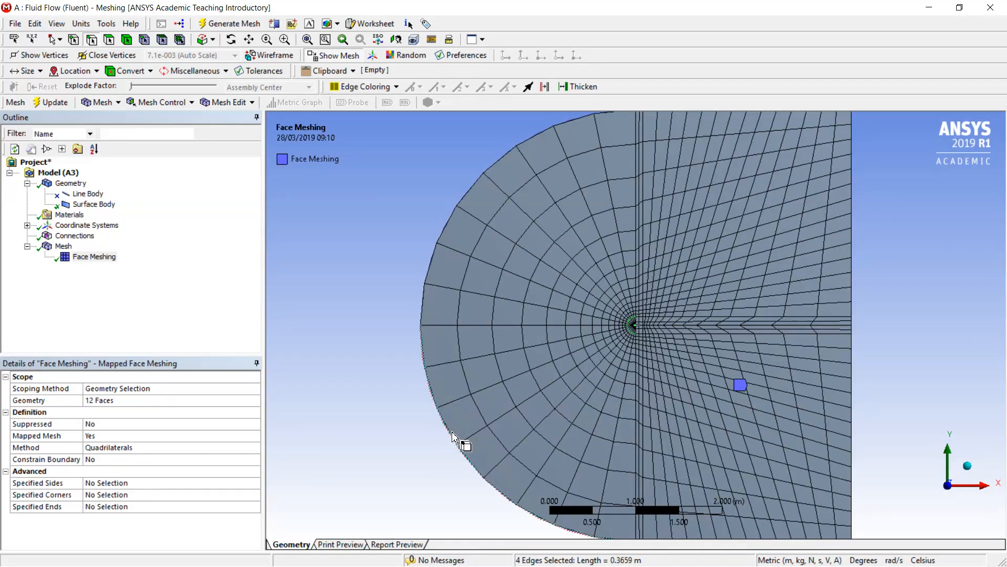
pyautogui.click(440, 265)
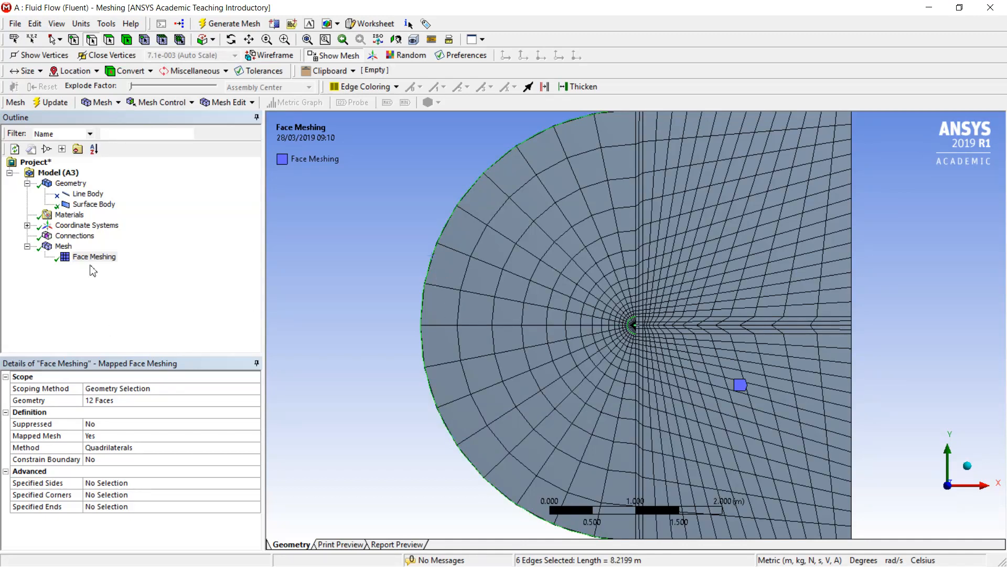
pyautogui.rightClick(63, 246)
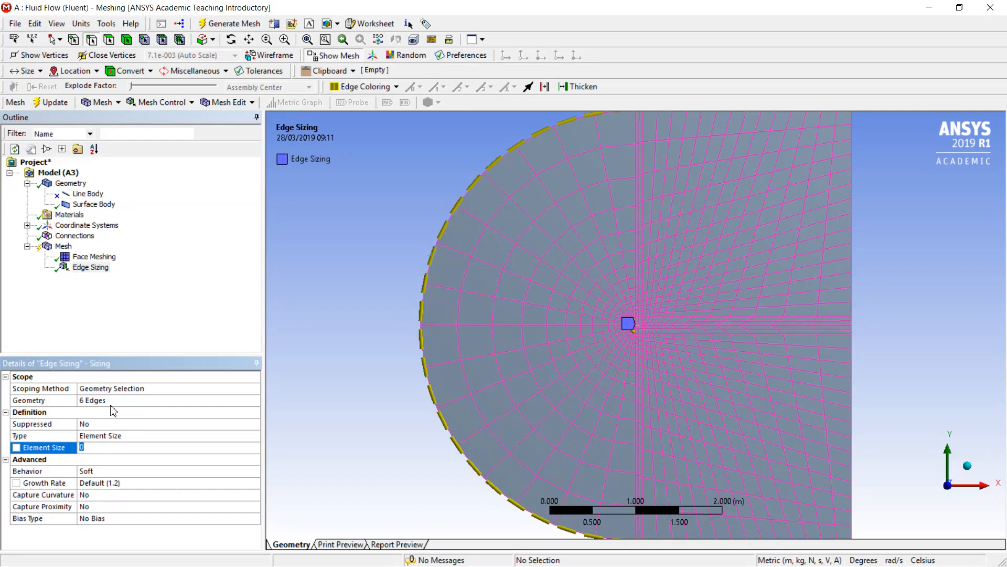
pyautogui.moveTo(140, 441)
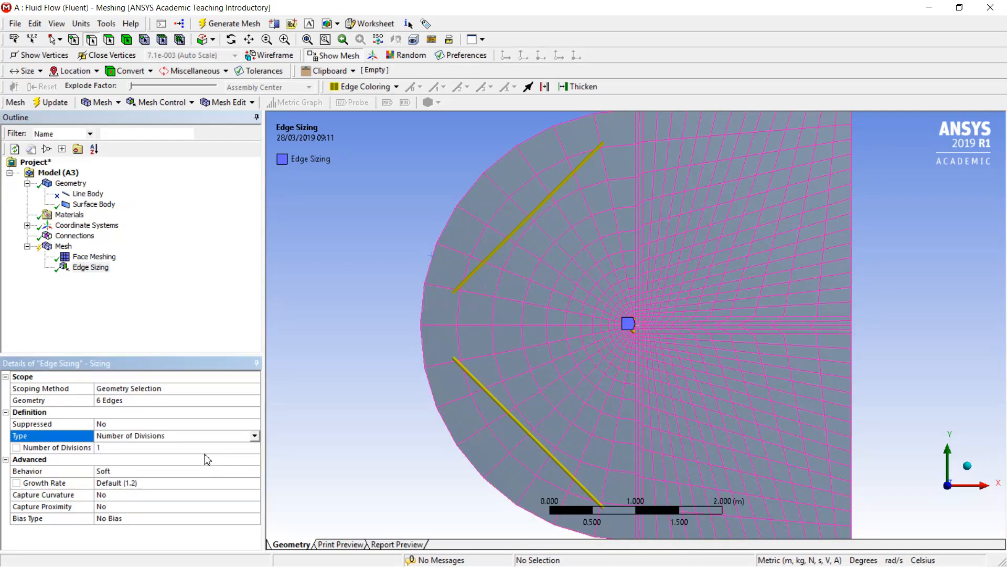
pyautogui.moveTo(142, 452)
pyautogui.write('25')
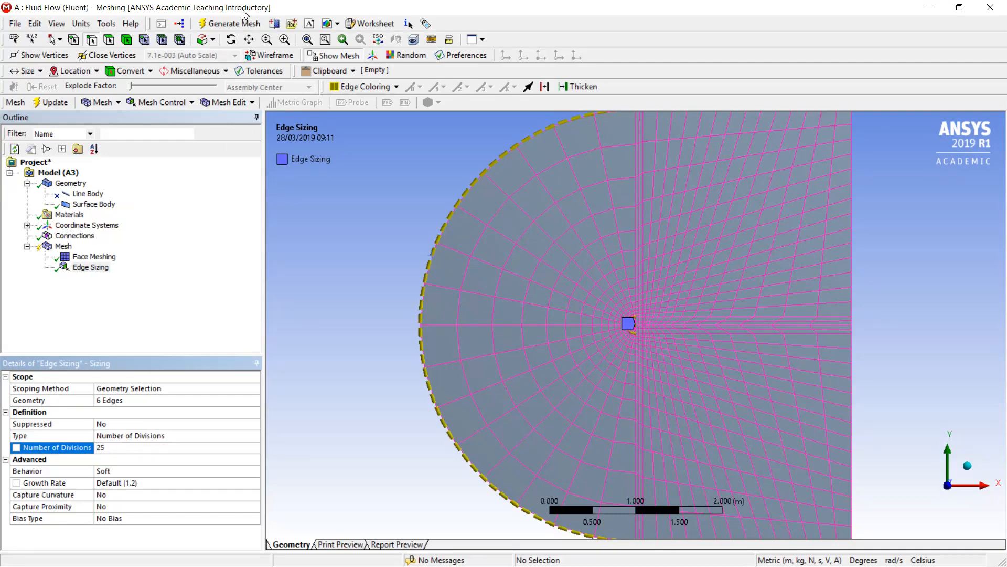
# - Regenerate the mesh with the 25-division sizing and check the refined arcs near the airfoil
pyautogui.click(232, 23)
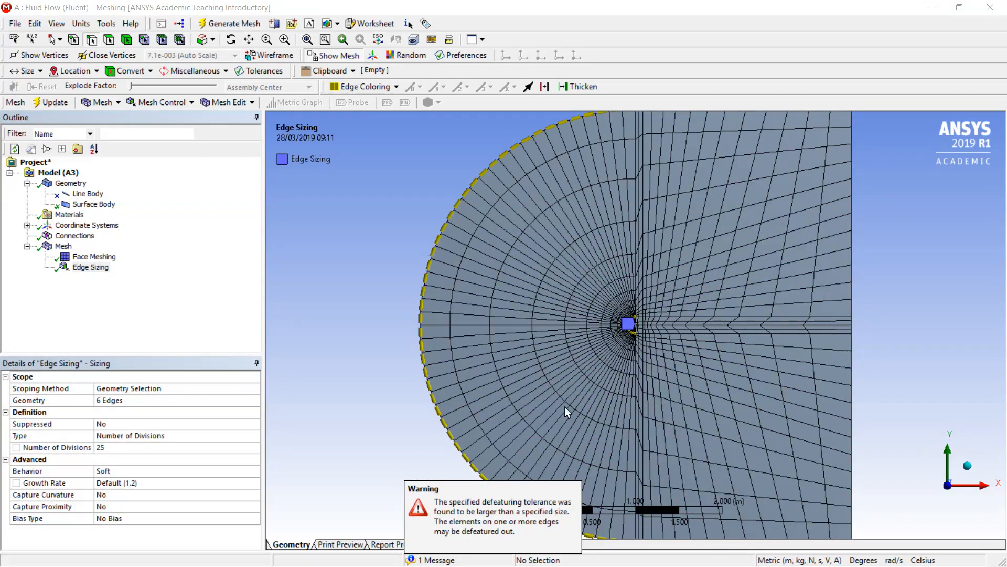
pyautogui.moveTo(667, 262)
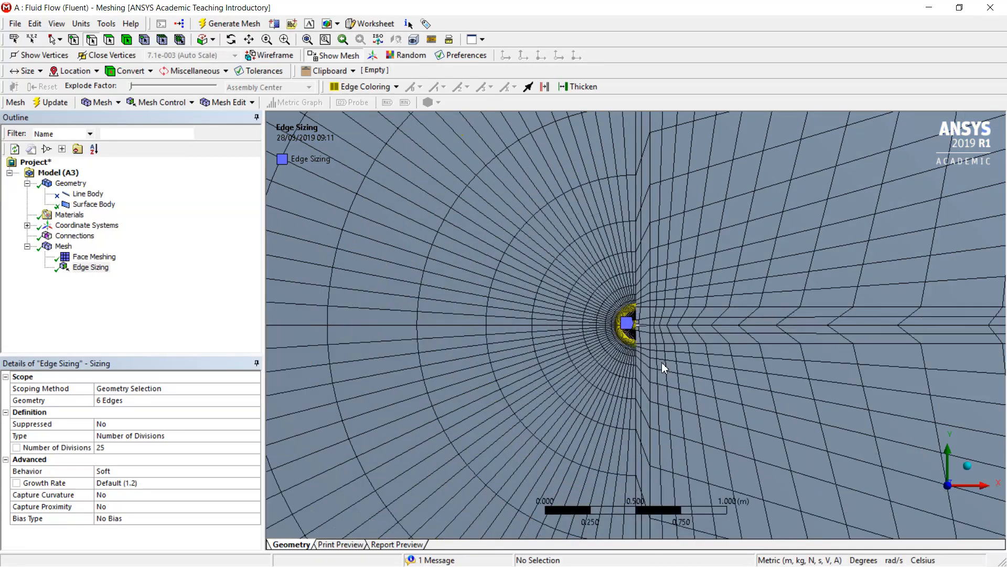
pyautogui.scroll(3)
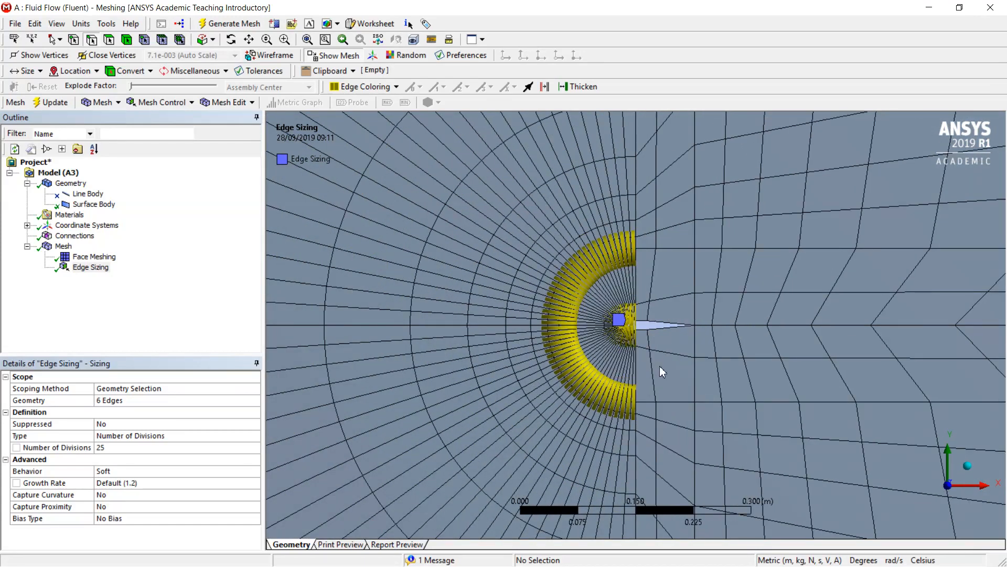
# - Insert a Sizing on the six short horizontal edges beside the airfoil with 40 divisions
pyautogui.click(658, 328)
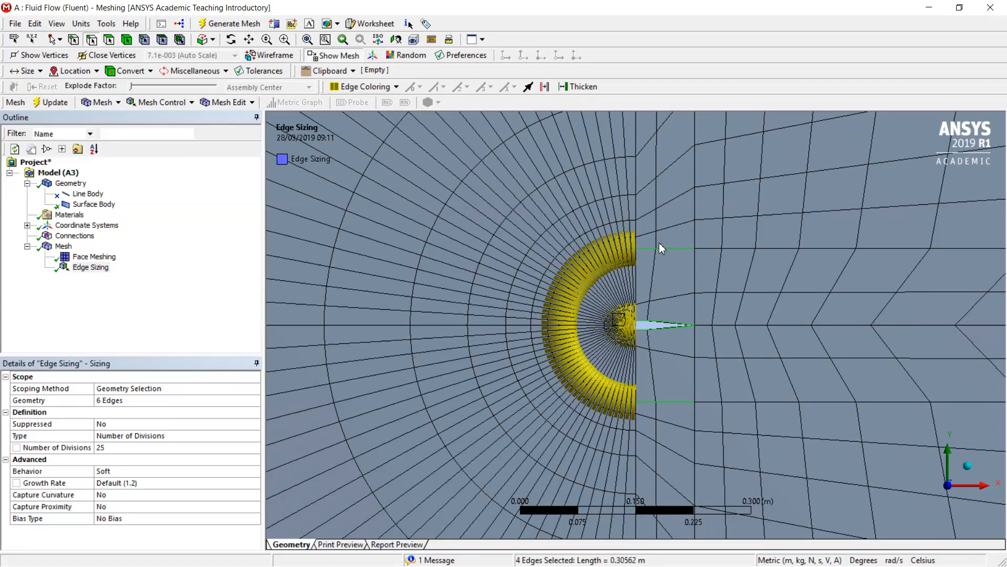
pyautogui.scroll(-3)
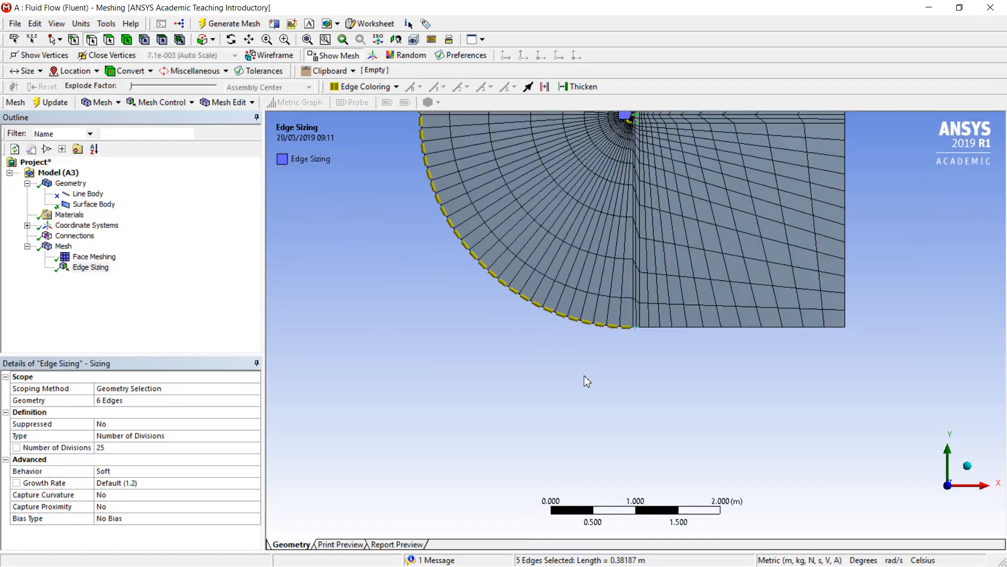
pyautogui.scroll(-3)
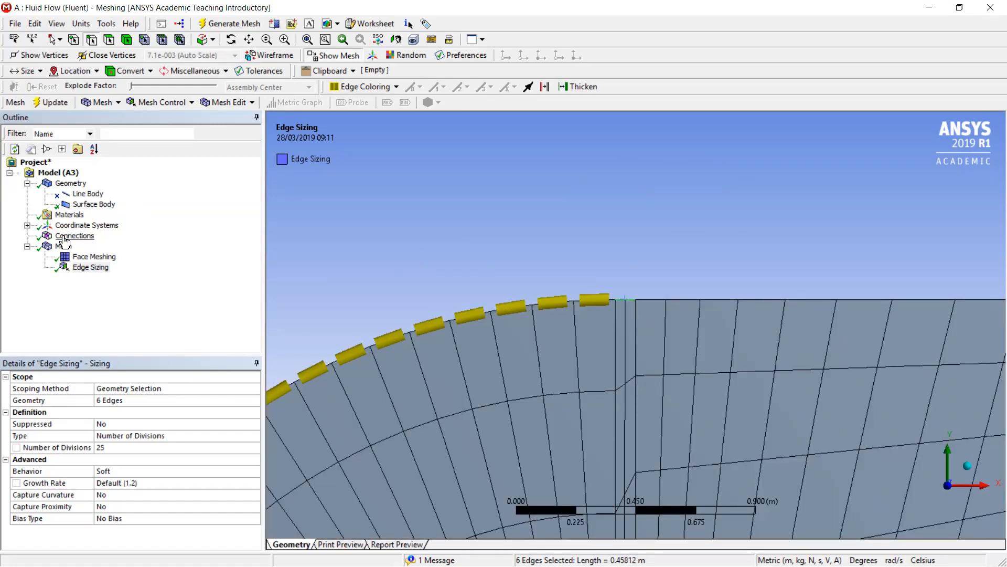
pyautogui.rightClick(63, 246)
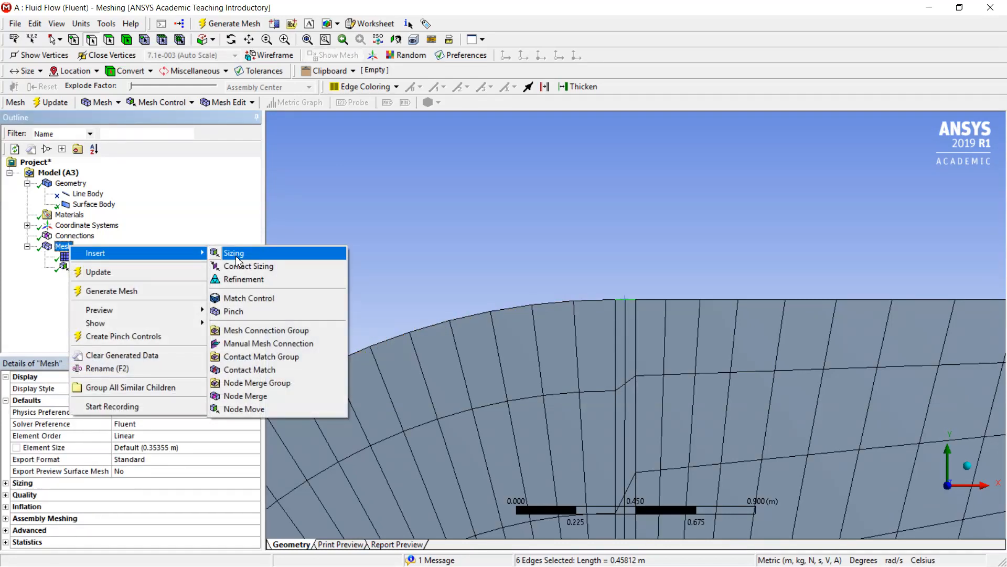
pyautogui.click(234, 253)
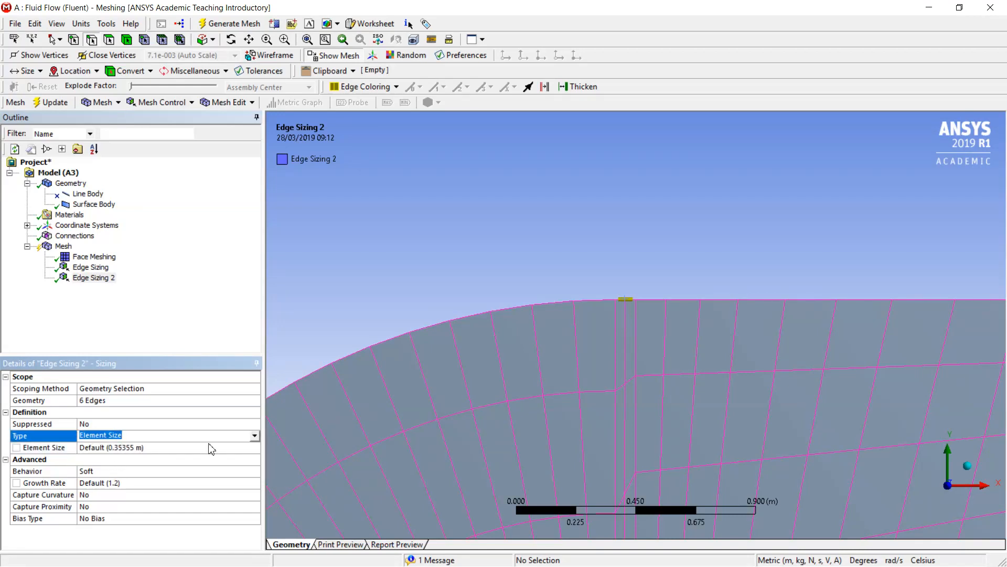
pyautogui.click(255, 436)
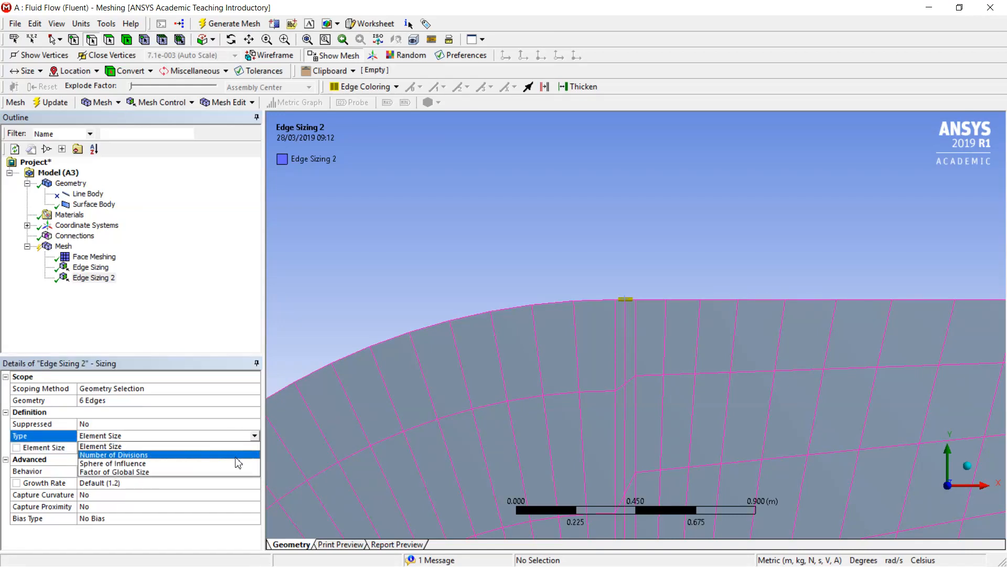
pyautogui.click(114, 454)
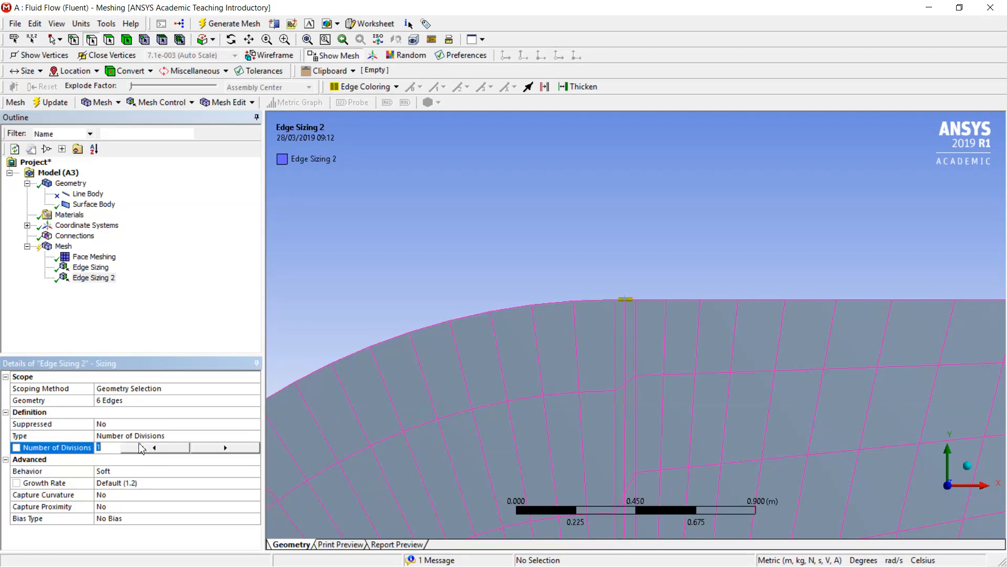
pyautogui.write('40')
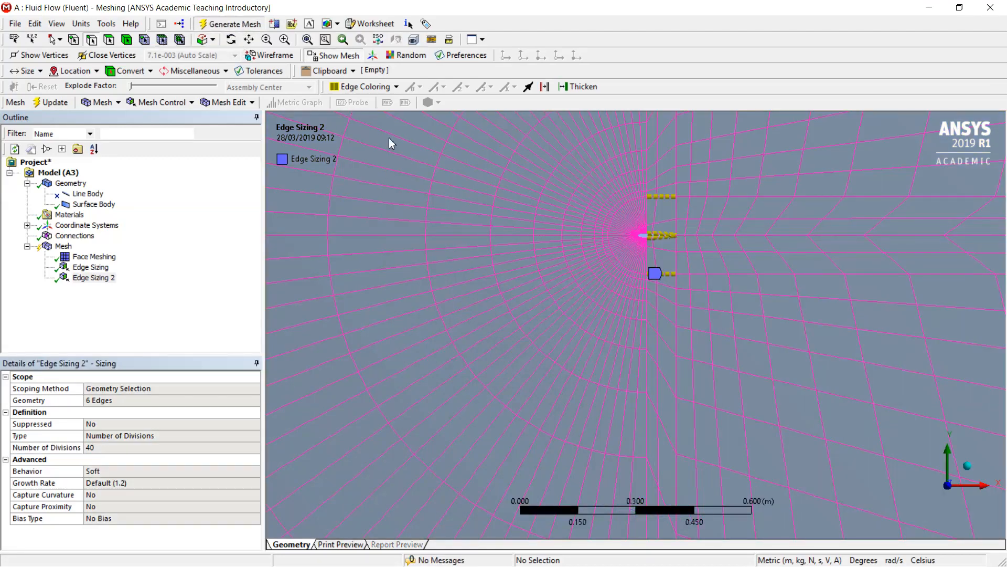
# - Regenerate the mesh with the 40-division sizing and zoom out to view the wake rectangle
pyautogui.click(234, 23)
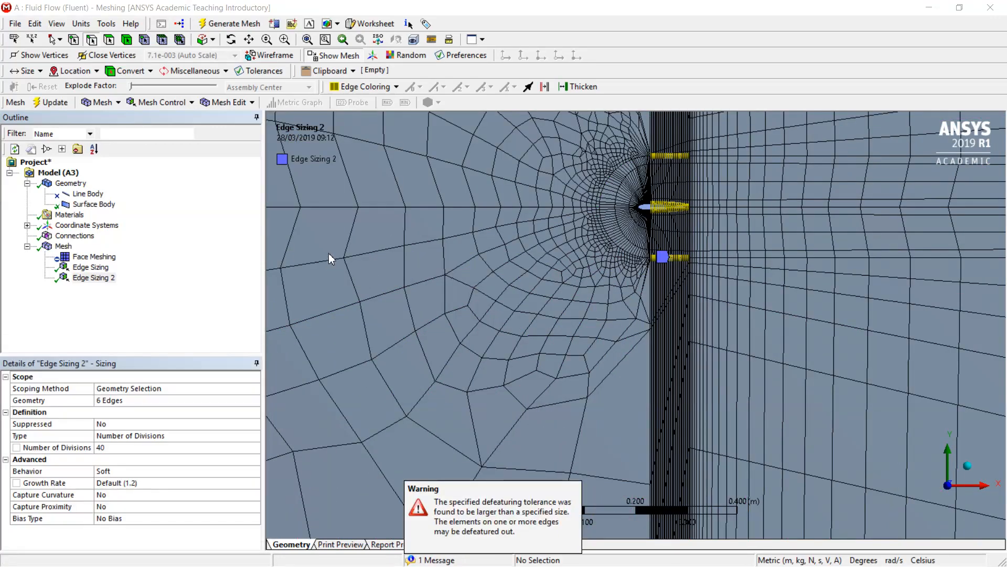
pyautogui.scroll(3)
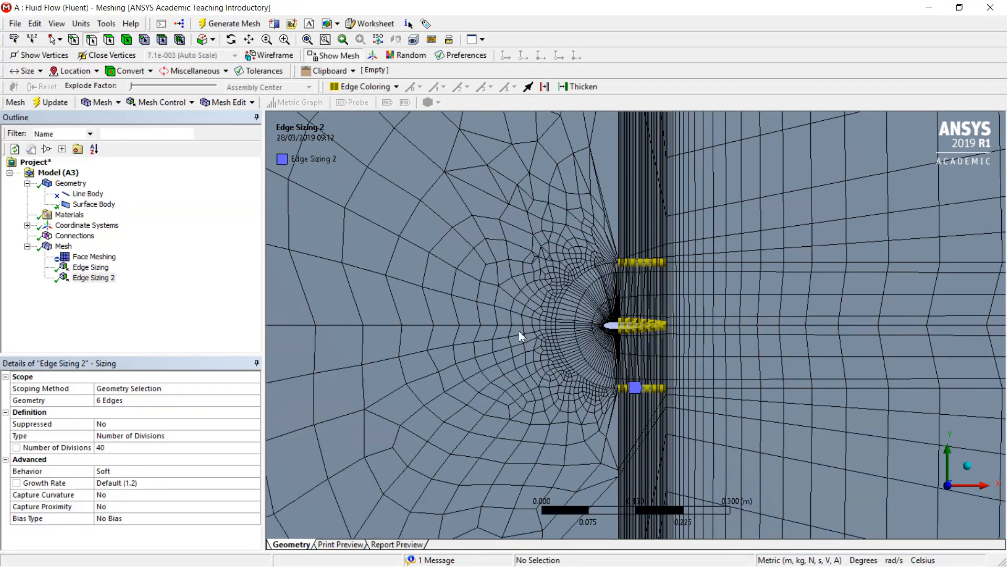
pyautogui.moveTo(594, 422)
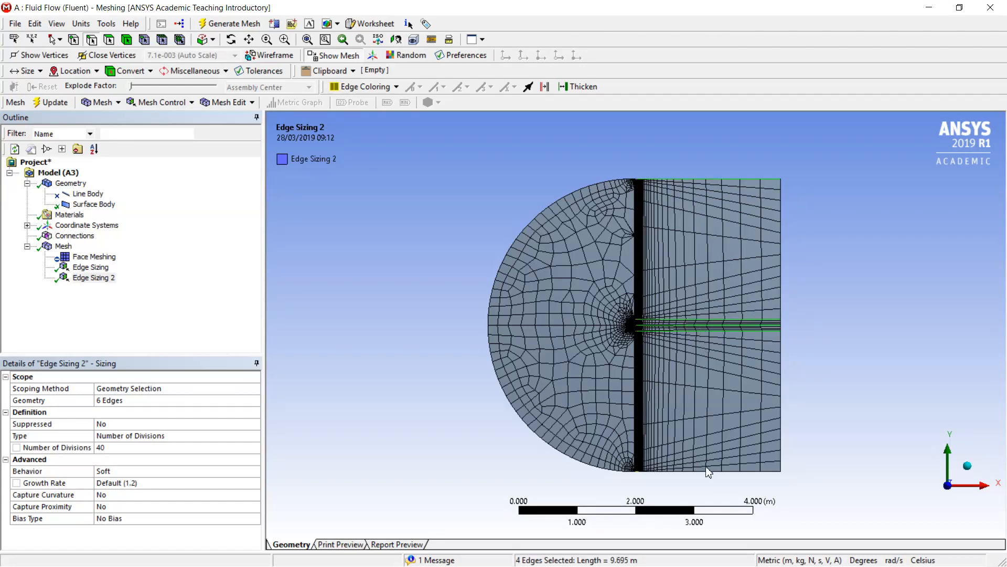
# - Insert a Sizing on the five long horizontal wake edges set to 200 divisions
pyautogui.click(707, 469)
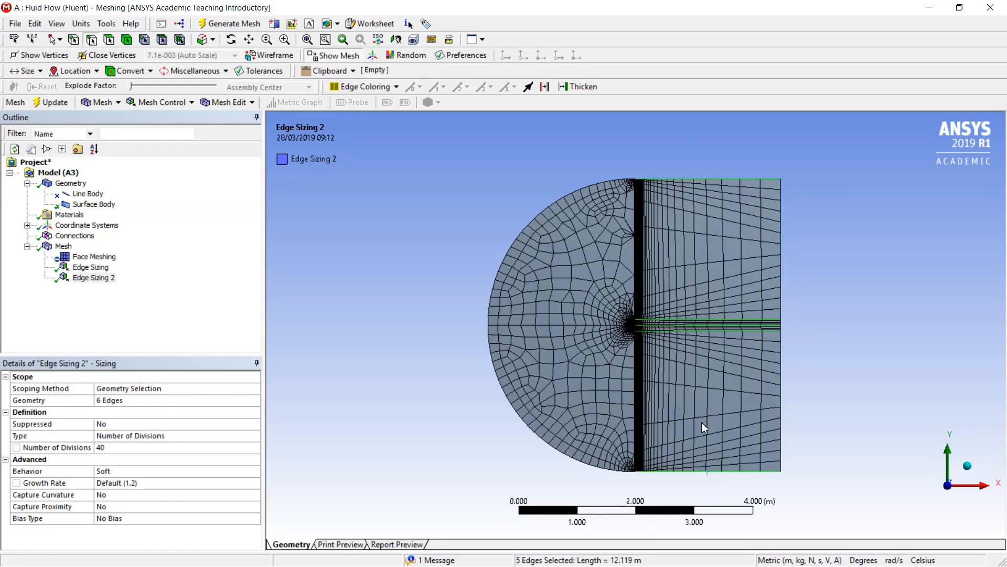
pyautogui.moveTo(706, 373)
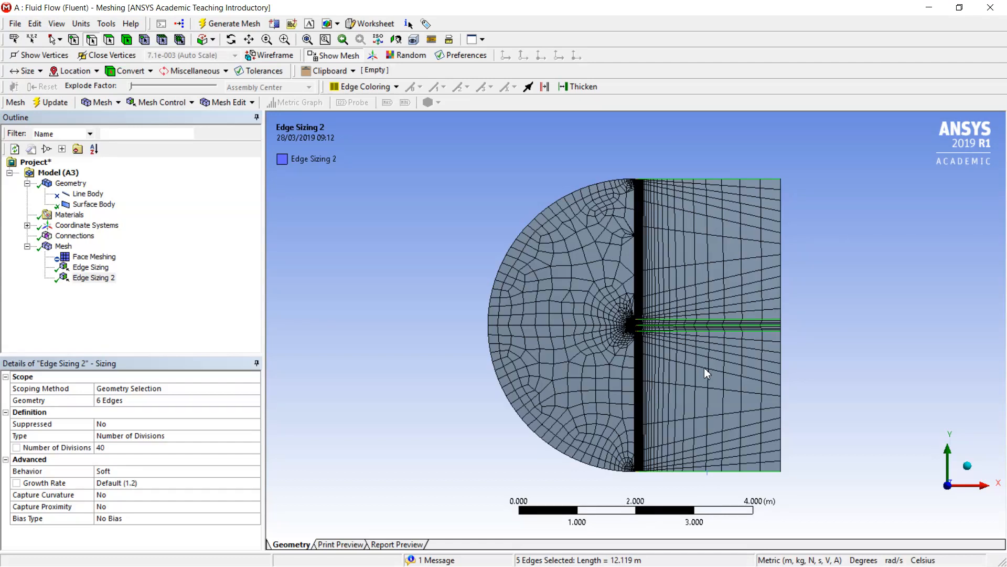
pyautogui.moveTo(358, 376)
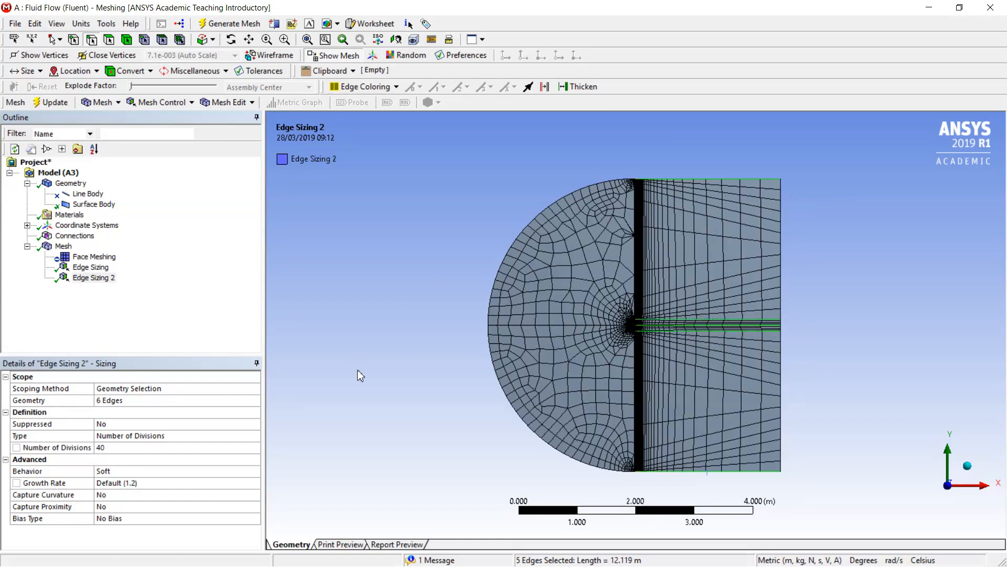
pyautogui.rightClick(63, 246)
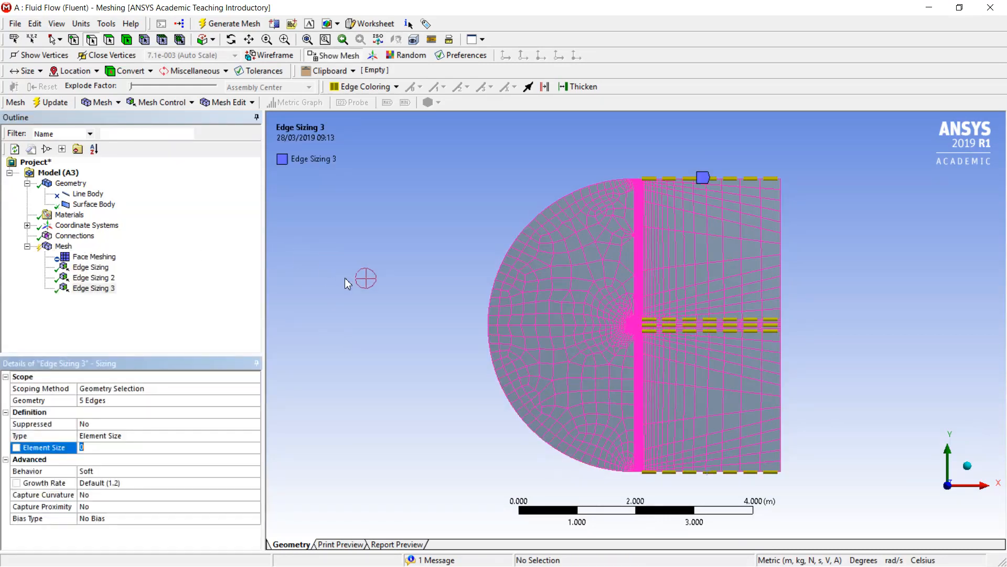
pyautogui.click(254, 436)
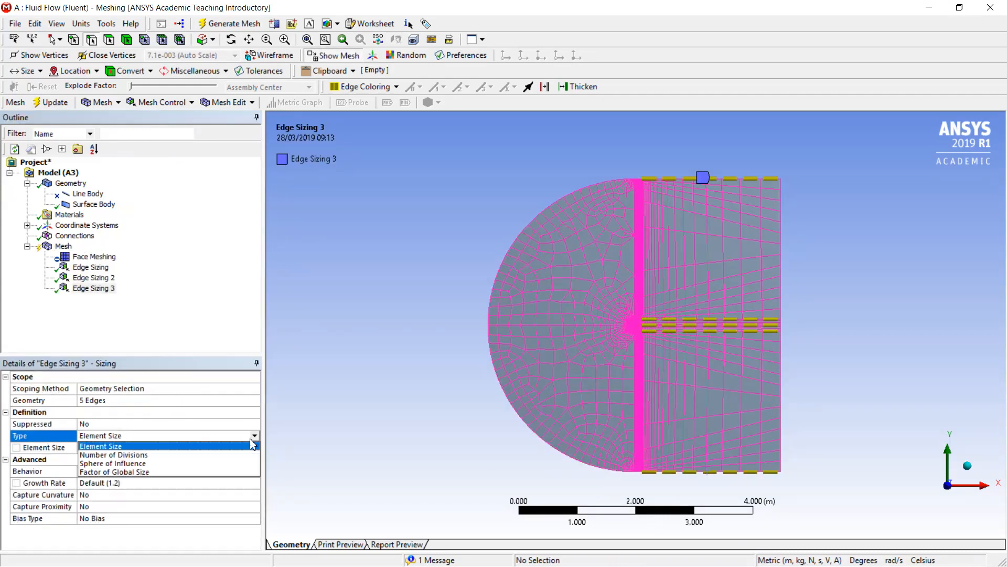
pyautogui.click(129, 455)
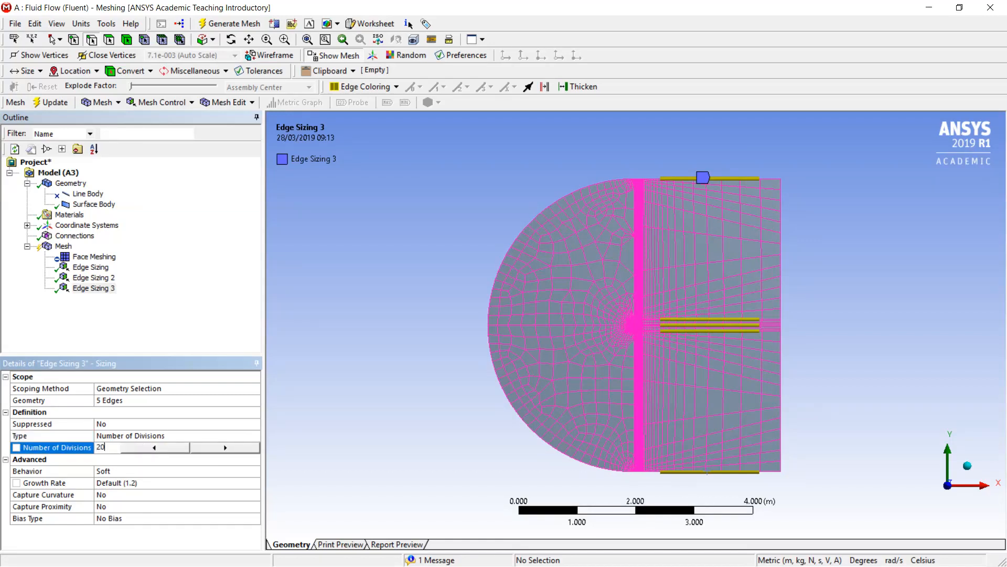
pyautogui.write('200')
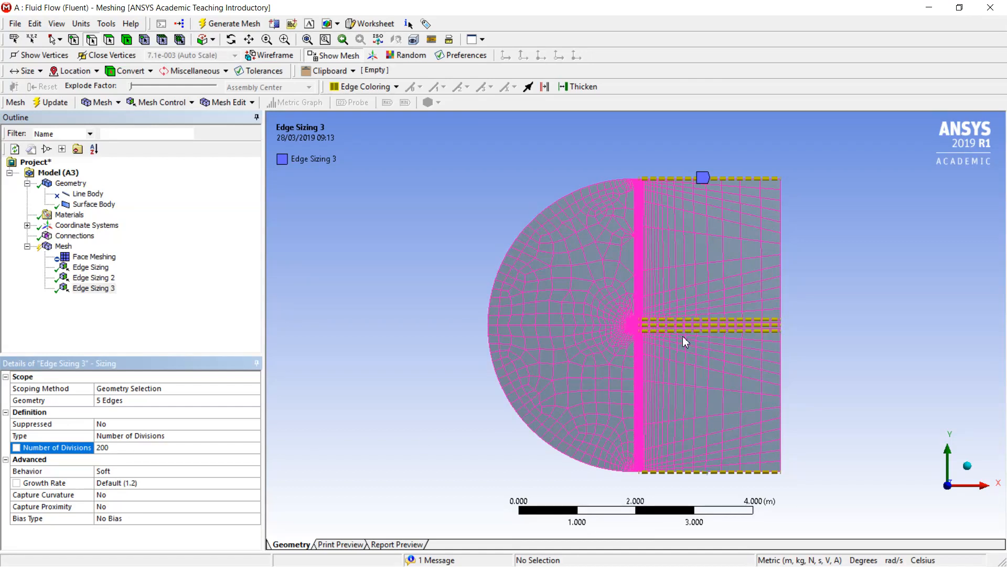
pyautogui.moveTo(735, 360)
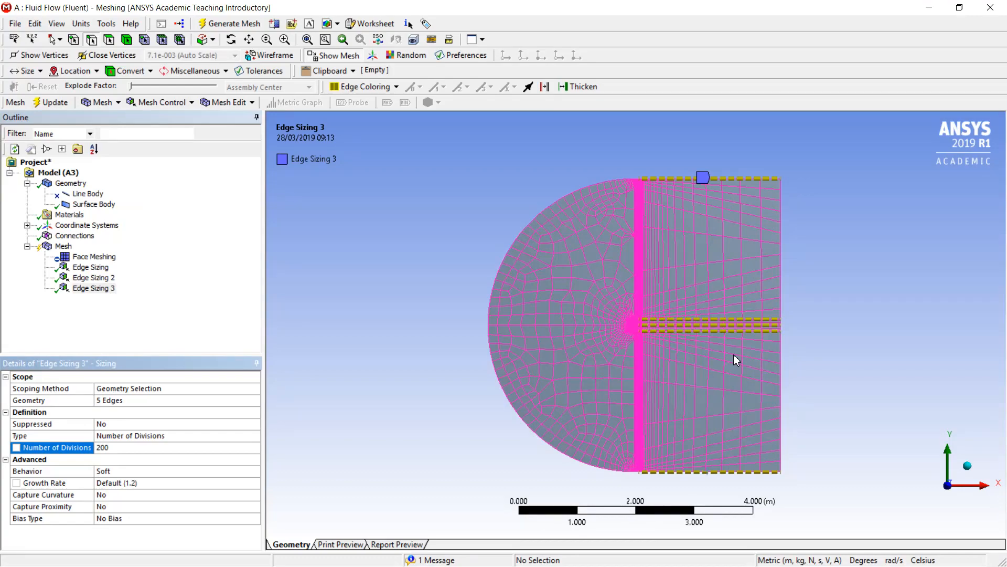
pyautogui.scroll(3)
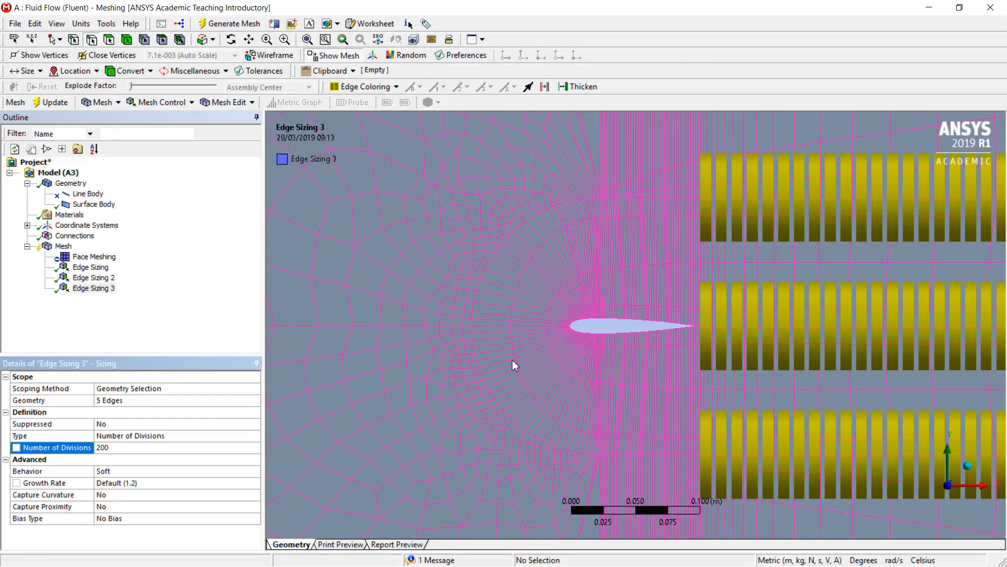
# - Generate the mesh with all three edge sizings to produce the dense structured quad grid
pyautogui.click(233, 23)
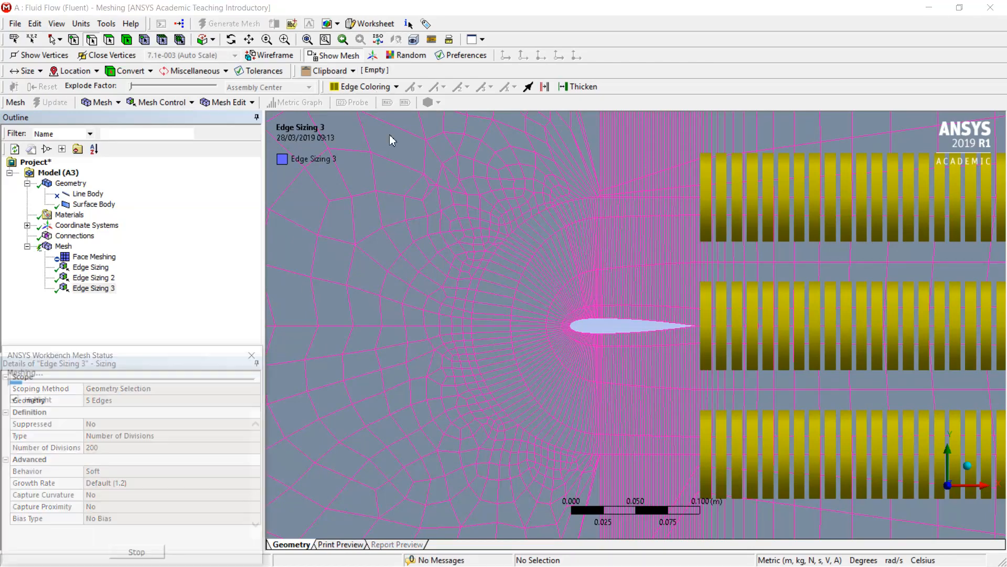
pyautogui.click(233, 23)
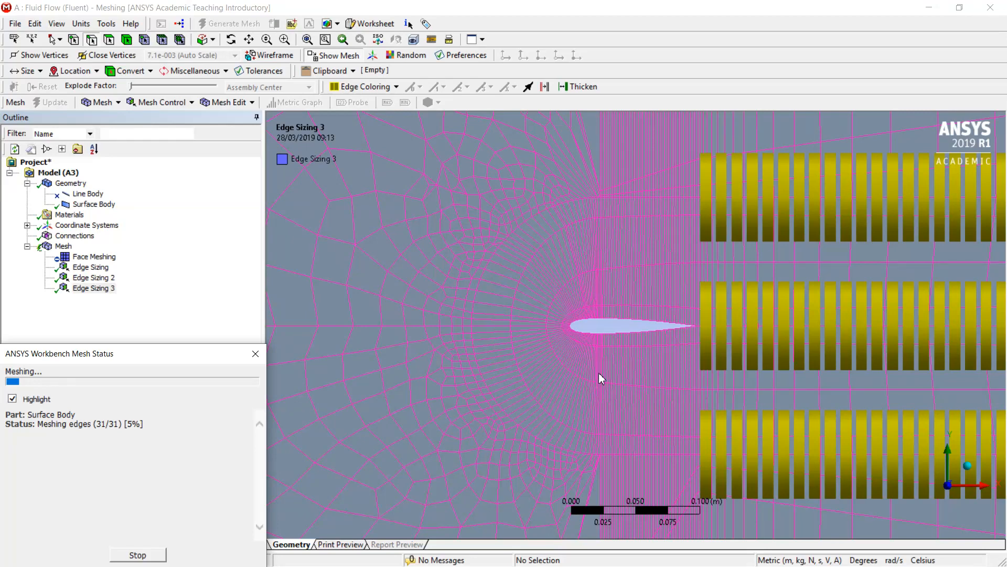
pyautogui.moveTo(607, 424)
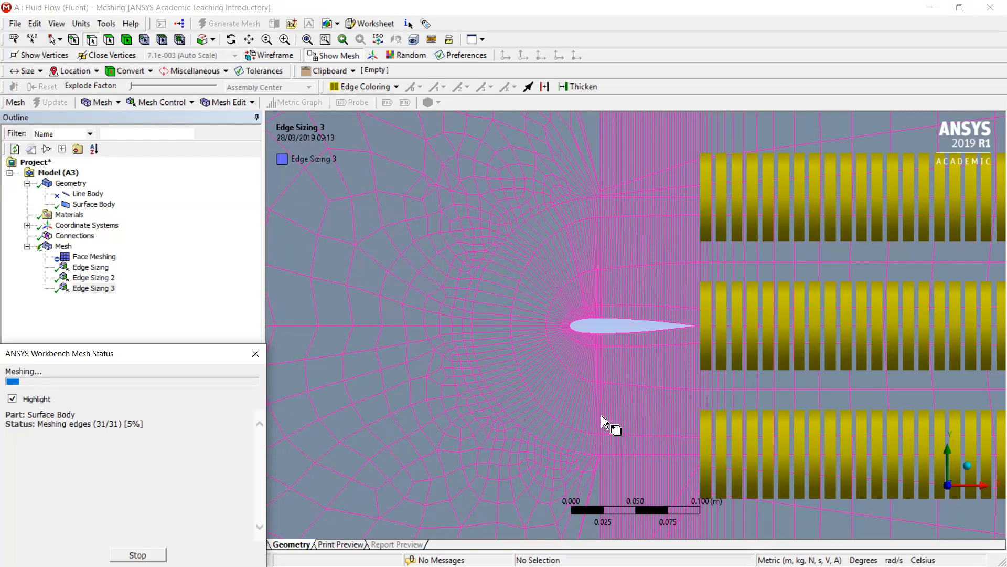
pyautogui.moveTo(418, 306)
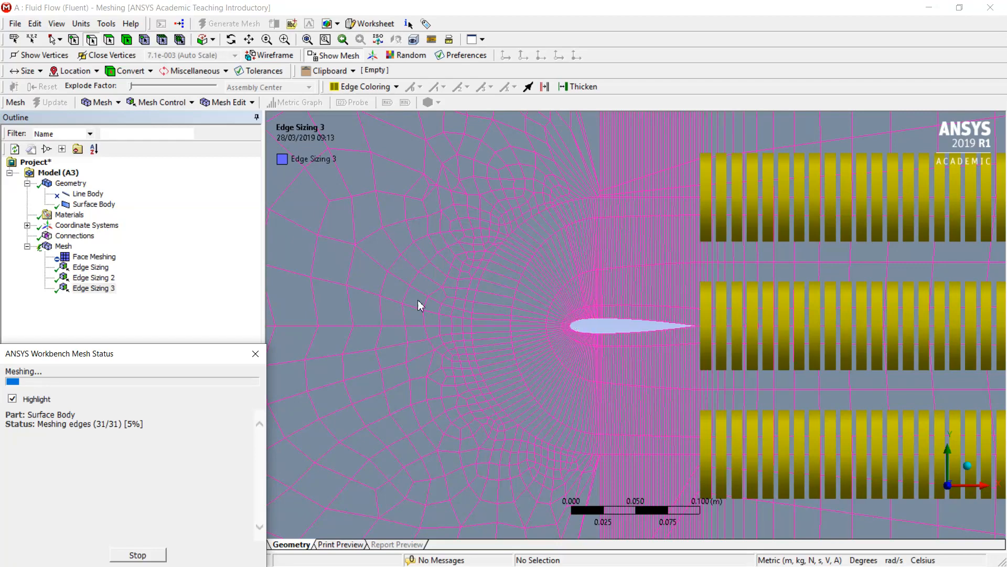
pyautogui.moveTo(468, 239)
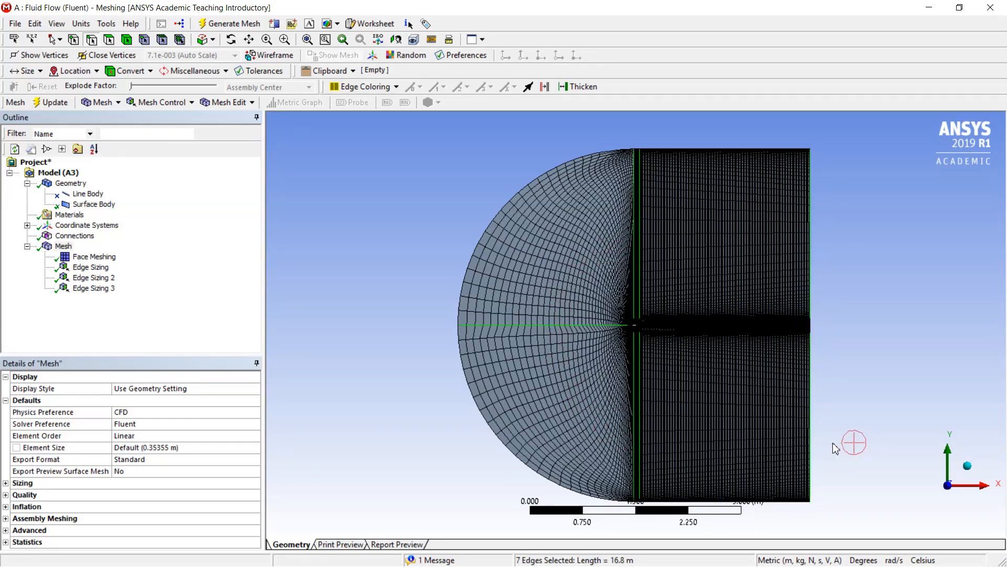
pyautogui.moveTo(873, 375)
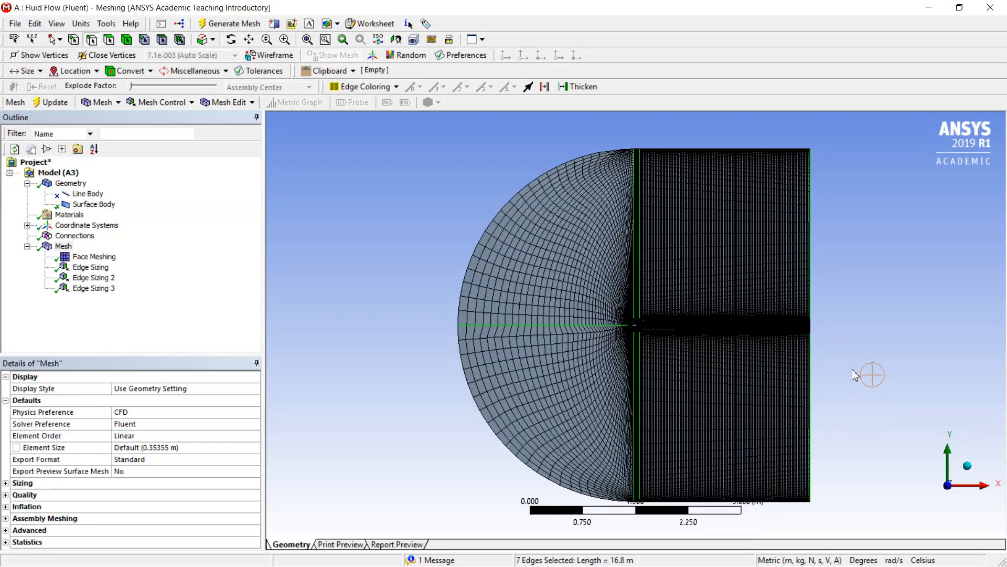
pyautogui.moveTo(182, 280)
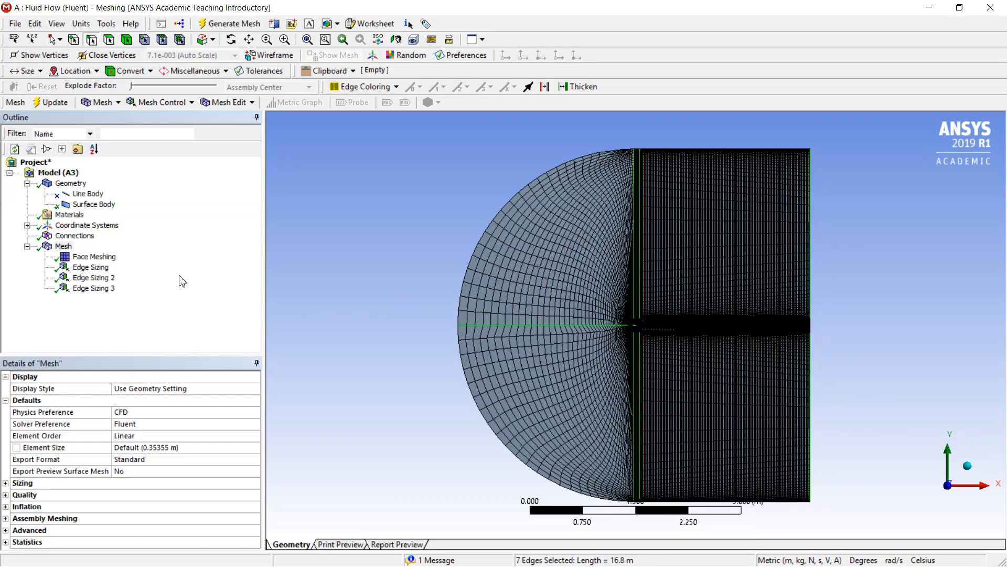
pyautogui.moveTo(164, 66)
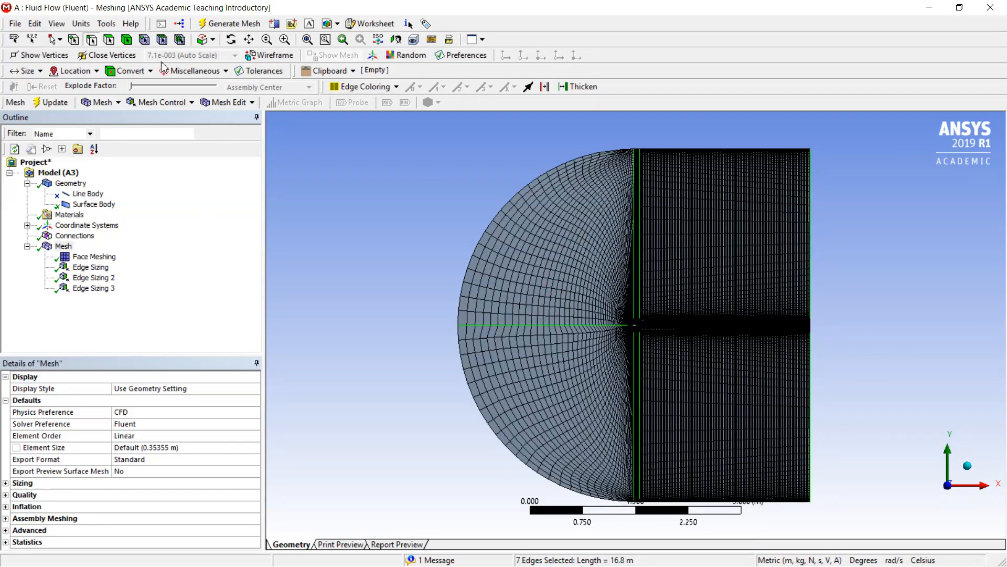
# - Insert an edge sizing on the seven selected edges with 40 divisions
pyautogui.rightClick(63, 245)
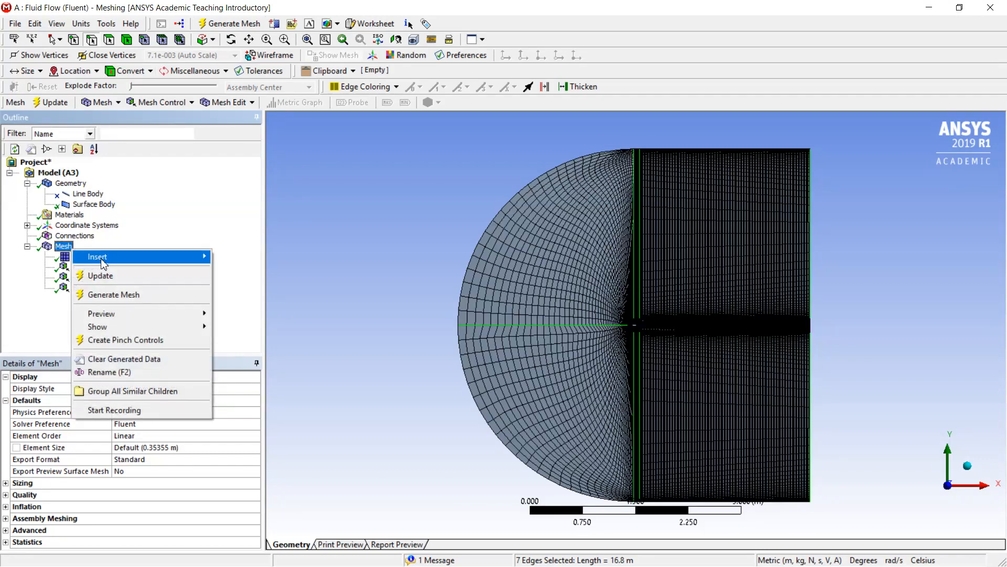
pyautogui.click(97, 257)
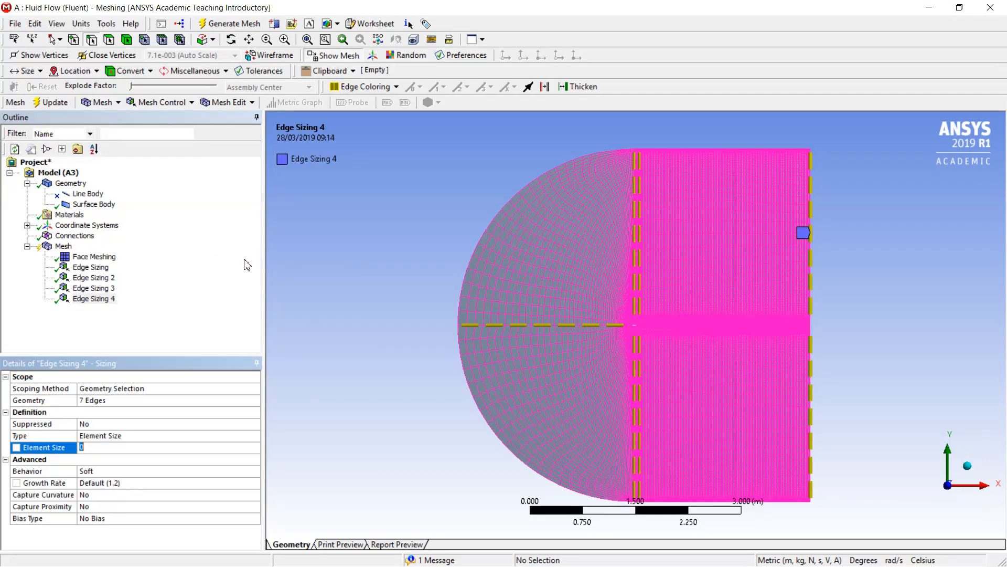
pyautogui.moveTo(234, 331)
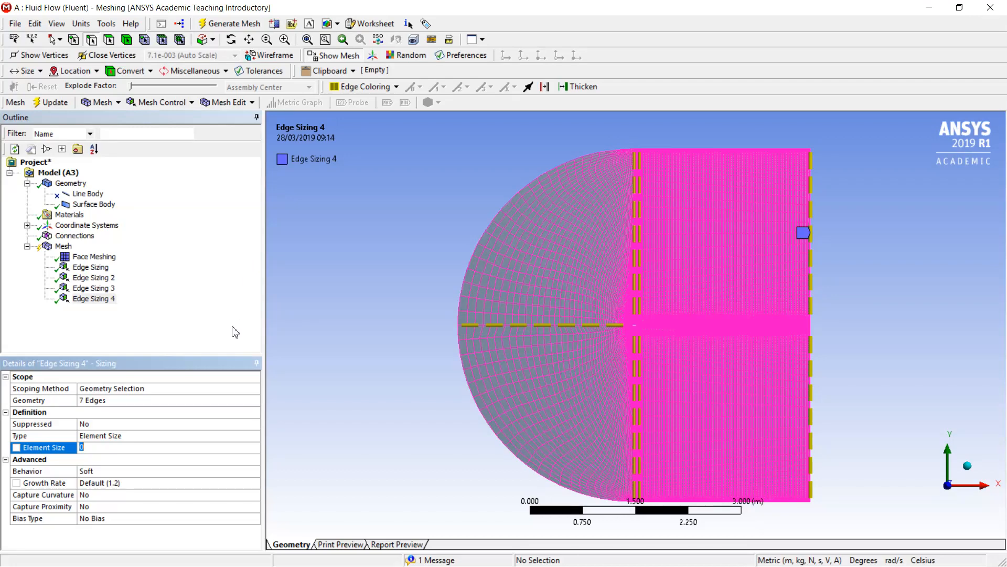
pyautogui.click(254, 435)
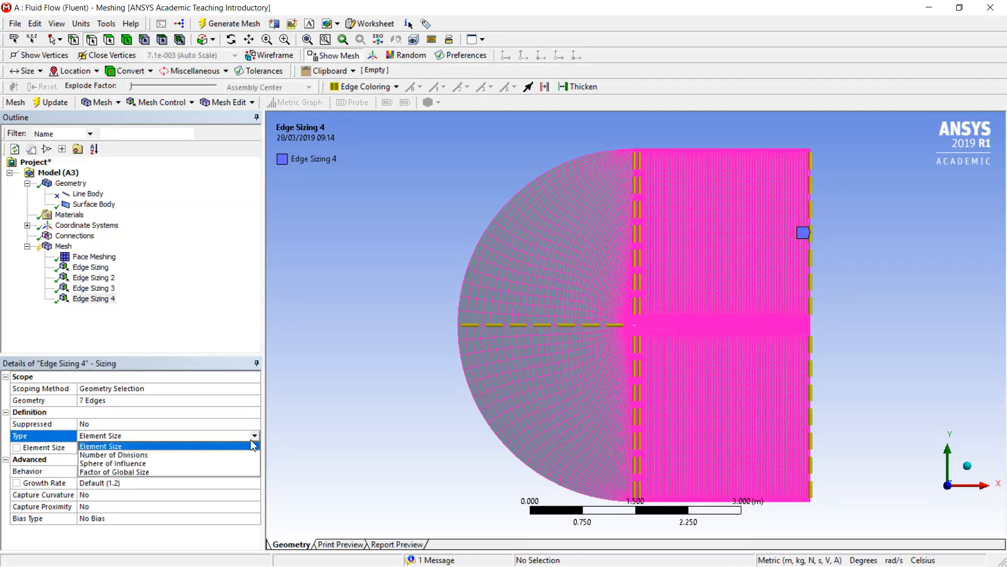
pyautogui.click(130, 455)
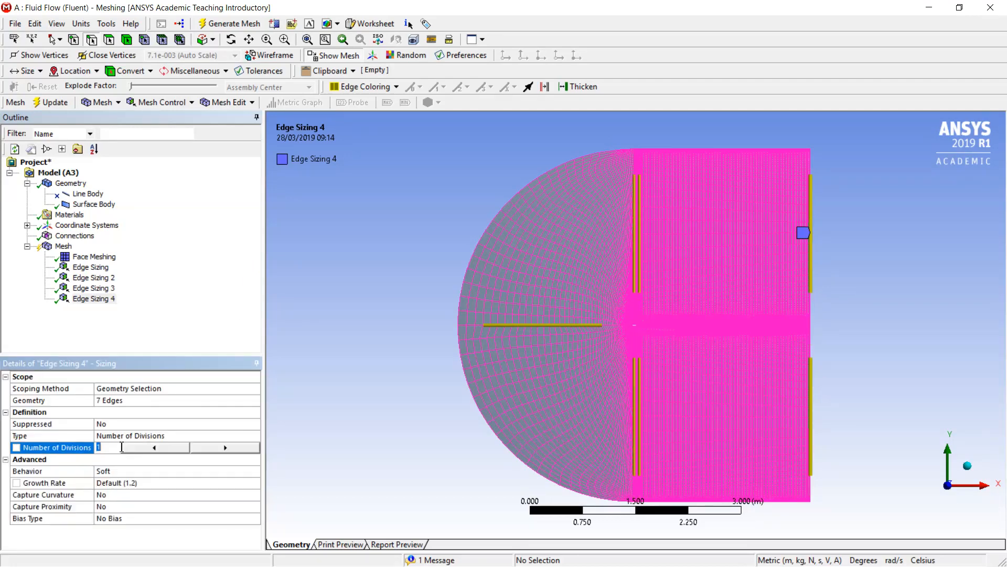
pyautogui.write('40')
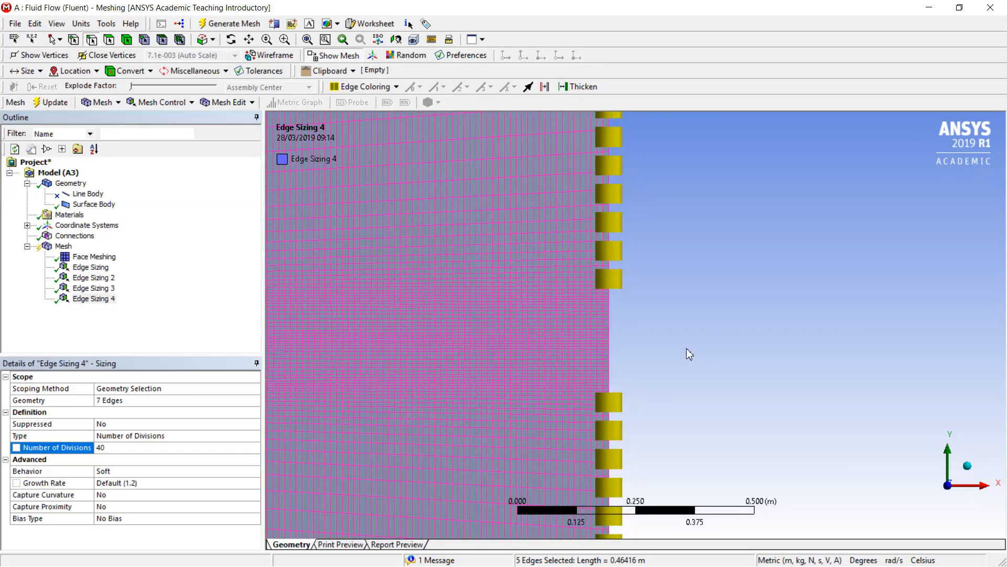
pyautogui.moveTo(617, 369)
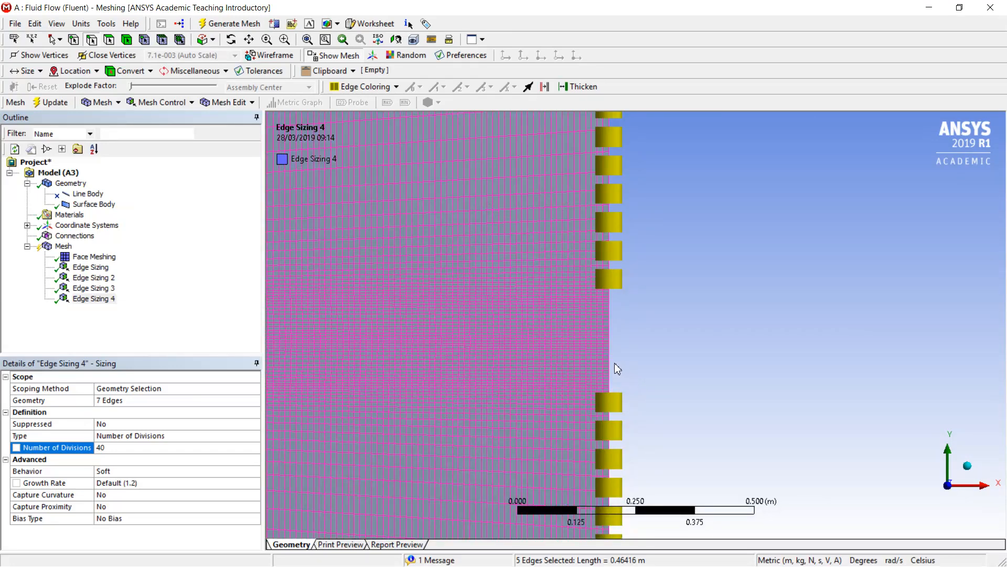
pyautogui.click(614, 324)
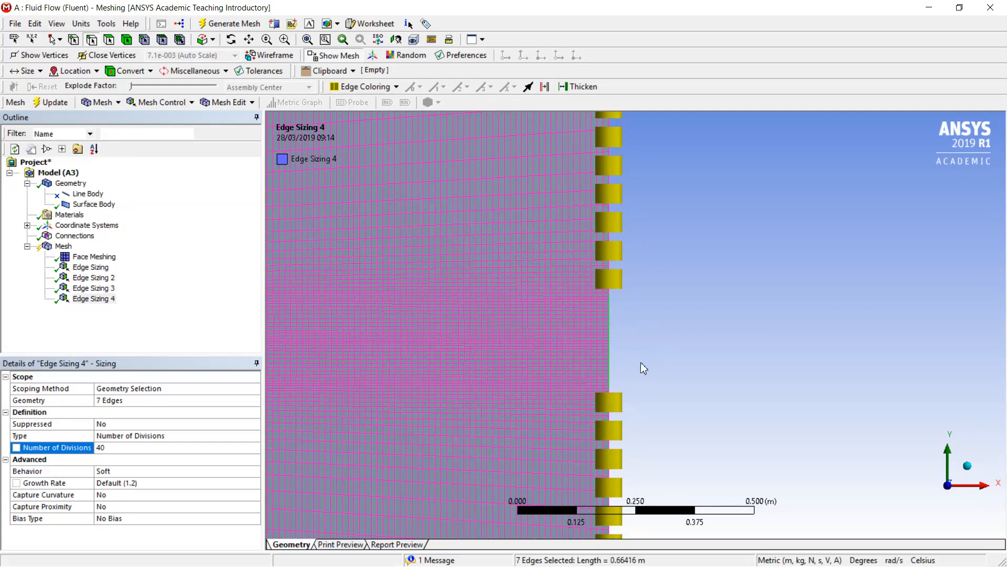
pyautogui.moveTo(74, 251)
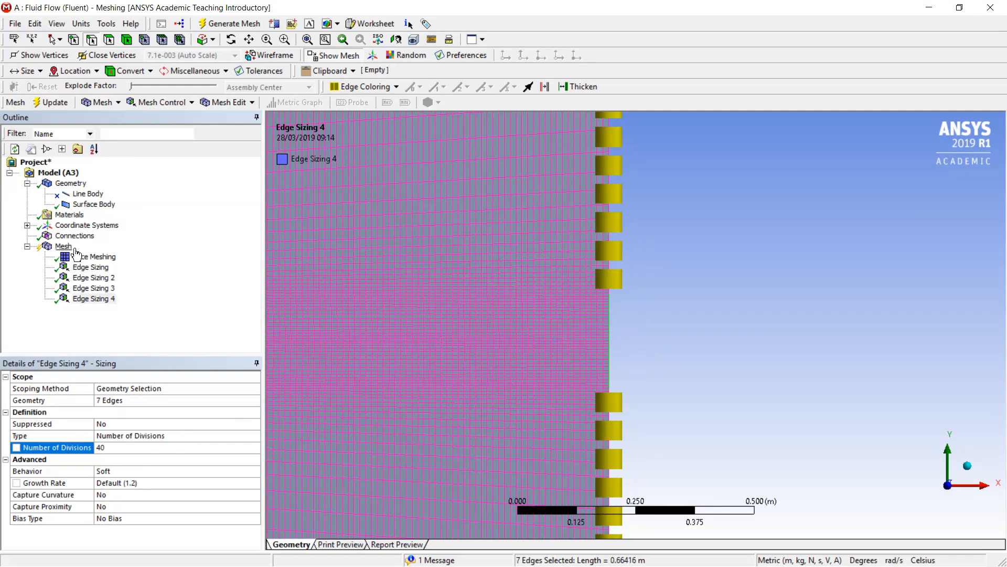
# - Insert Edge Sizing 5 on the seven edges and size it by number of divisions
pyautogui.rightClick(63, 246)
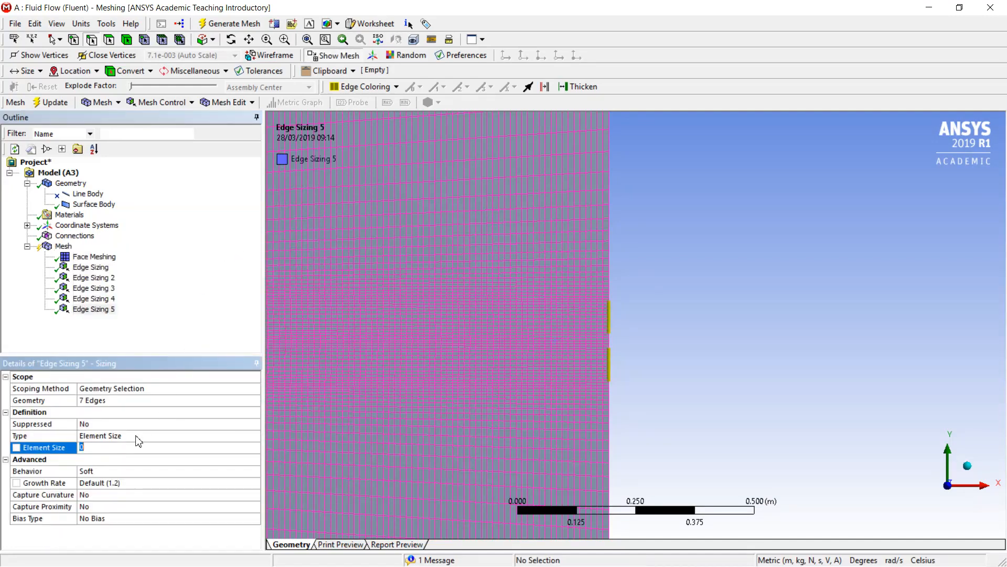
pyautogui.moveTo(250, 441)
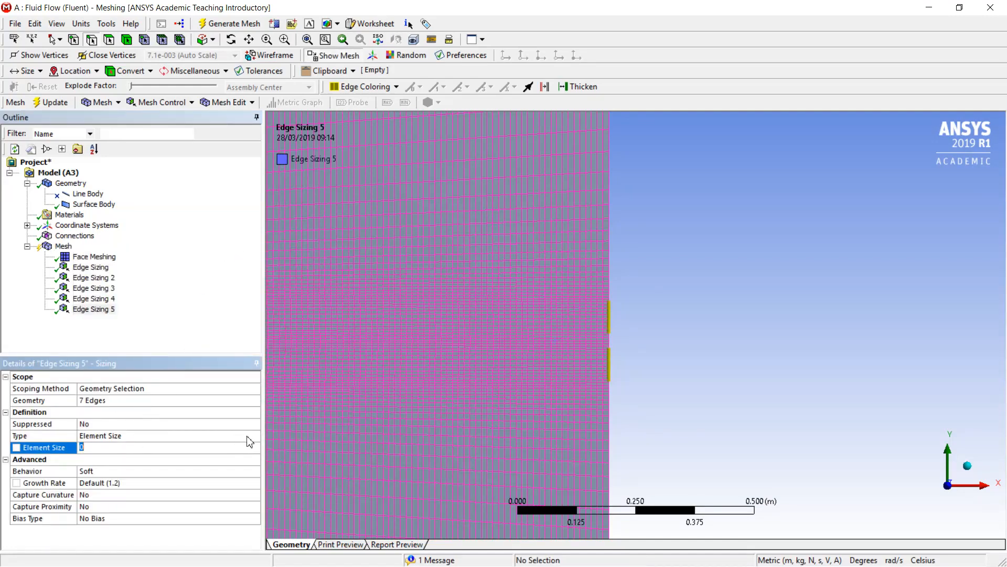
pyautogui.click(254, 435)
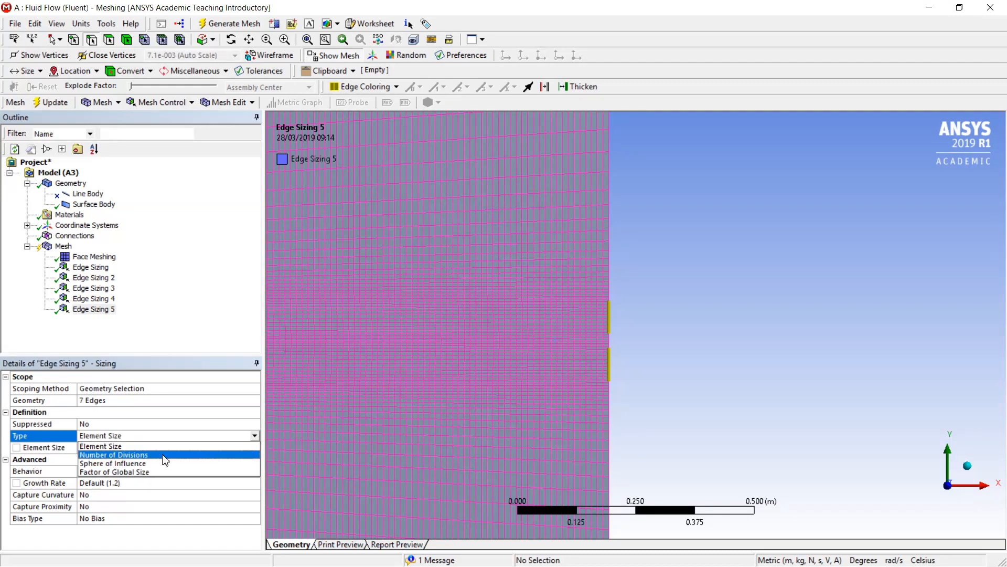
pyautogui.click(113, 454)
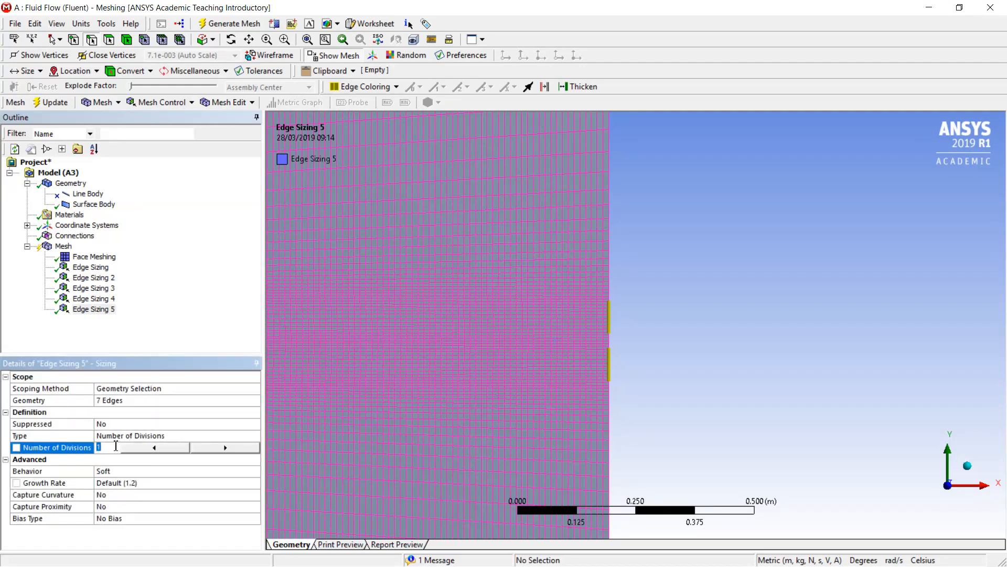
pyautogui.write('4')
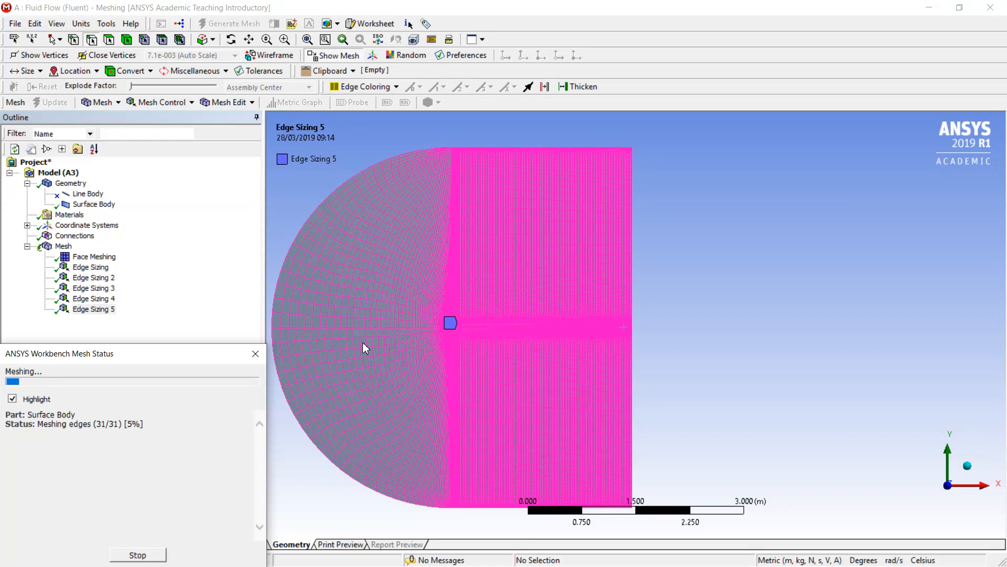
pyautogui.moveTo(426, 290)
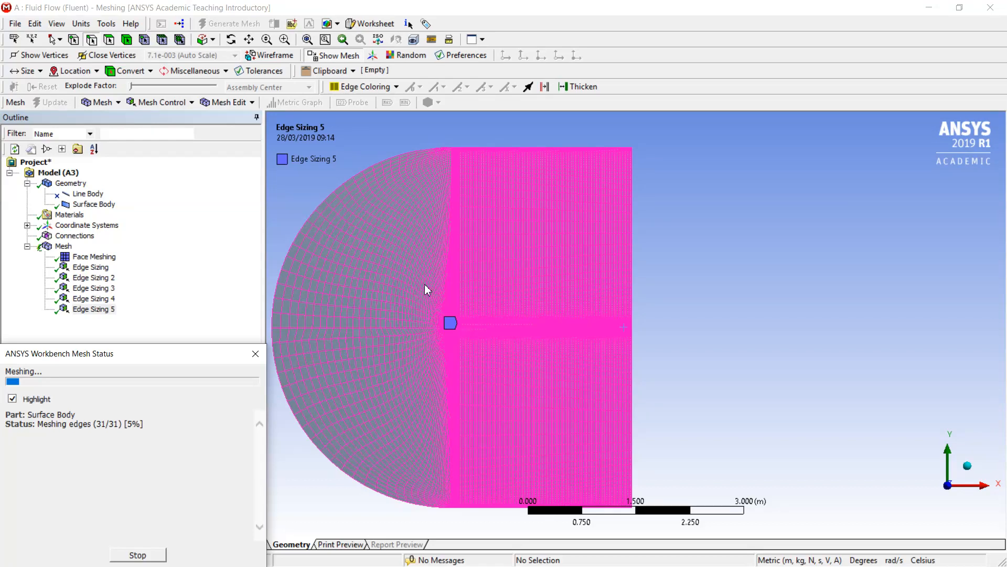
pyautogui.moveTo(412, 378)
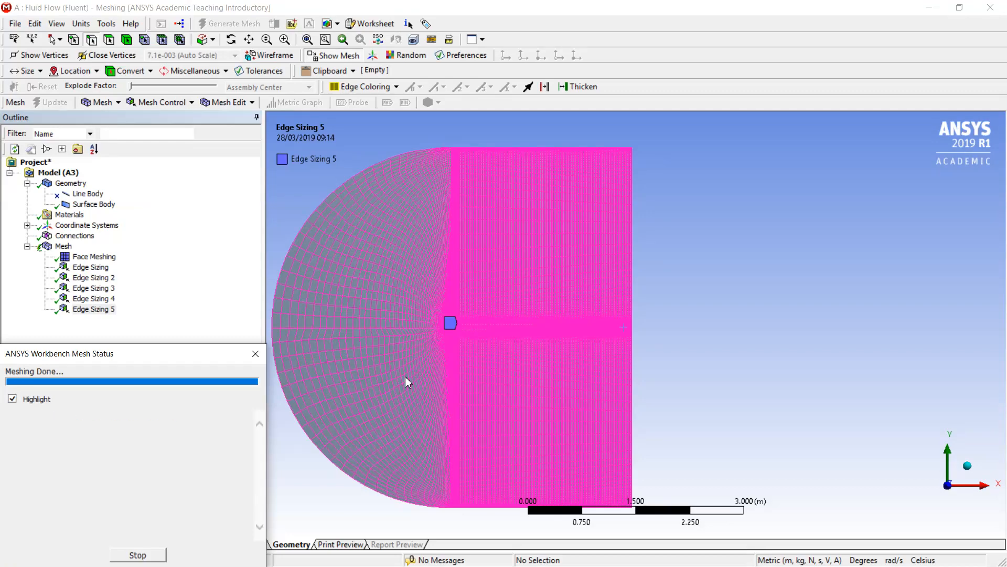
# - Dismiss the Mesh Status report and zoom in on a domain edge to inspect the dense quad grid
pyautogui.click(232, 23)
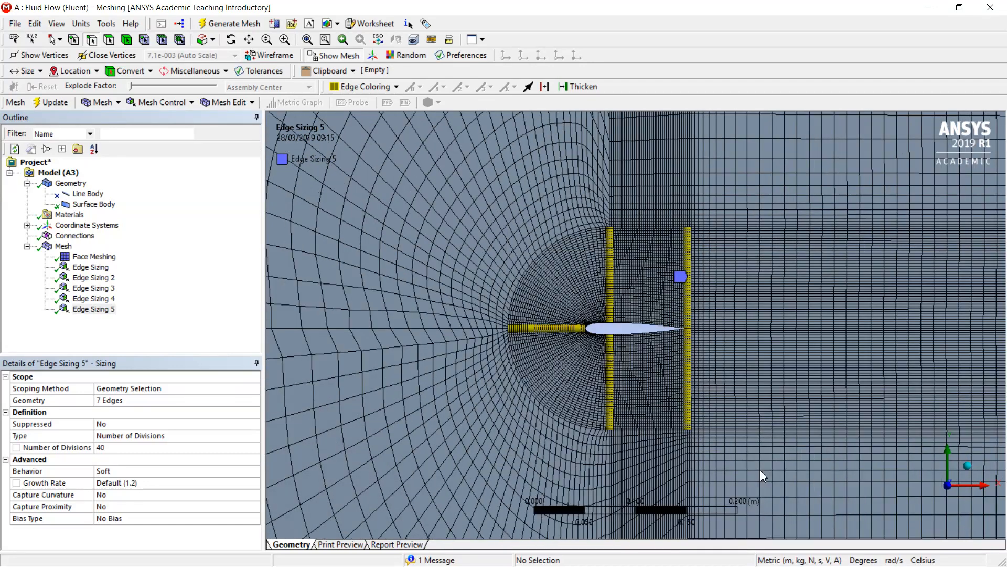
pyautogui.click(632, 331)
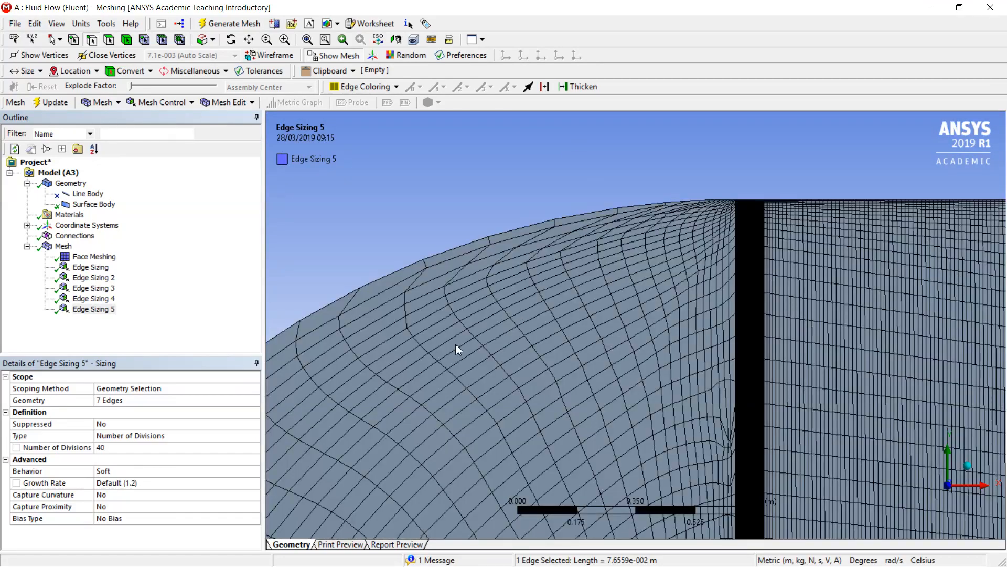
pyautogui.moveTo(680, 461)
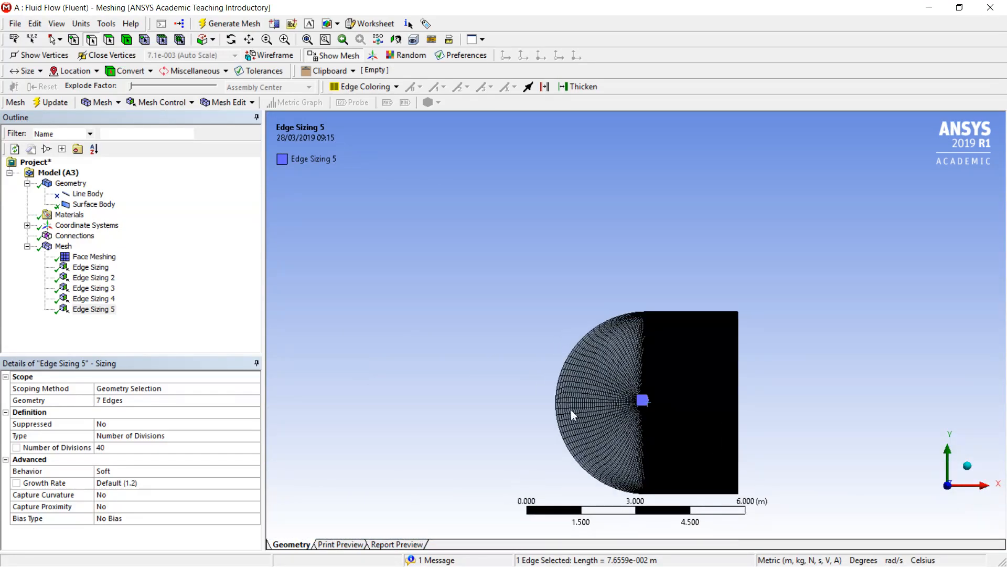
pyautogui.scroll(3)
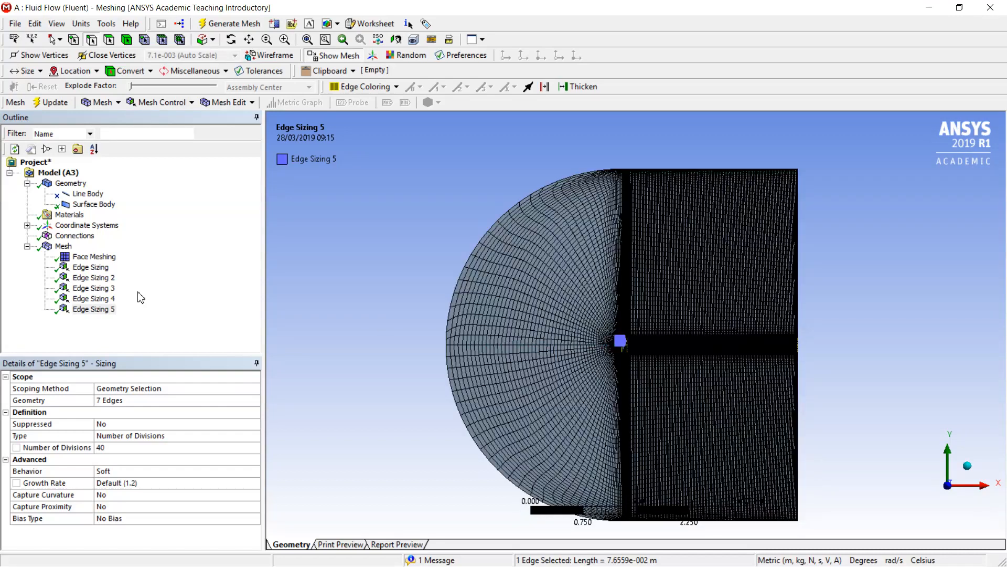
# - Review Edge Sizings 1-3 and give Edge Sizing 3 a graded bias pattern
pyautogui.click(91, 267)
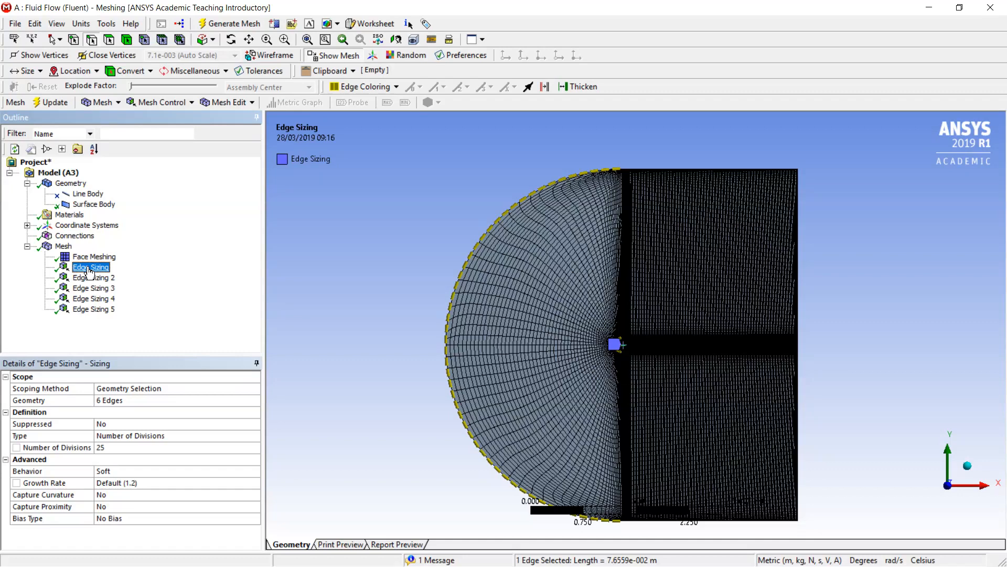
pyautogui.click(94, 277)
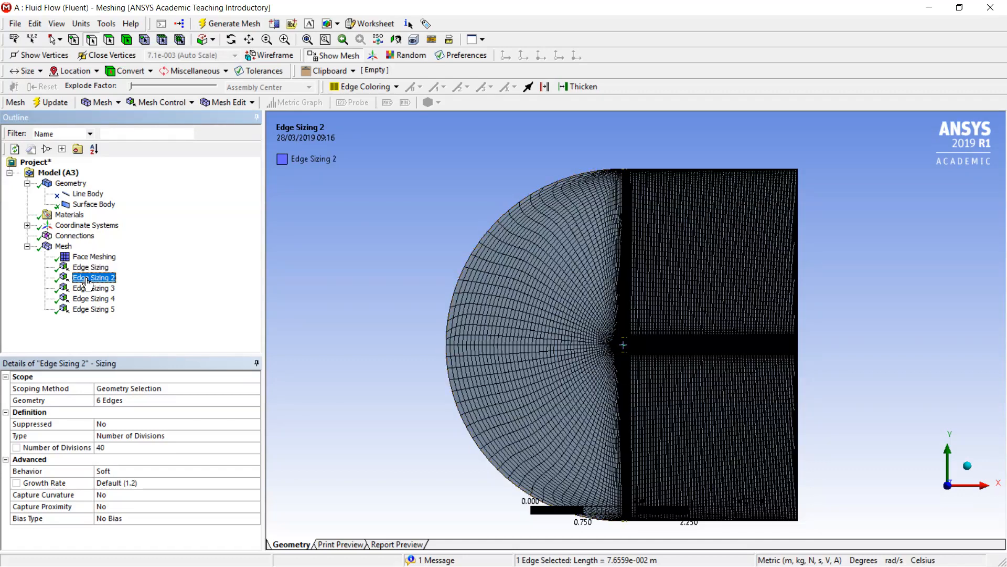
pyautogui.click(94, 288)
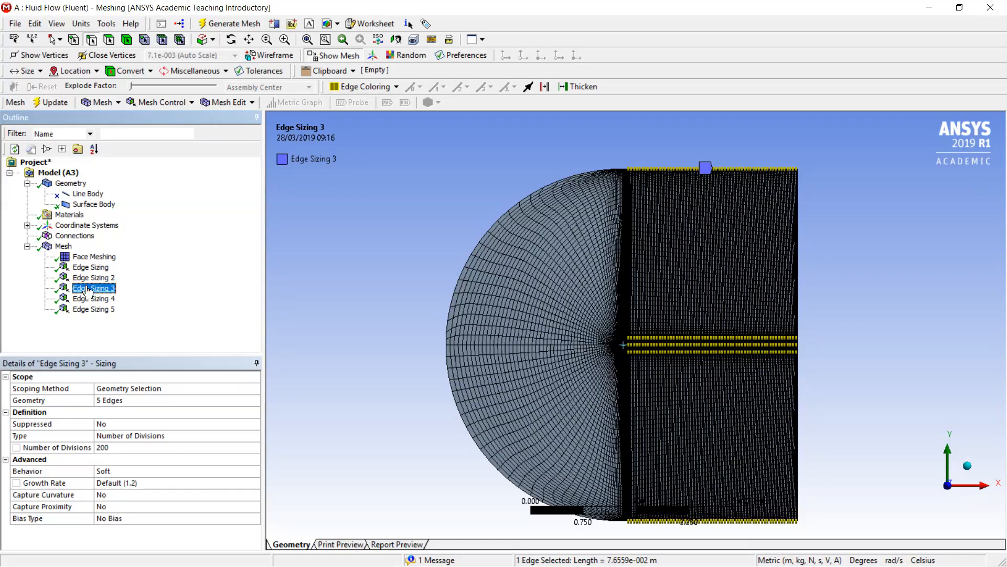
pyautogui.moveTo(124, 517)
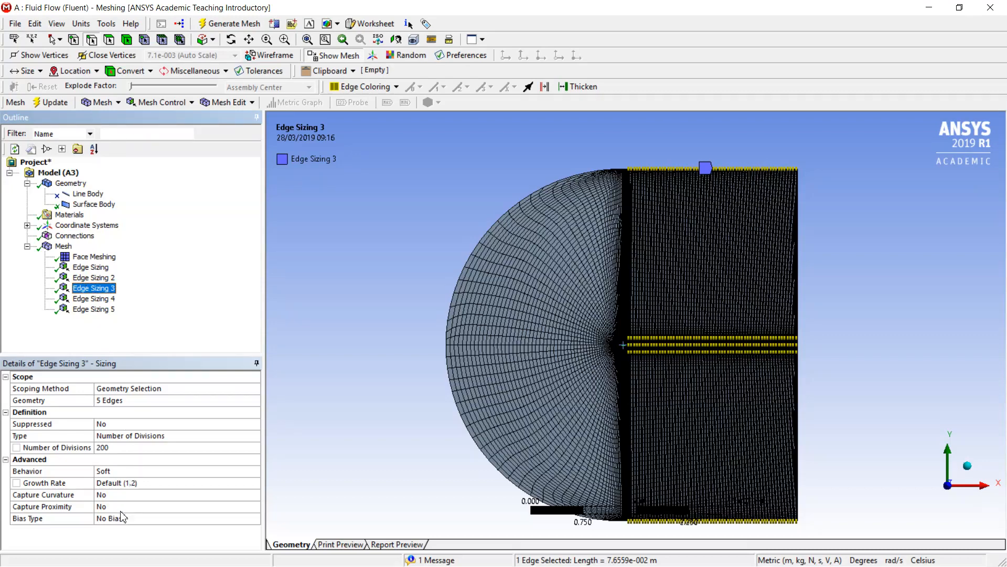
pyautogui.click(129, 518)
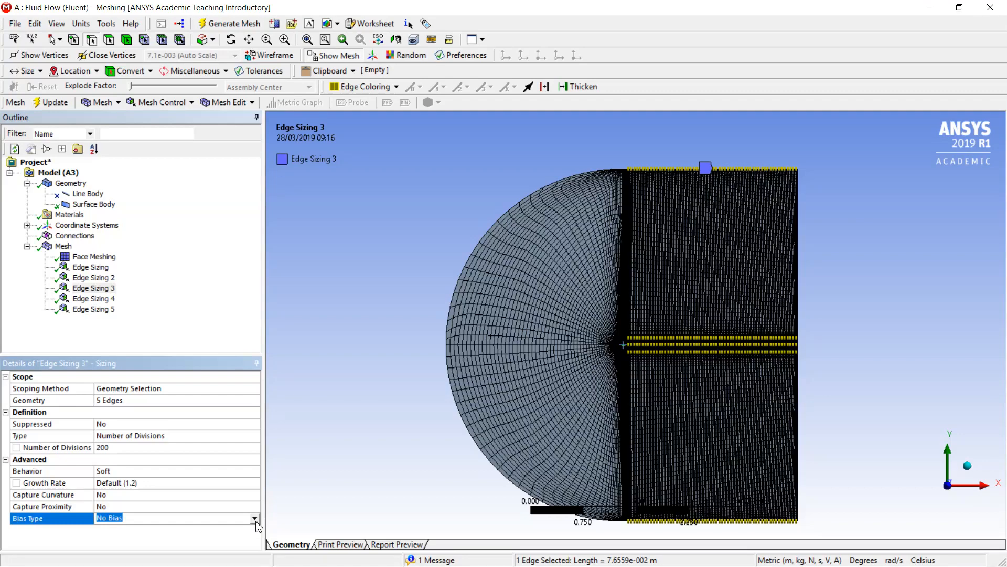
pyautogui.click(254, 518)
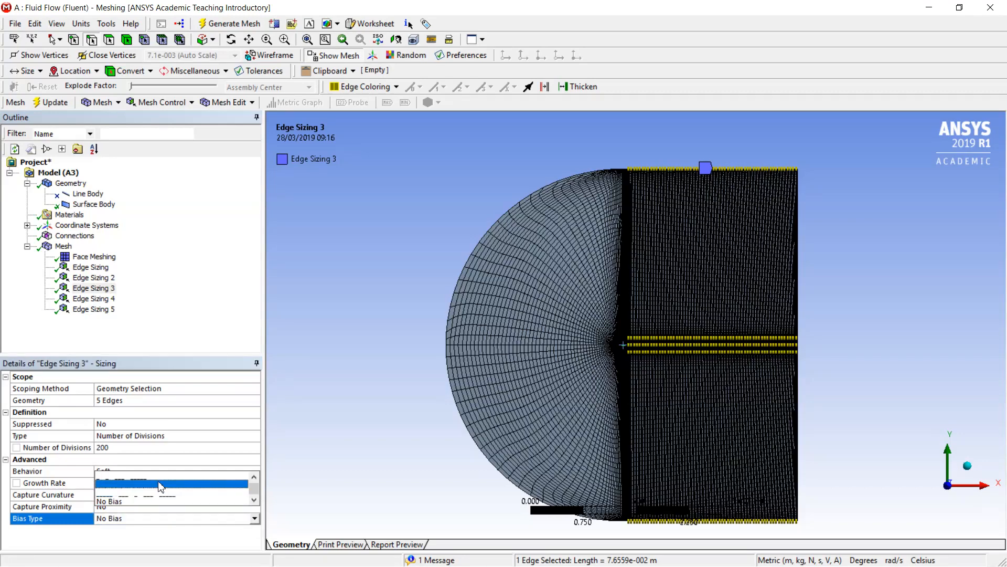
pyautogui.click(173, 517)
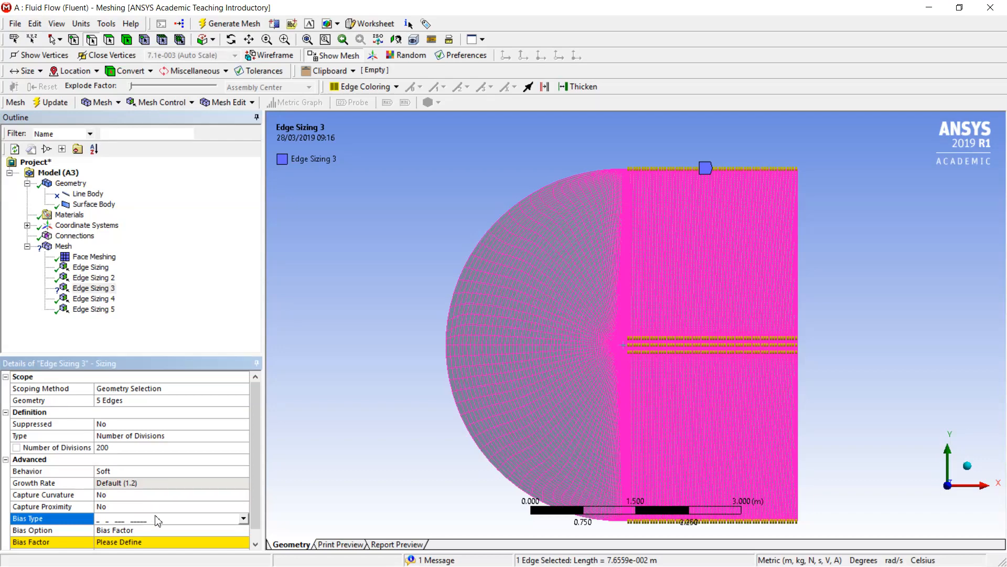
pyautogui.moveTo(460, 484)
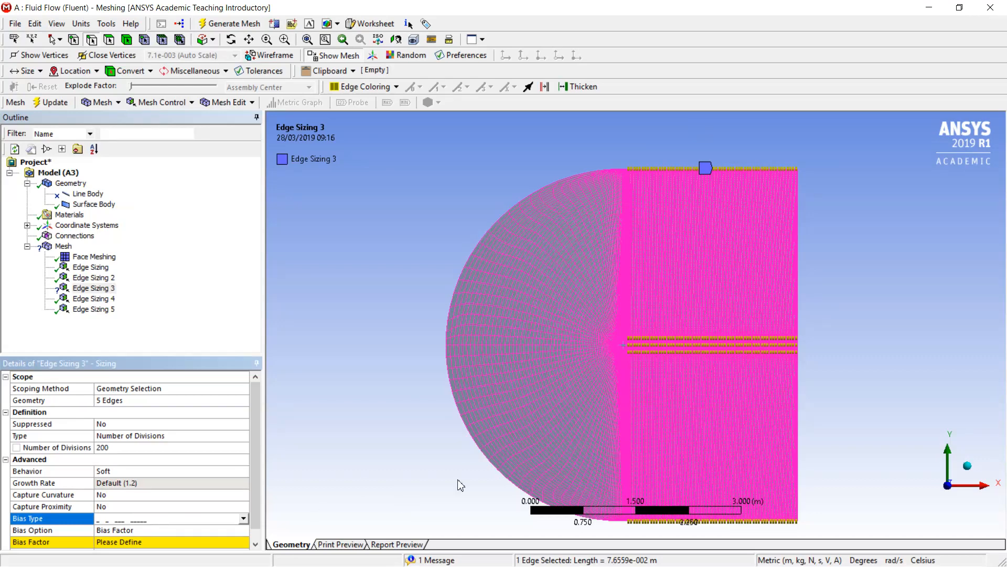
# - Set Edge Sizing 3's bias factor to 35 and move on to Edge Sizing 4
pyautogui.click(161, 542)
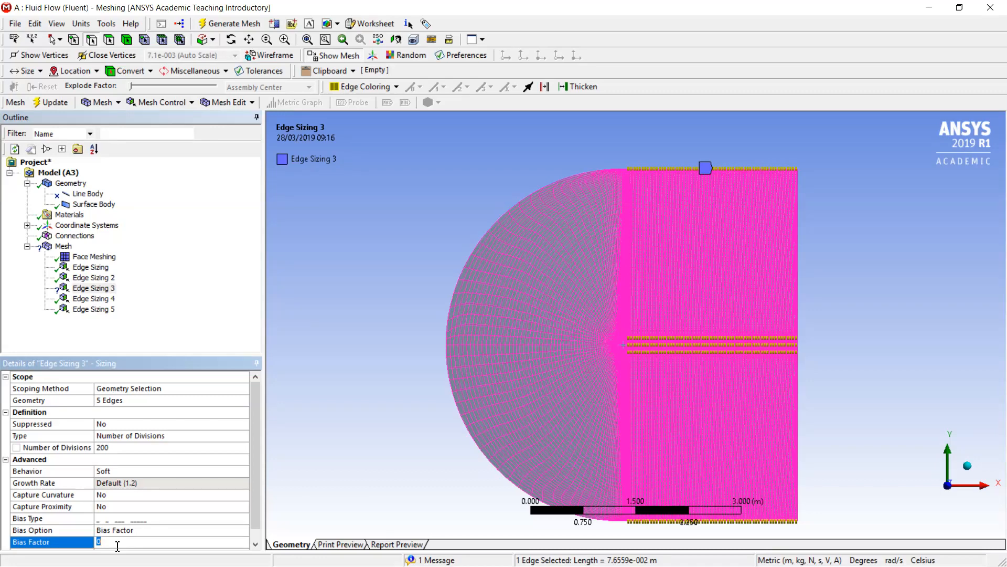
pyautogui.write('35.')
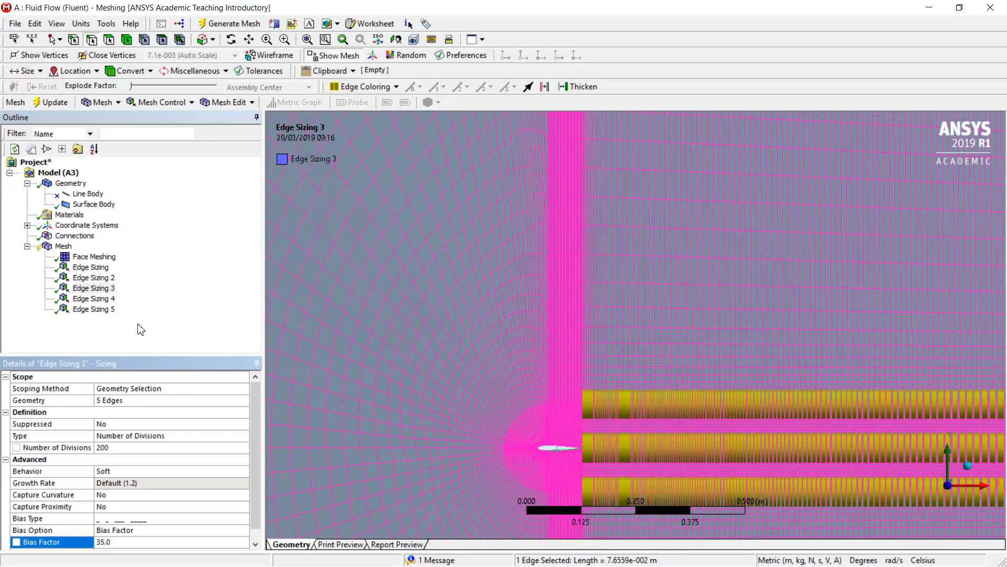
pyautogui.click(93, 288)
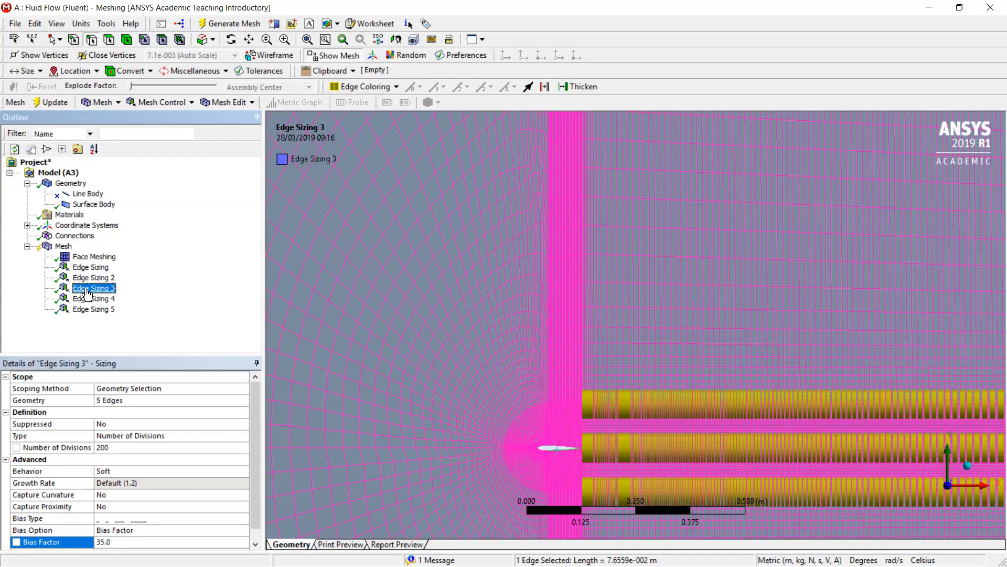
pyautogui.click(94, 298)
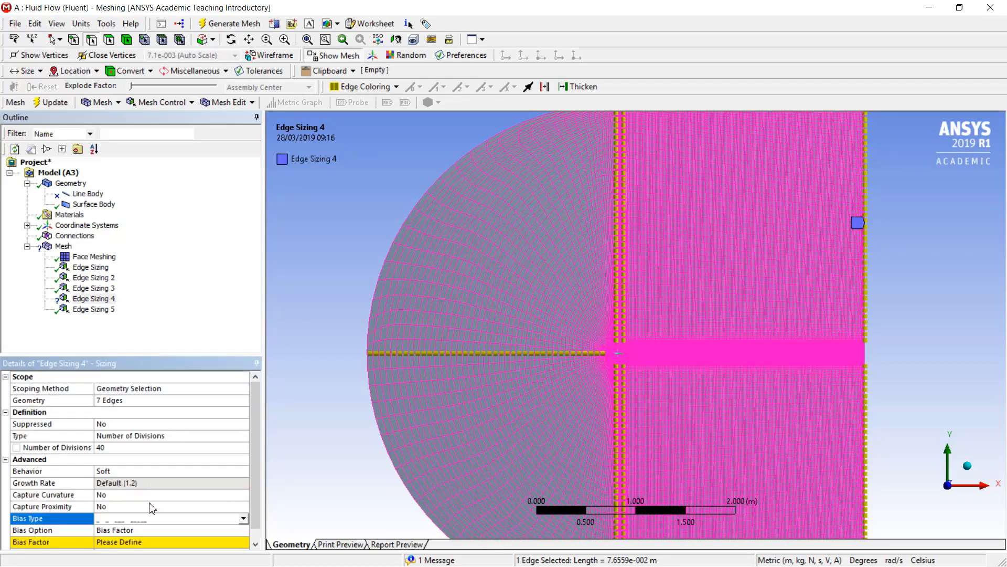
# - Set Edge Sizing 4's bias factor to 20
pyautogui.click(170, 541)
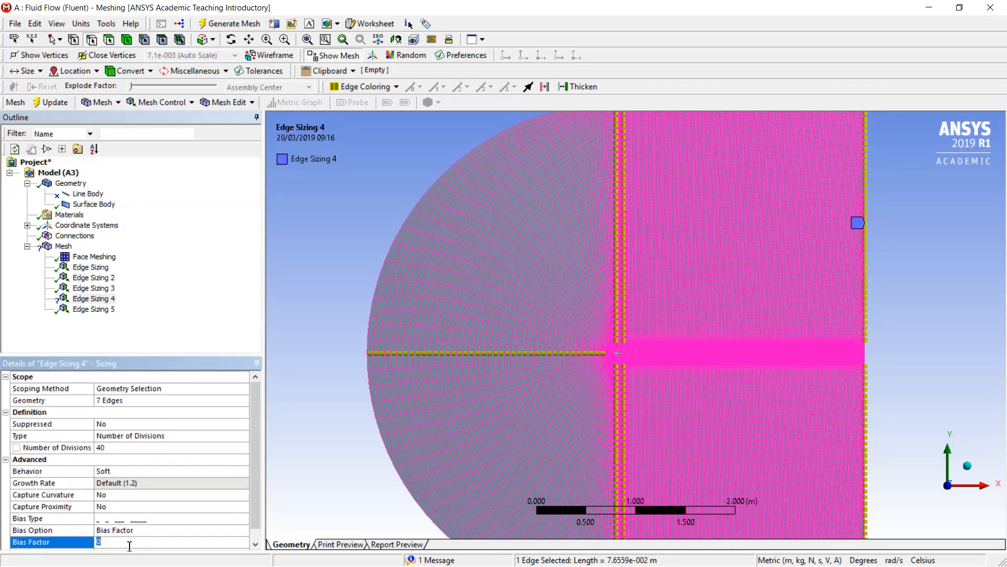
pyautogui.write('20')
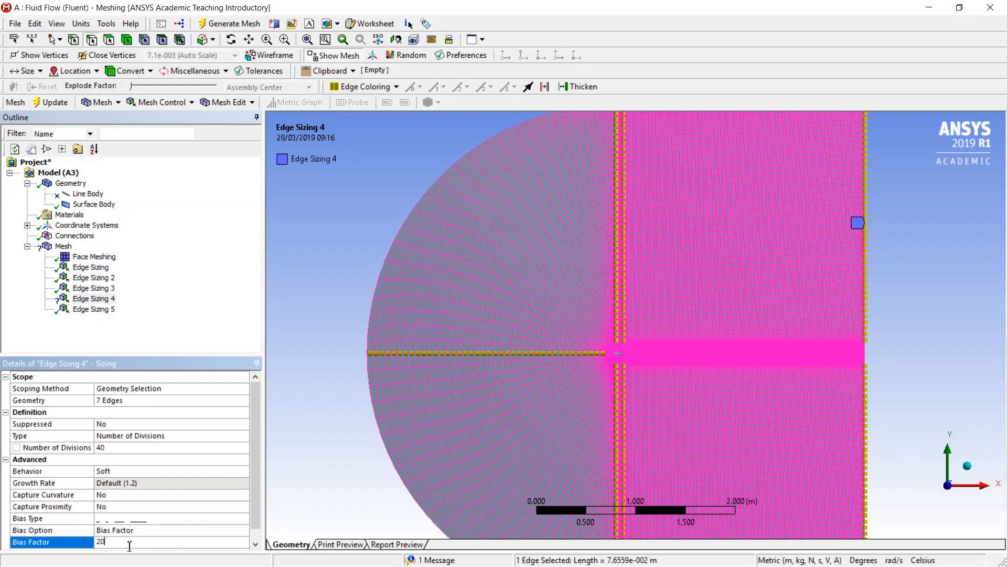
pyautogui.press('Return')
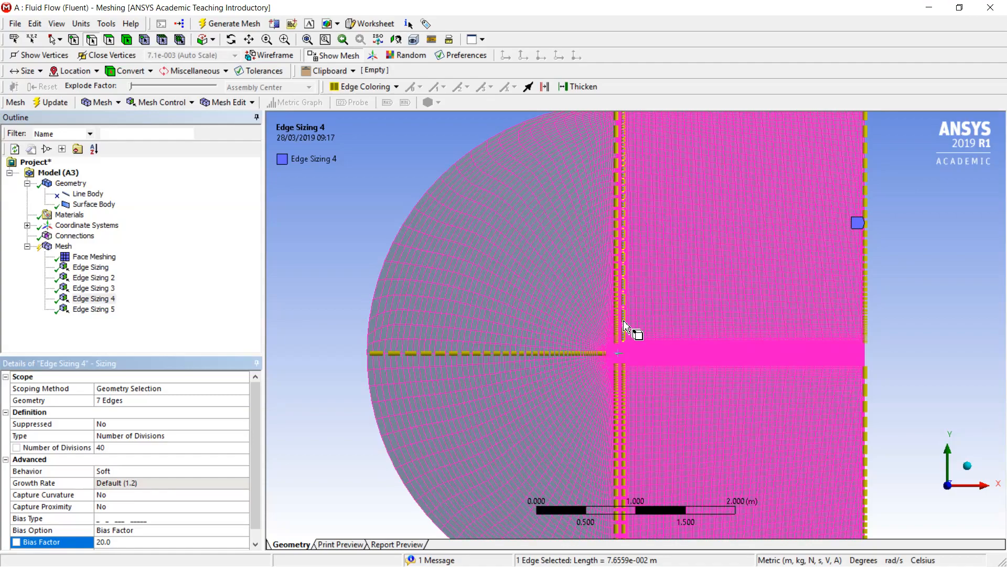
pyautogui.scroll(3)
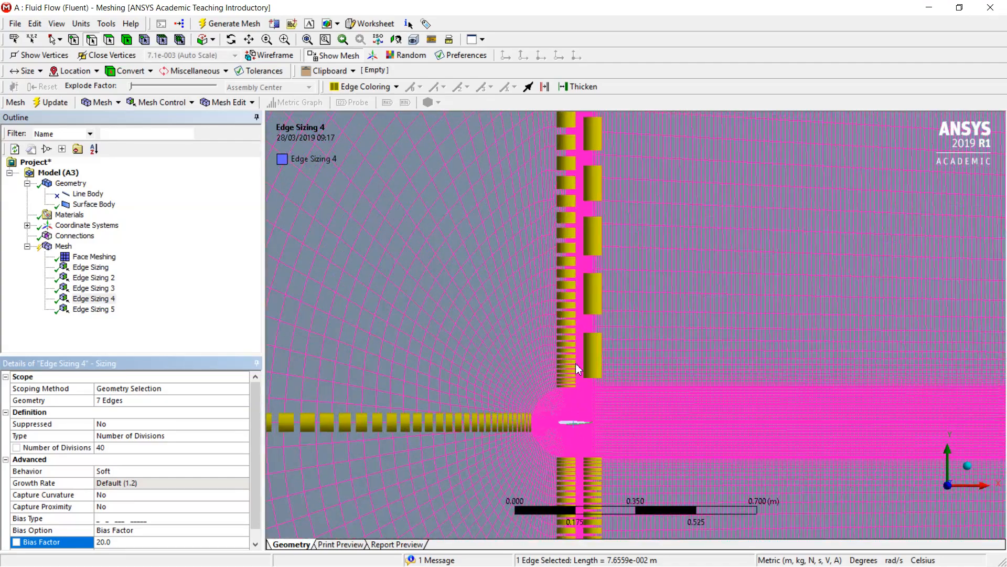
pyautogui.moveTo(514, 384)
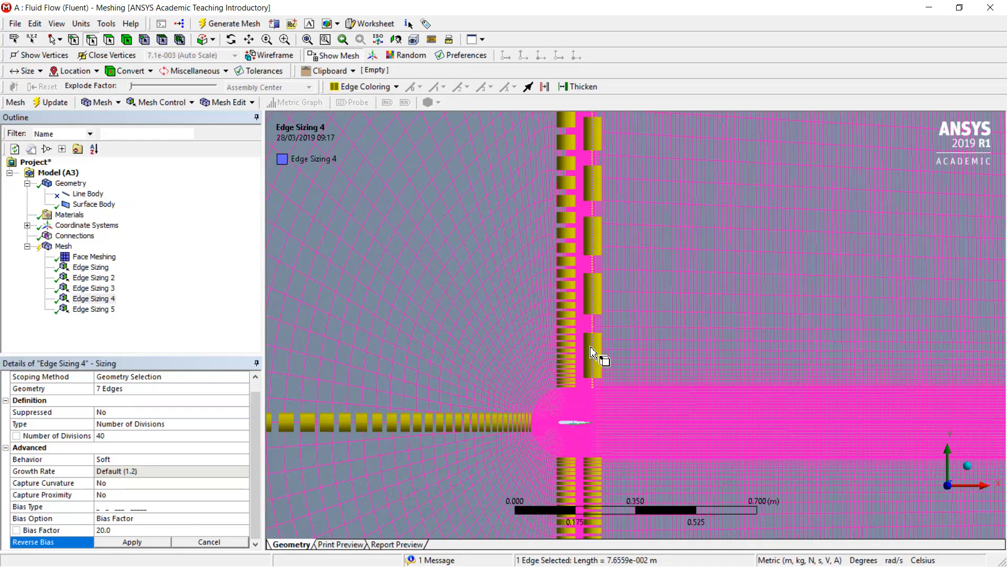
# - Reverse the bias direction on the picked edges of Edge Sizing 4
pyautogui.scroll(-3)
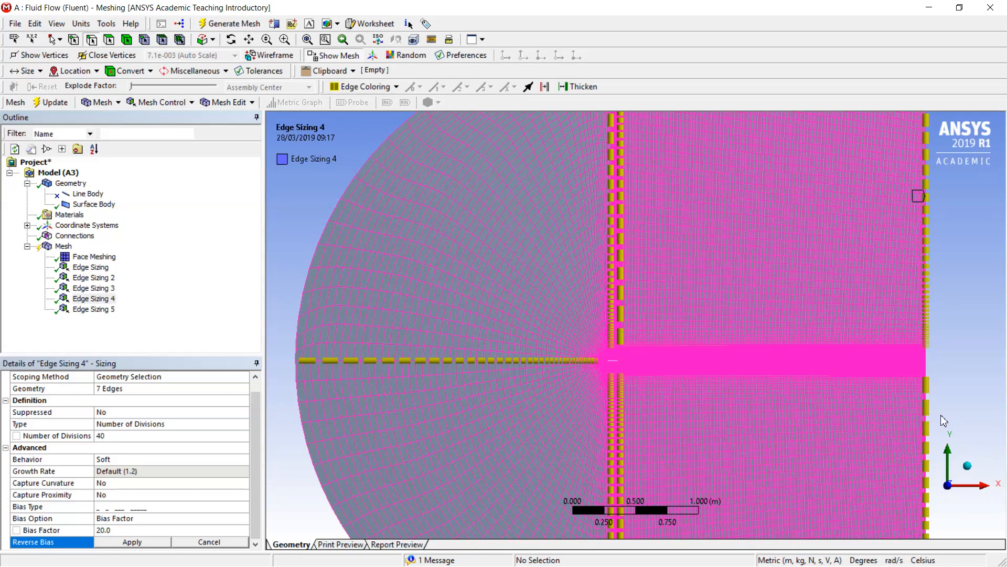
pyautogui.click(614, 276)
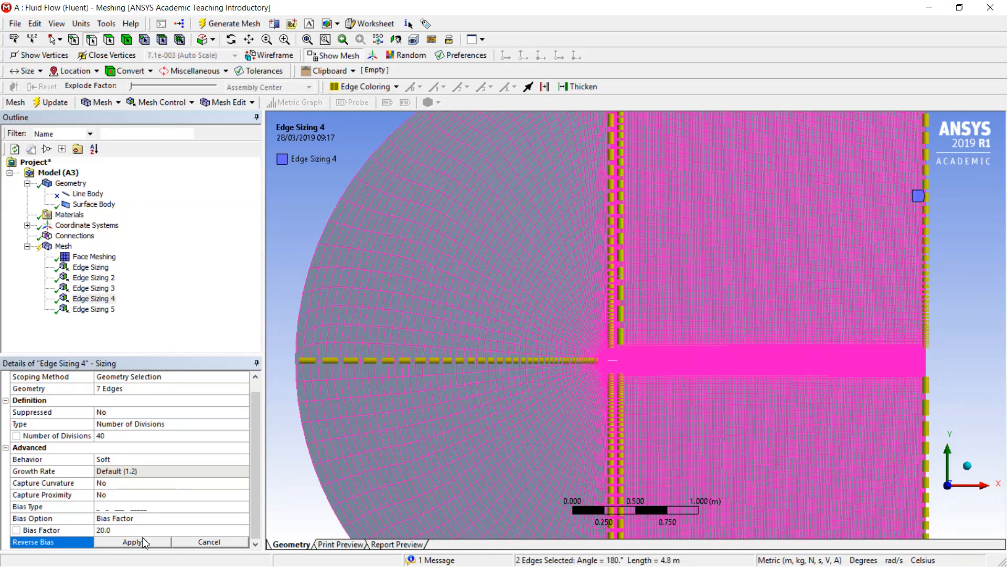
pyautogui.click(132, 542)
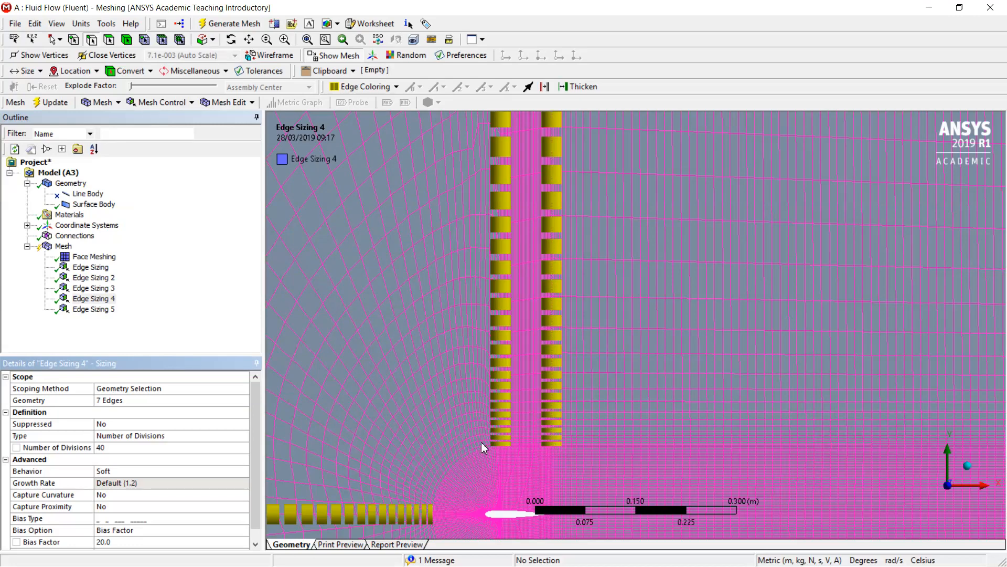
pyautogui.moveTo(557, 254)
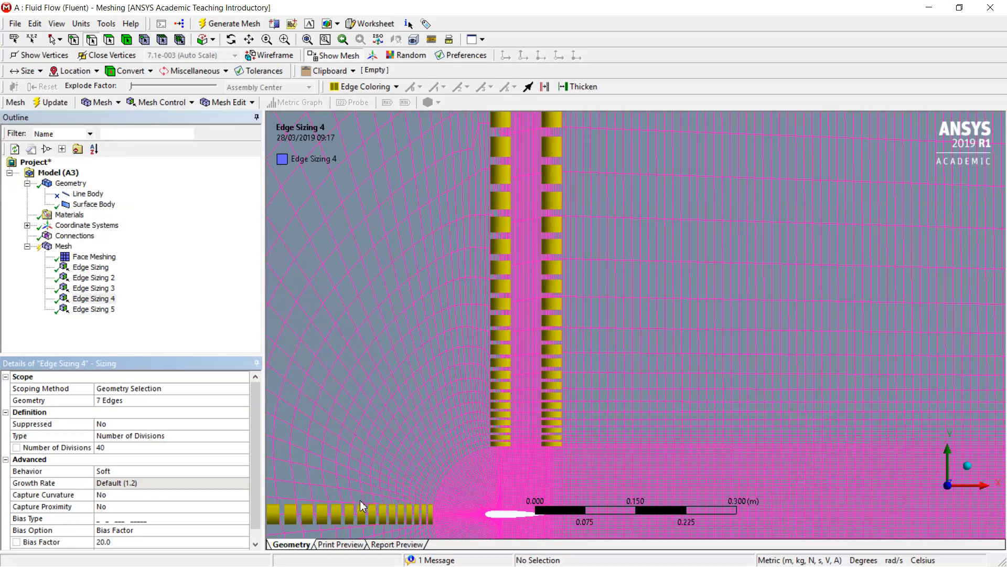
pyautogui.moveTo(212, 437)
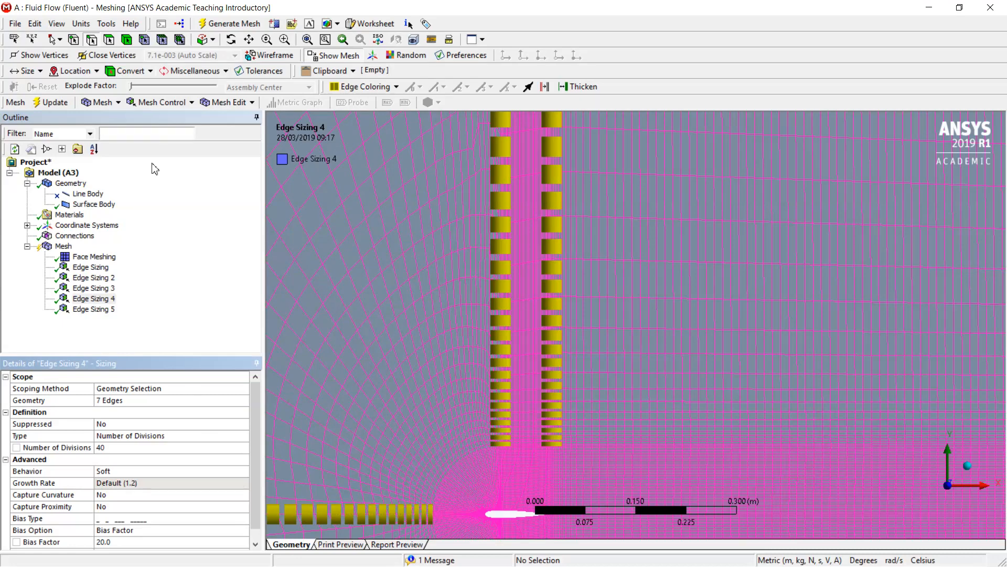
# - Give Edge Sizing 5 a one-directional graded bias with factor 50
pyautogui.click(94, 309)
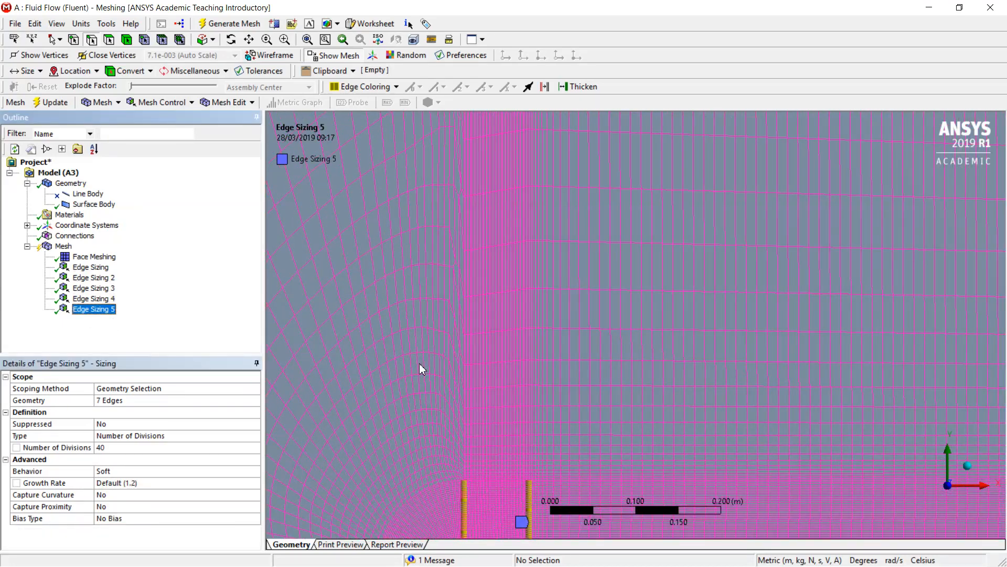
pyautogui.scroll(-3)
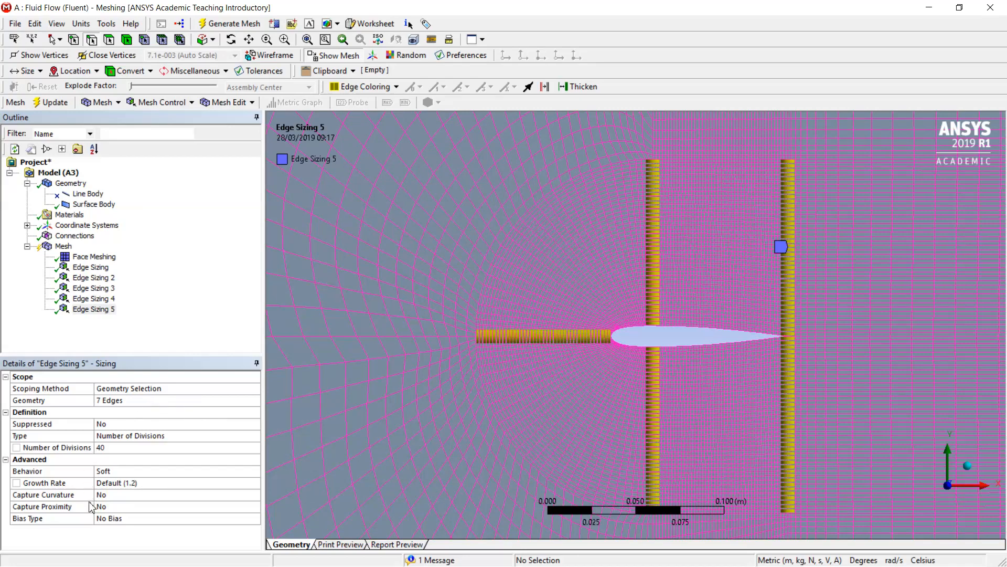
pyautogui.click(254, 518)
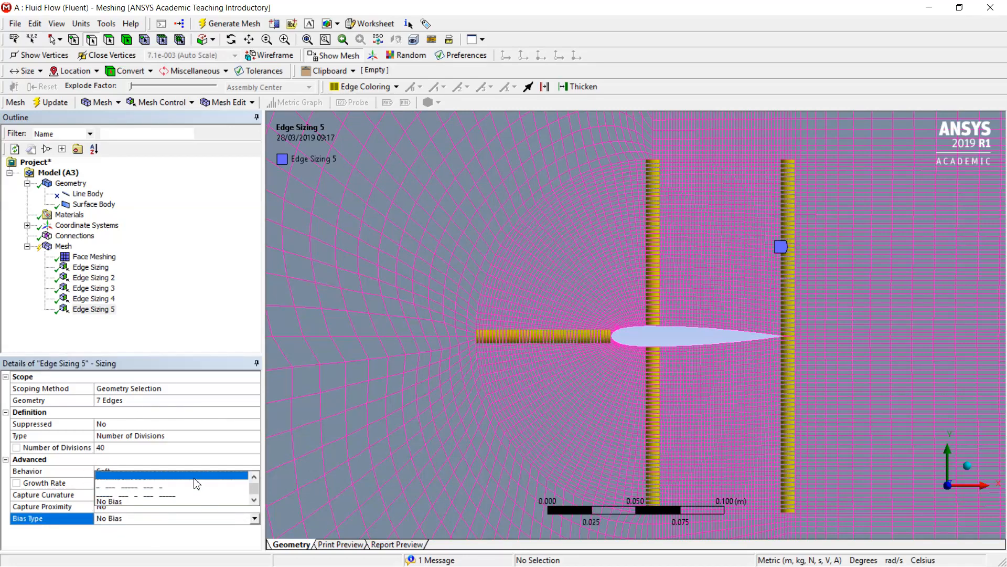
pyautogui.click(134, 501)
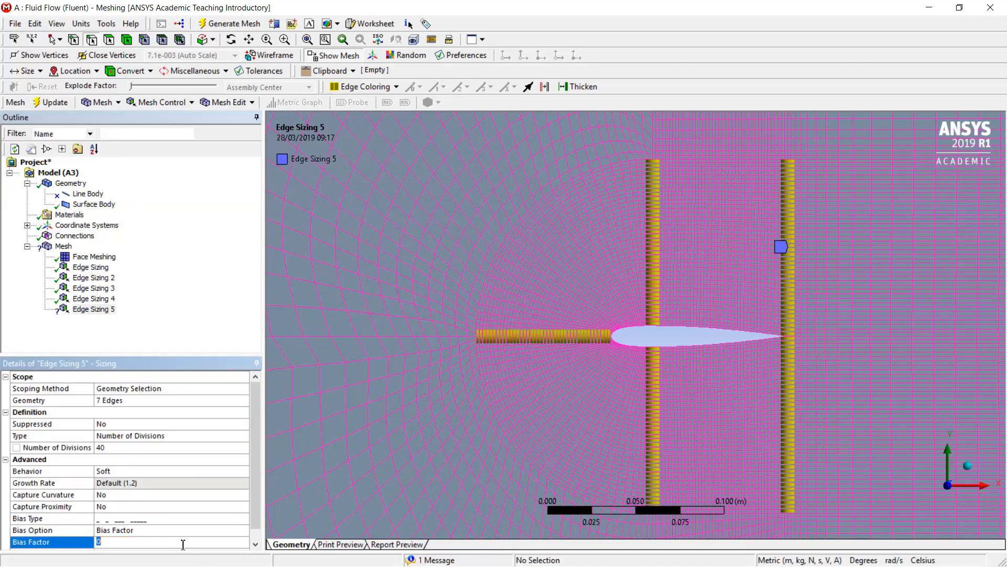
pyautogui.write('50')
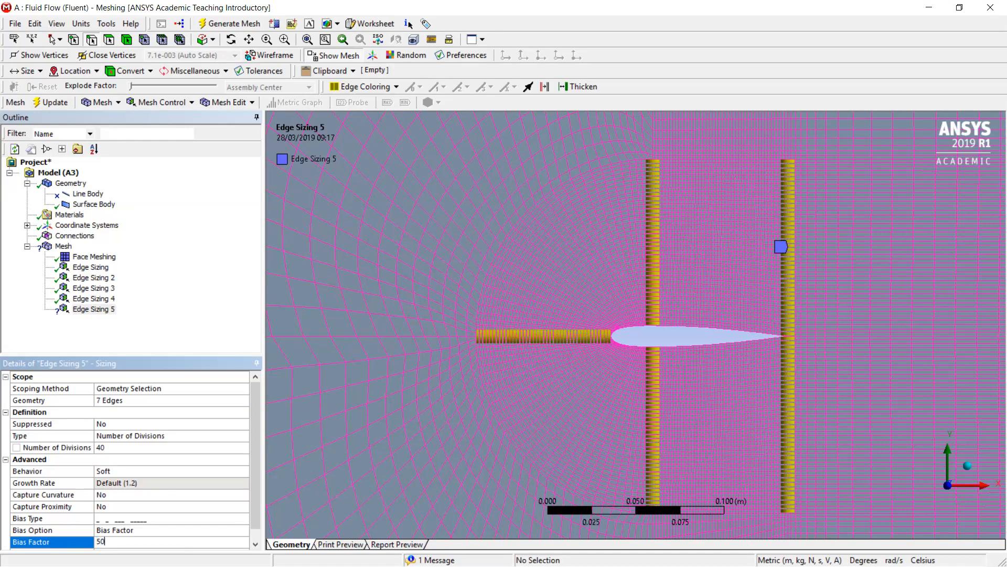
pyautogui.press('Return')
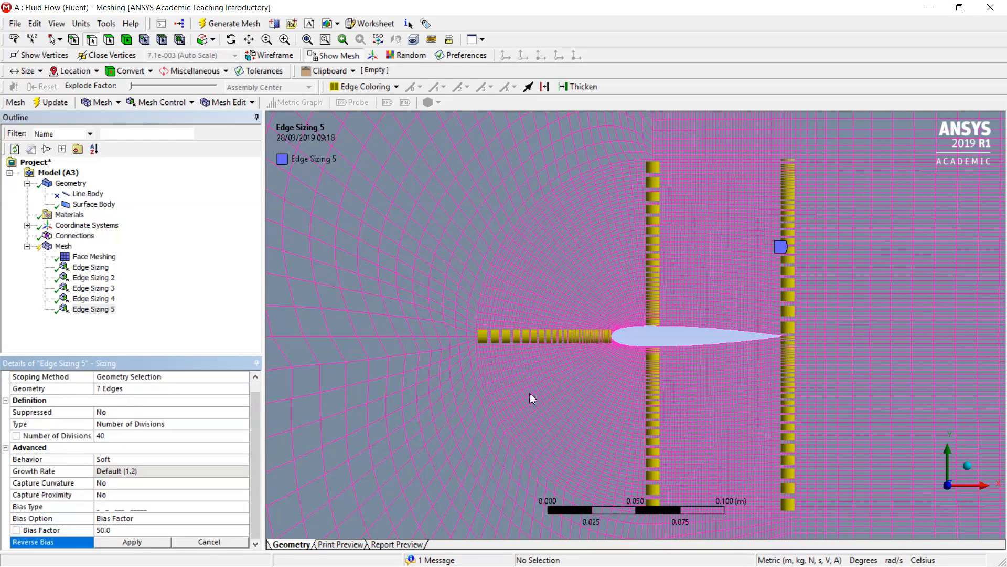
# - Reverse the bias direction on two of Edge Sizing 5's edges
pyautogui.click(788, 257)
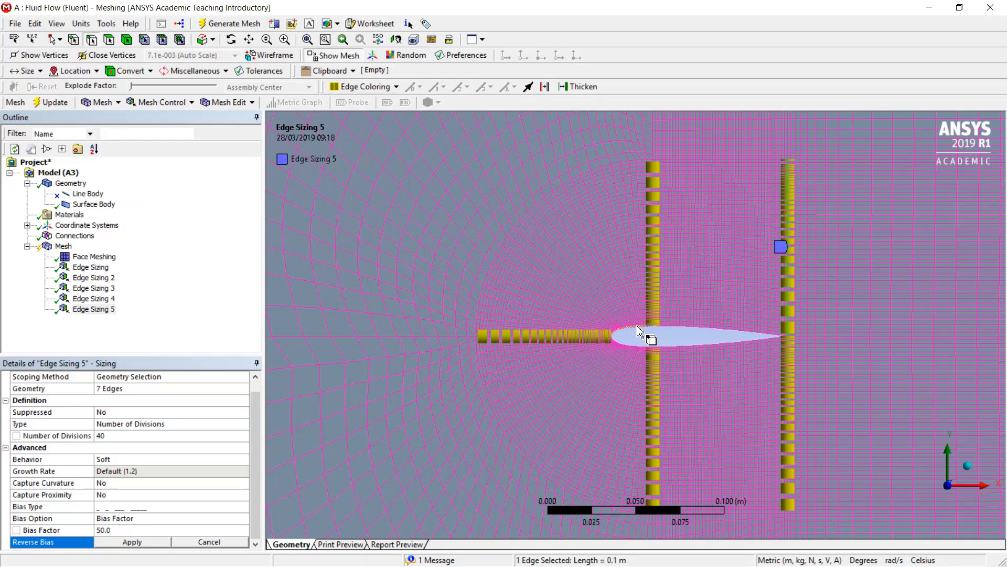
pyautogui.scroll(-3)
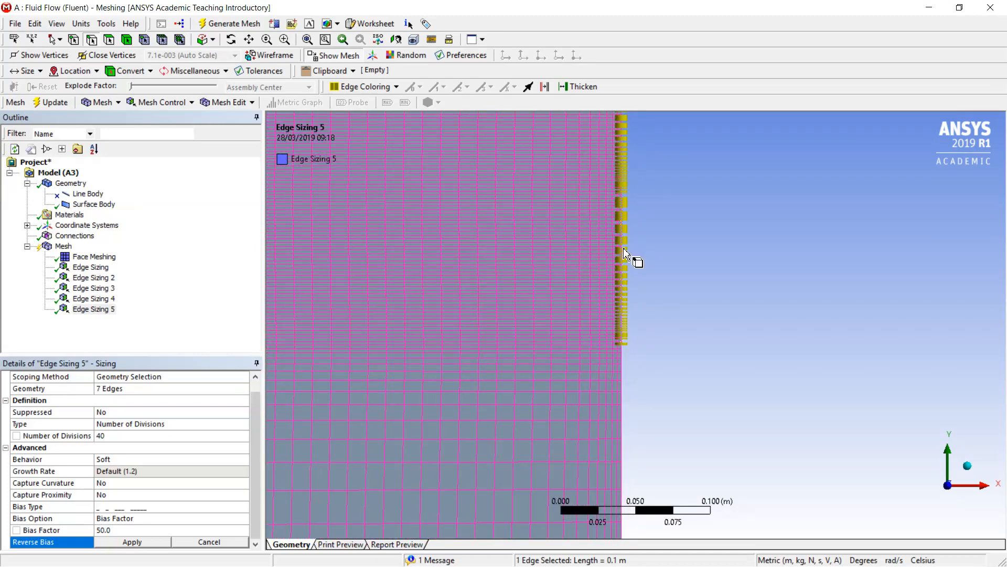
pyautogui.click(623, 253)
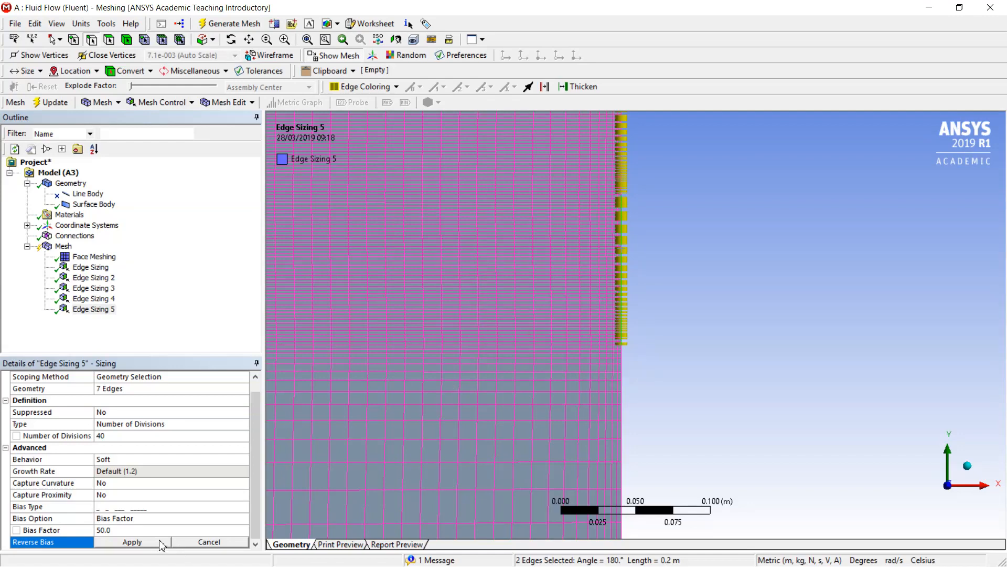
pyautogui.click(132, 541)
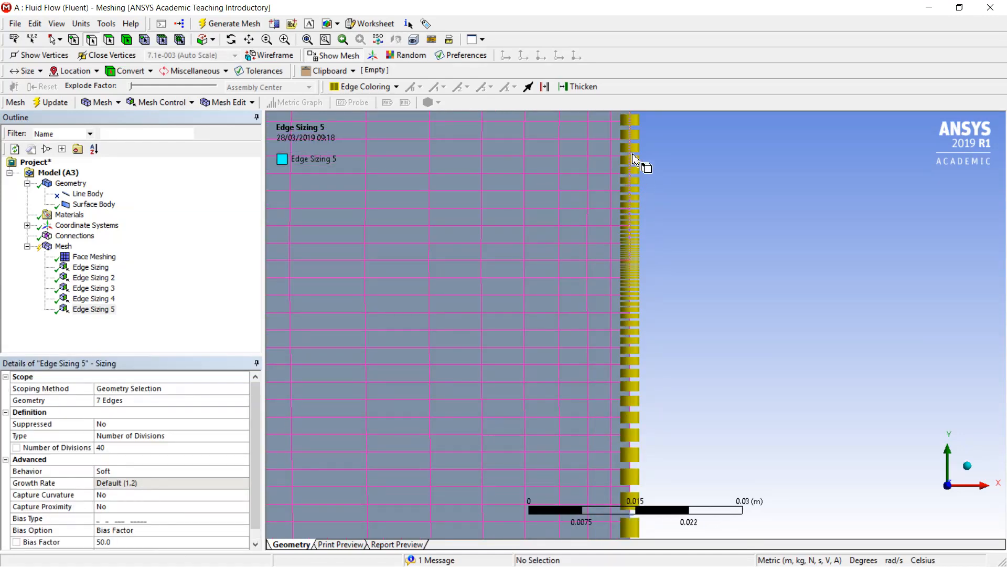
pyautogui.moveTo(633, 182)
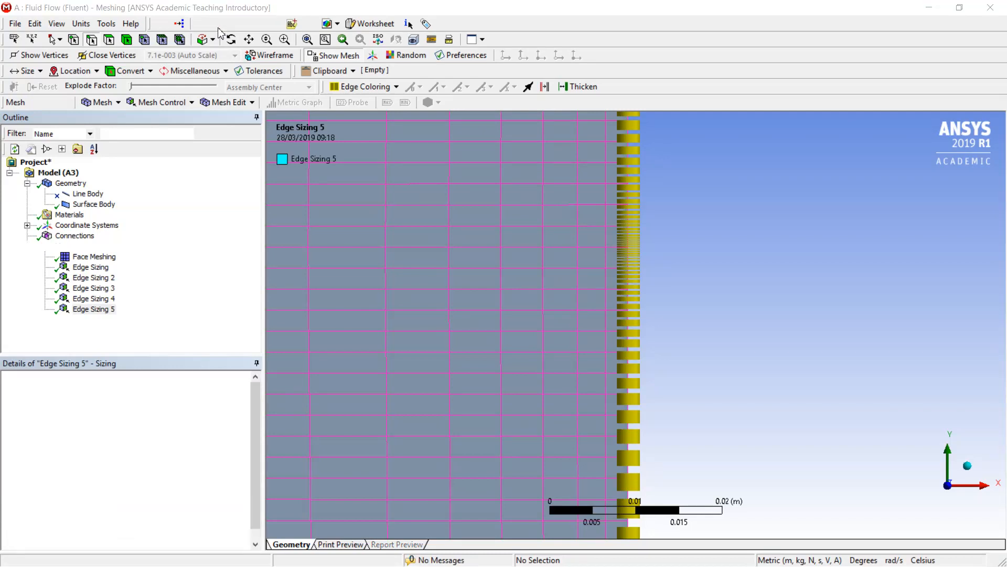
# - Regenerate the mesh with all biased edge sizings and return to the overall Mesh settings
pyautogui.click(228, 23)
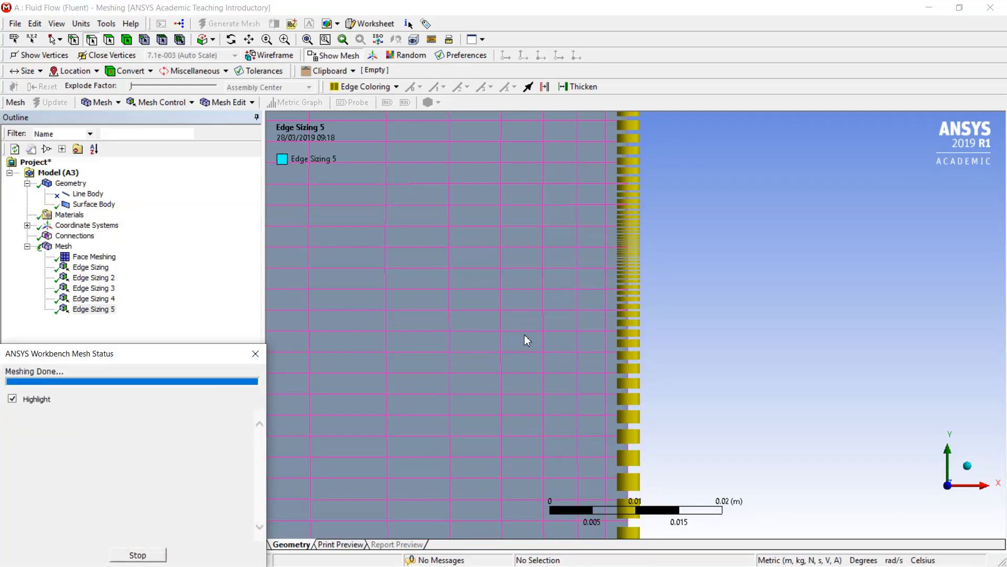
pyautogui.click(233, 23)
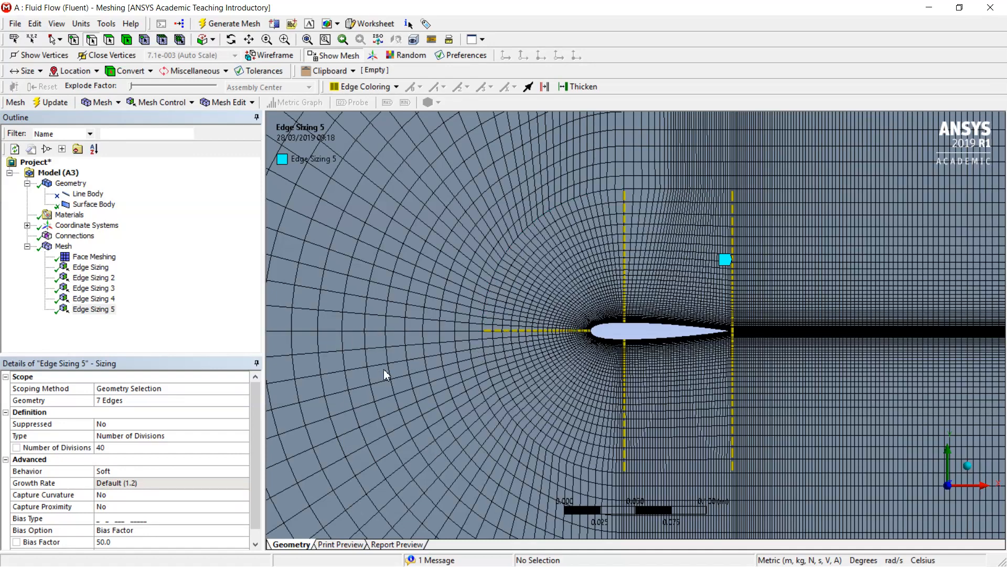
pyautogui.moveTo(539, 370)
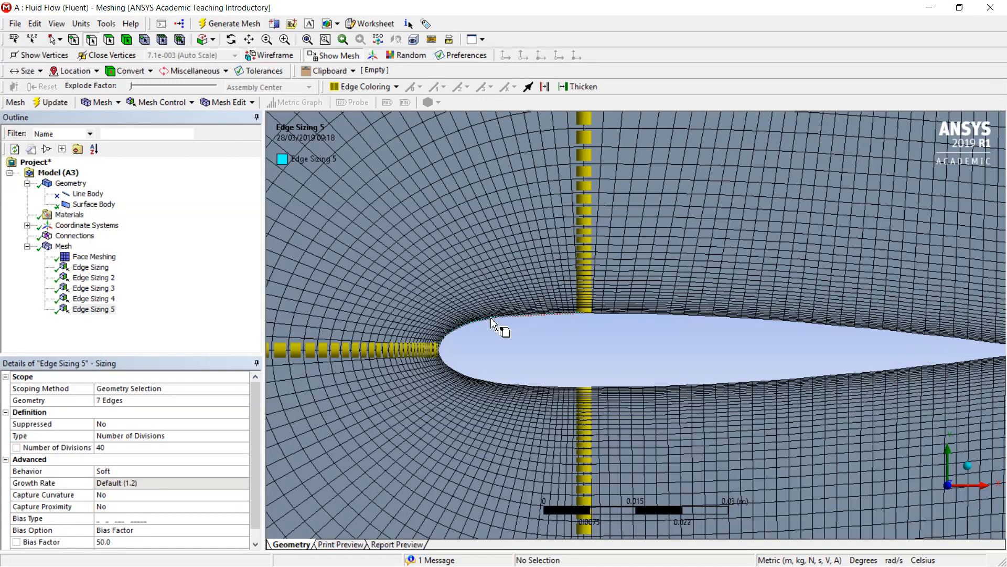
pyautogui.moveTo(483, 313)
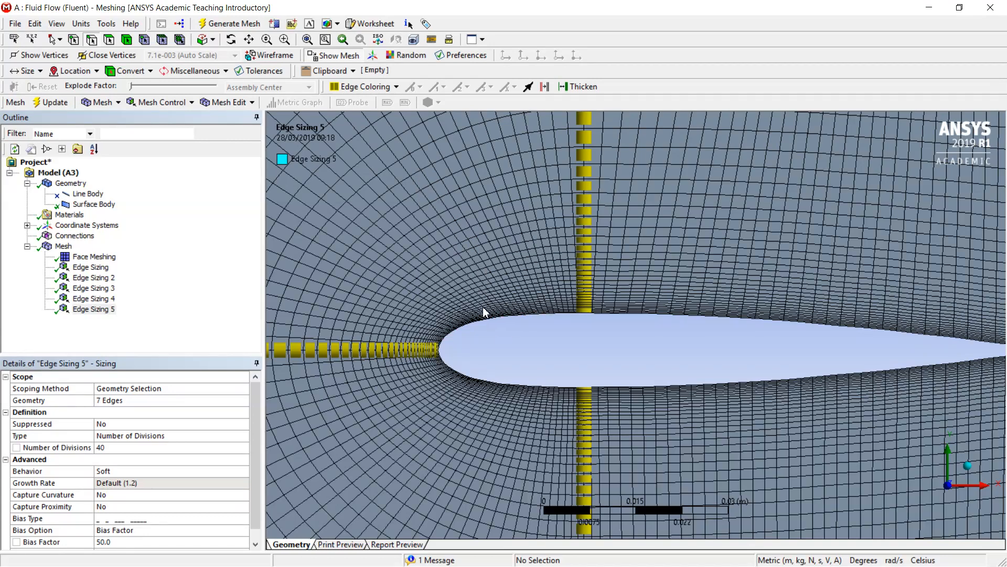
pyautogui.click(63, 246)
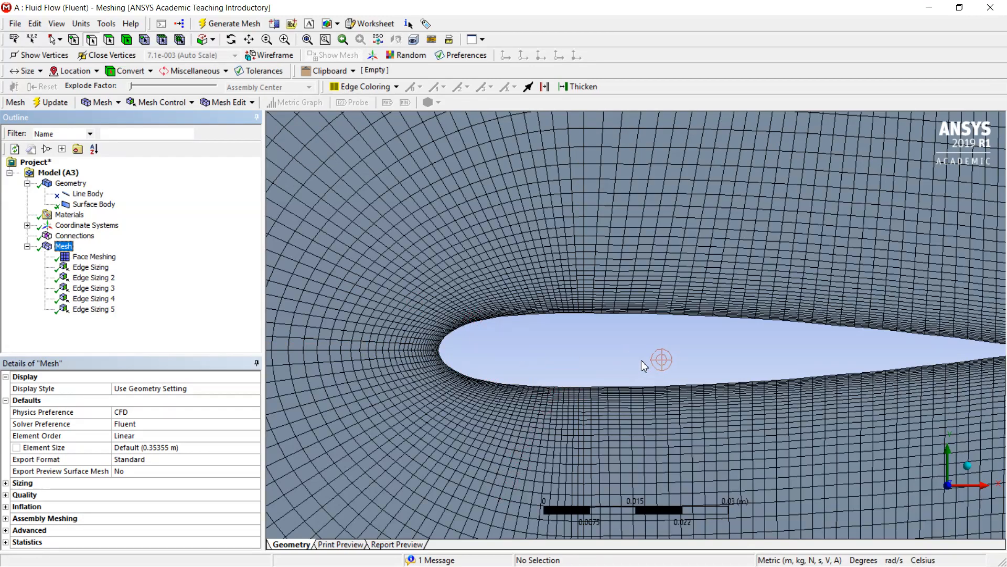
pyautogui.scroll(-3)
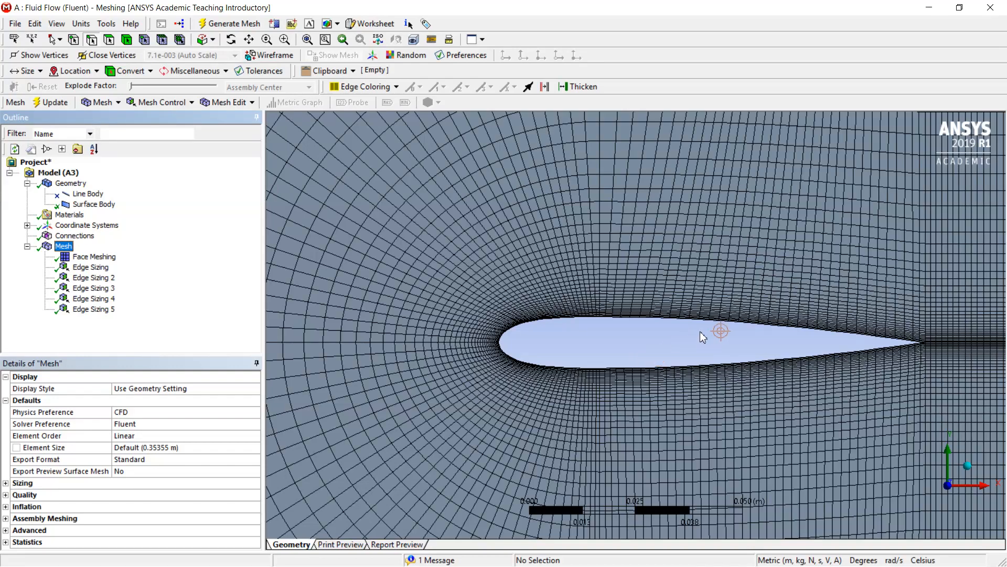
pyautogui.moveTo(722, 353)
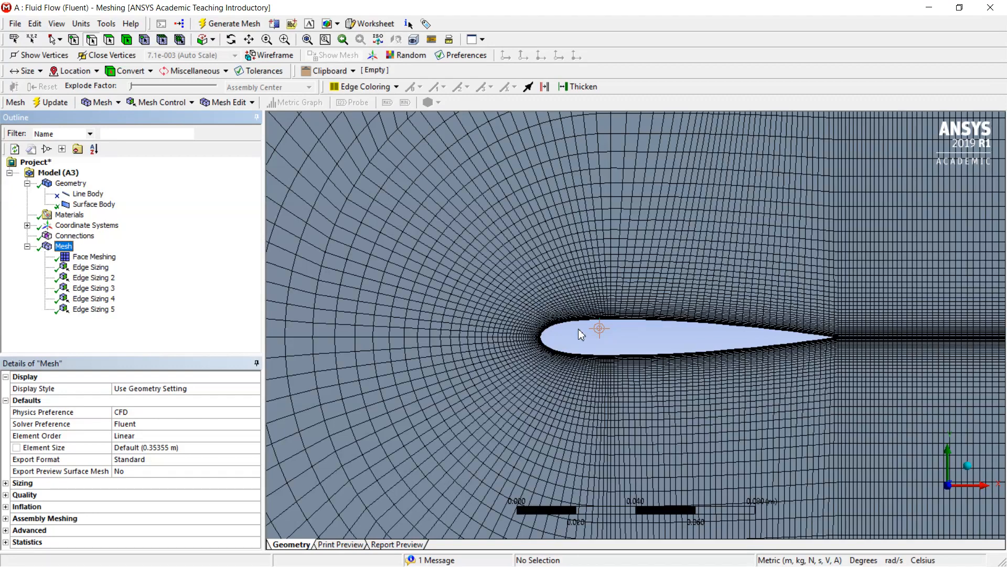
pyautogui.moveTo(658, 373)
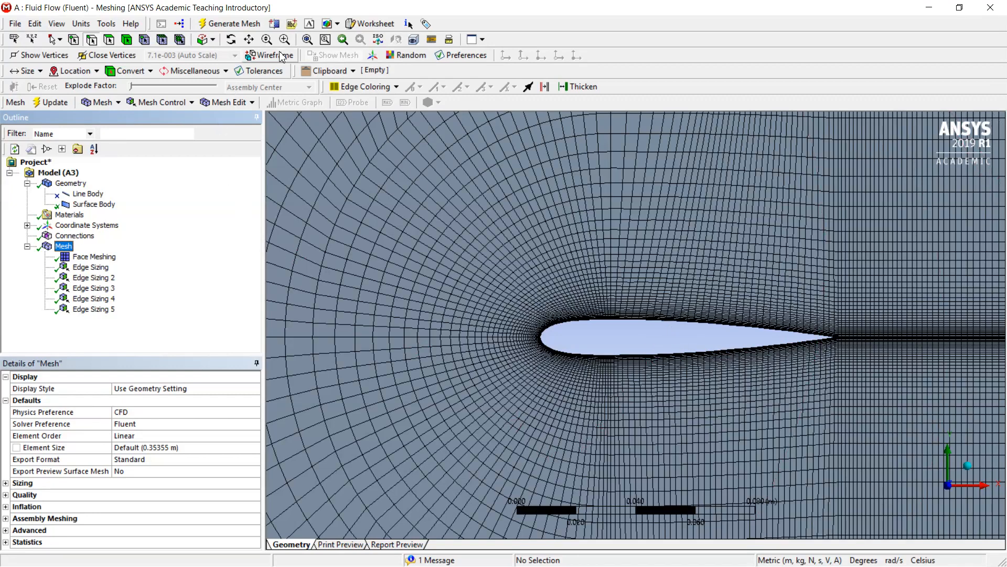
pyautogui.moveTo(249, 50)
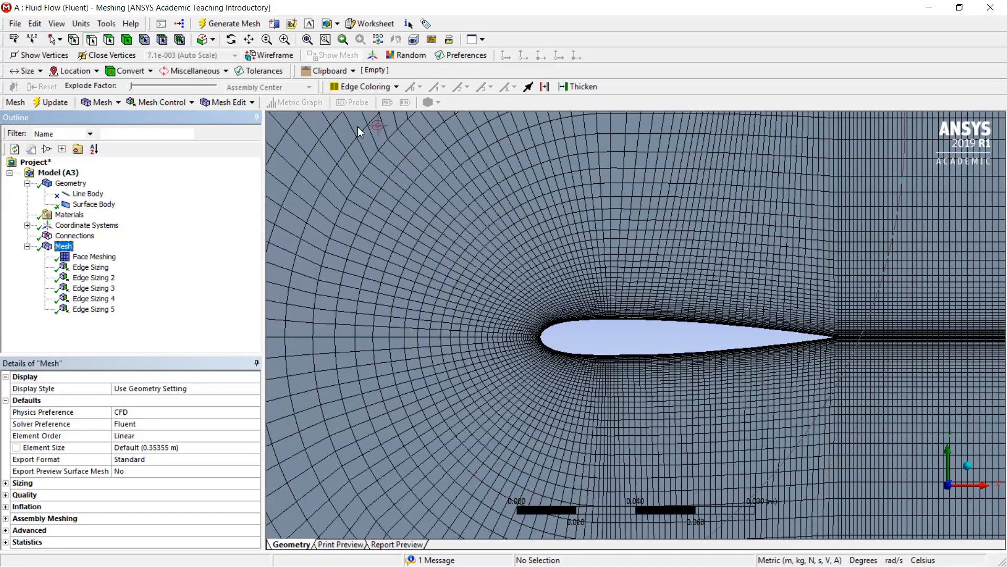
pyautogui.moveTo(636, 317)
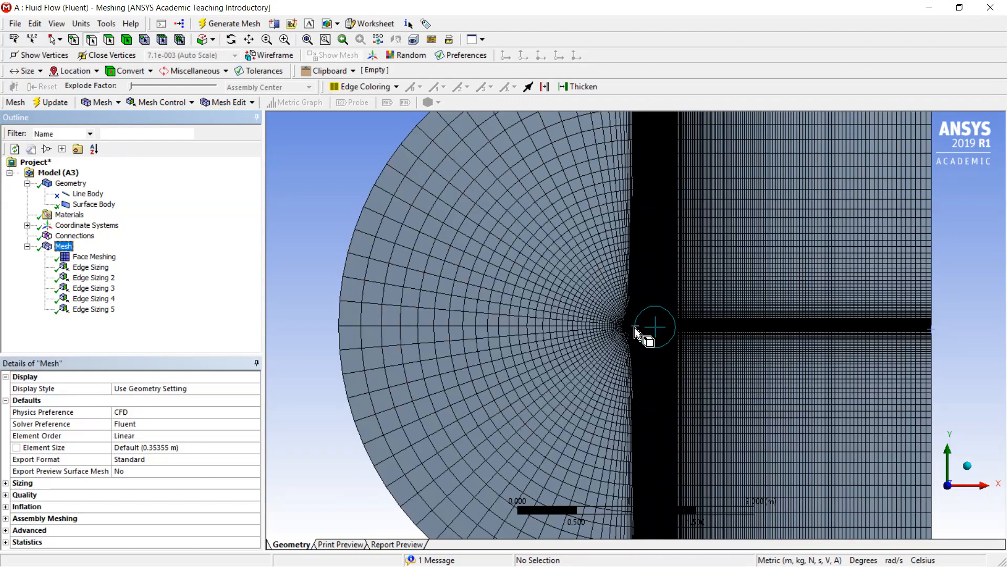
pyautogui.moveTo(395, 244)
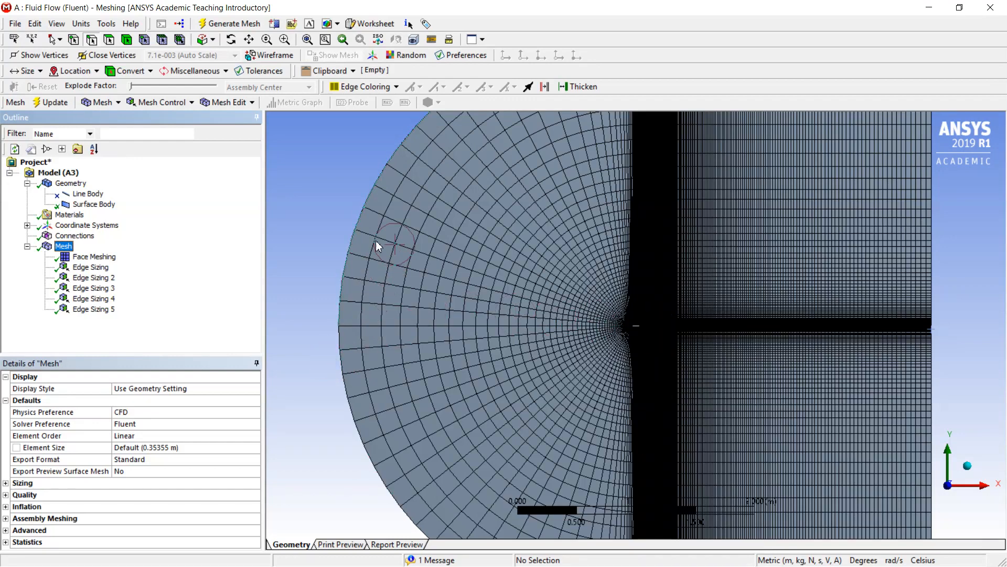
pyautogui.moveTo(401, 363)
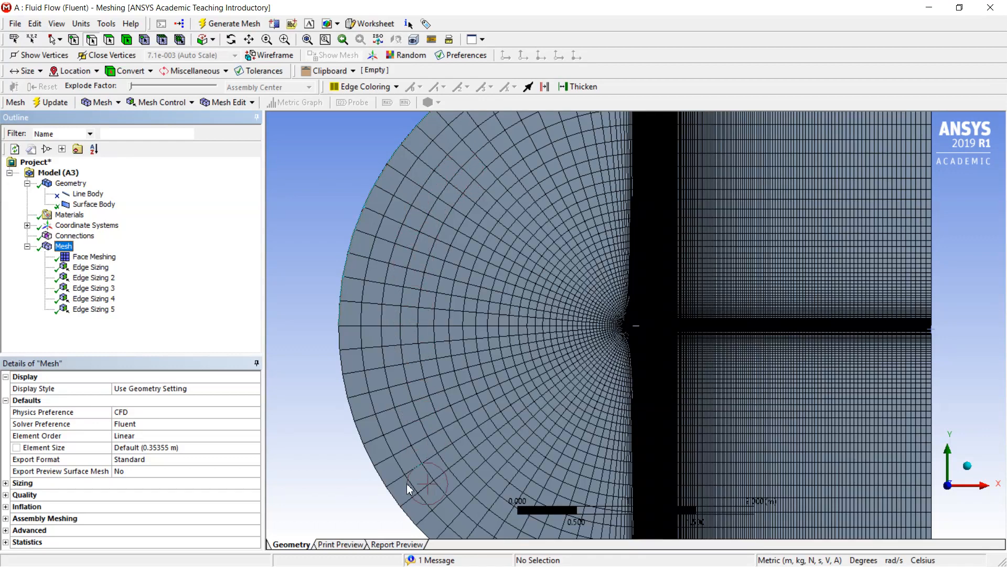
pyautogui.moveTo(398, 444)
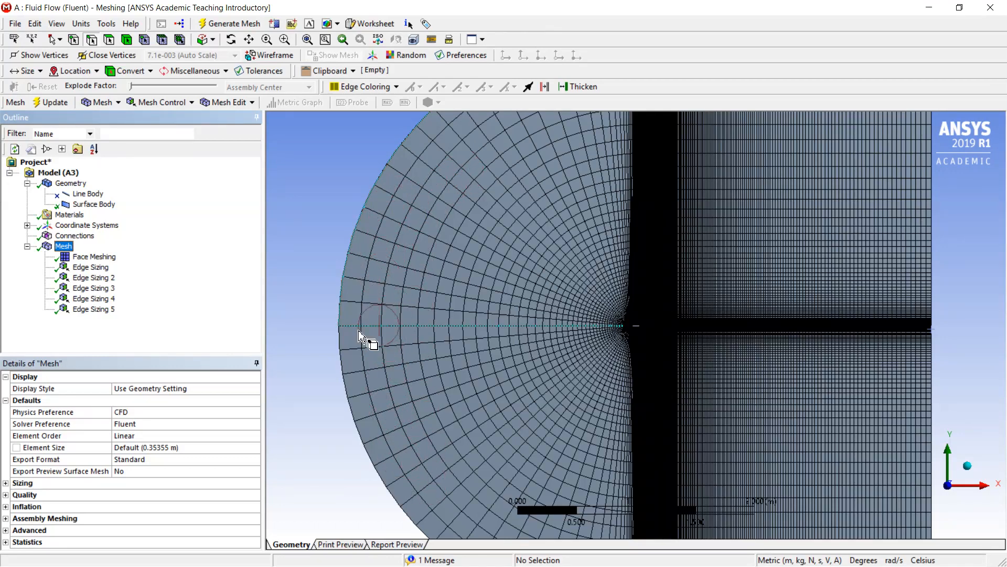
pyautogui.moveTo(382, 292)
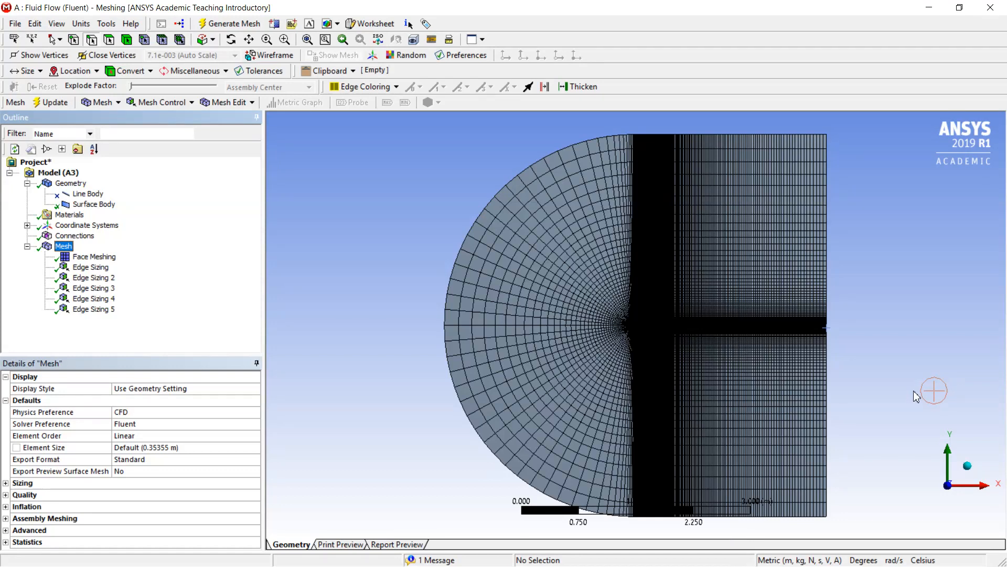
pyautogui.moveTo(293, 211)
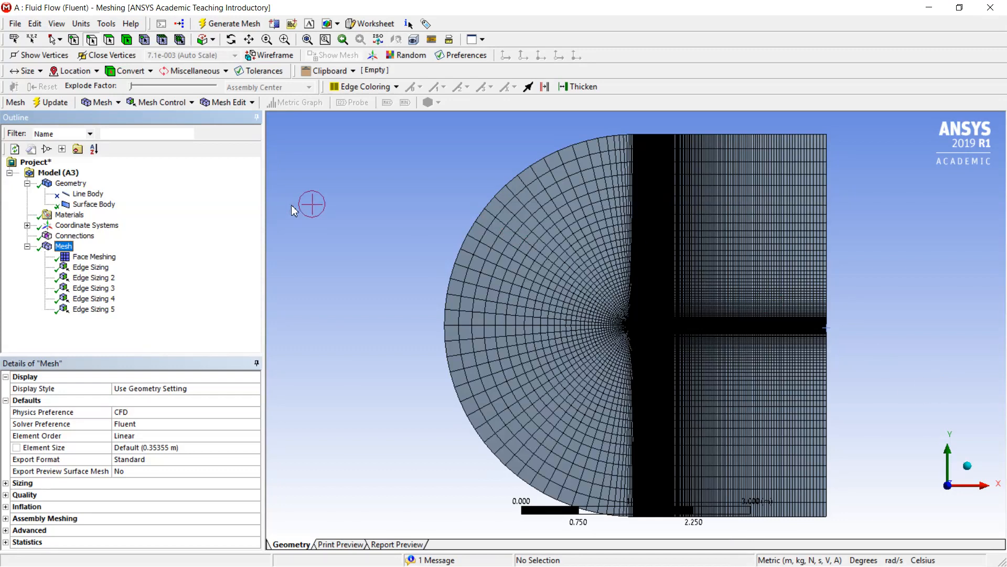